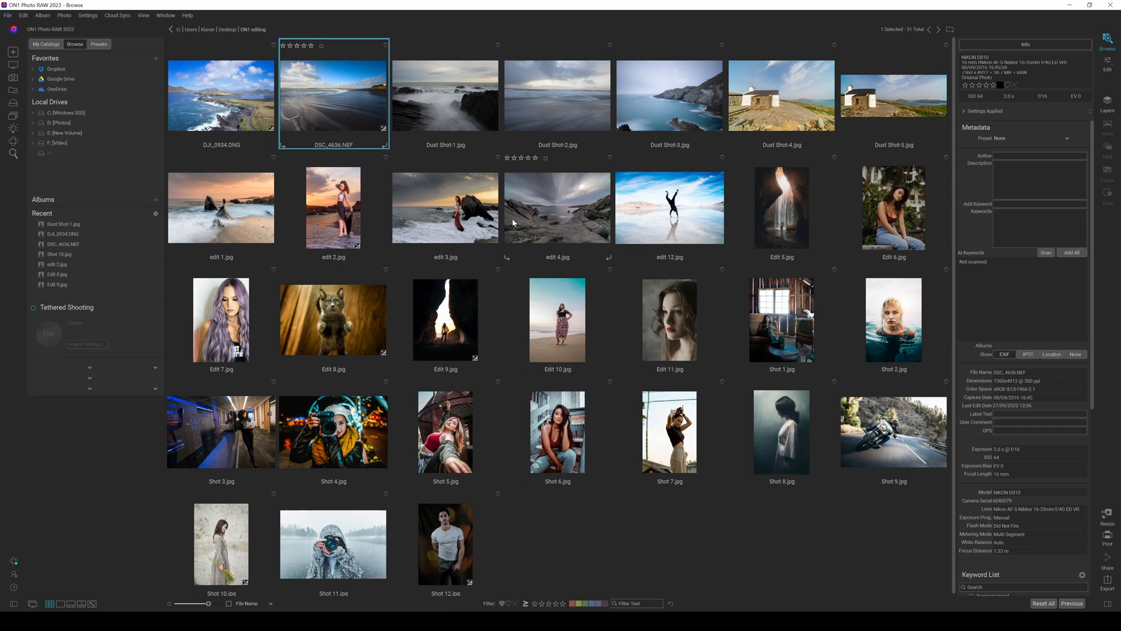
mouse_move(606, 176)
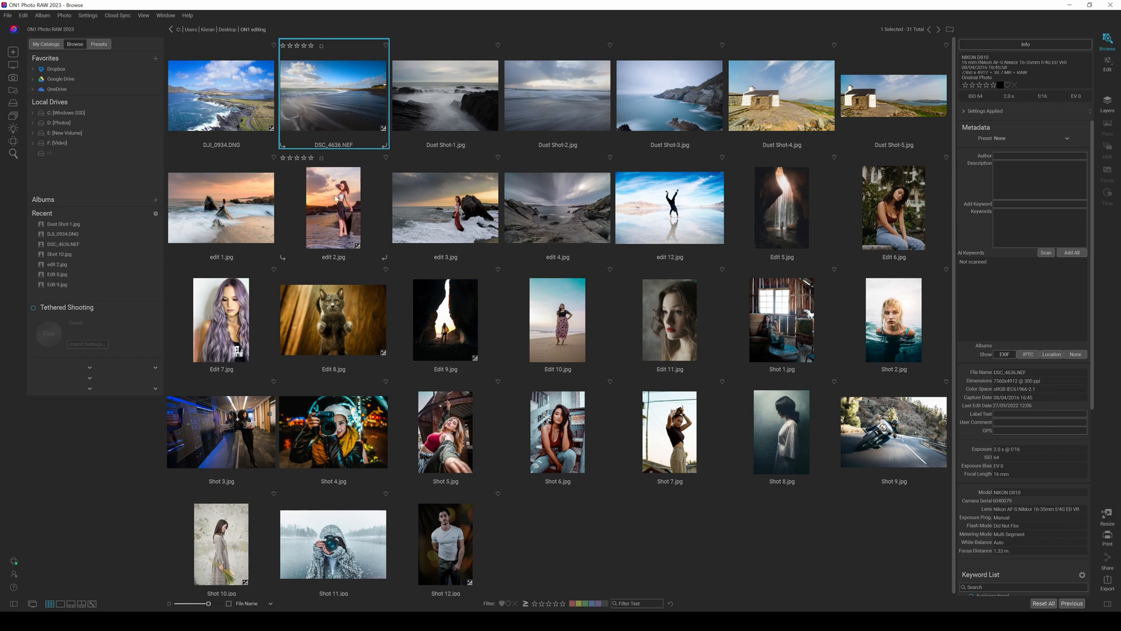
- Select the DJI_0934.DNG thumbnail so its metadata appears in the Info panel
left_click(220, 95)
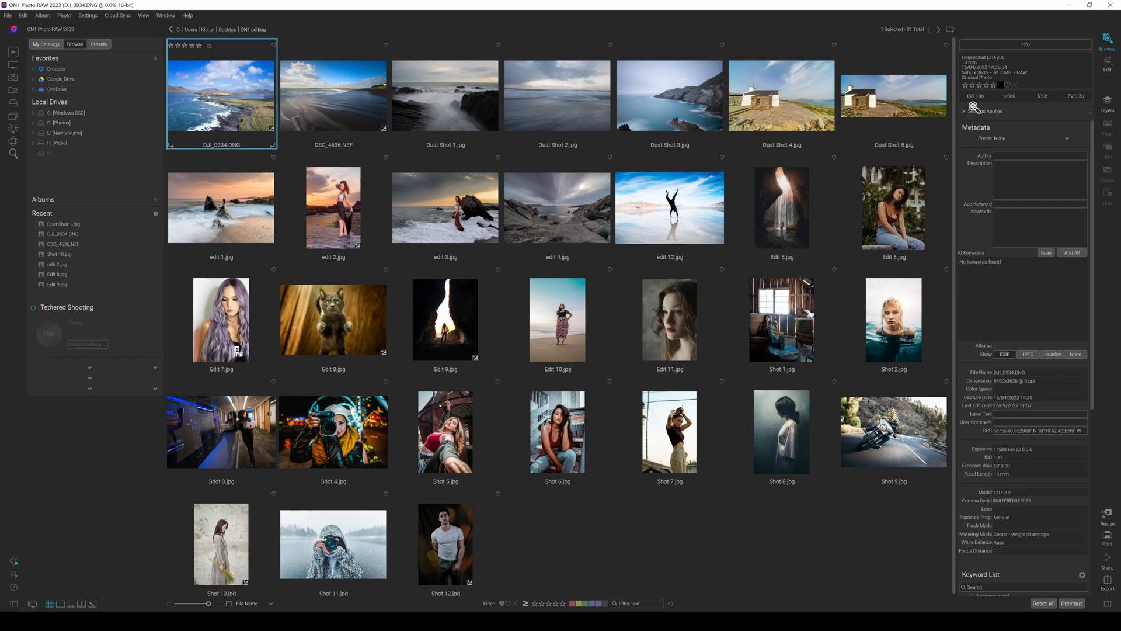
double_click(221, 95)
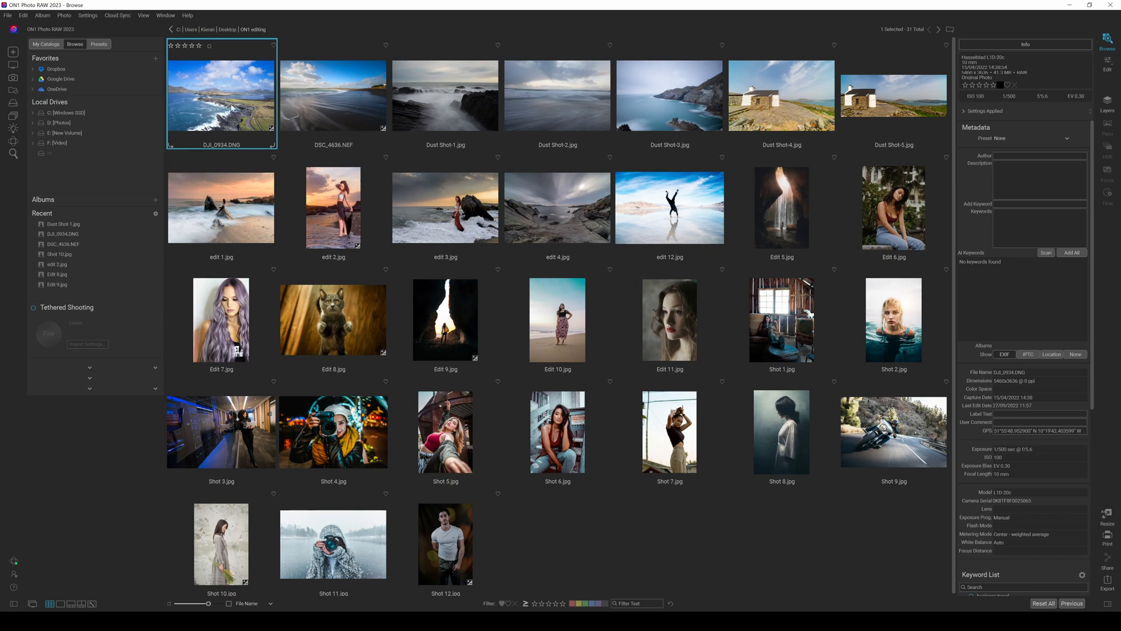
mouse_move(1000, 296)
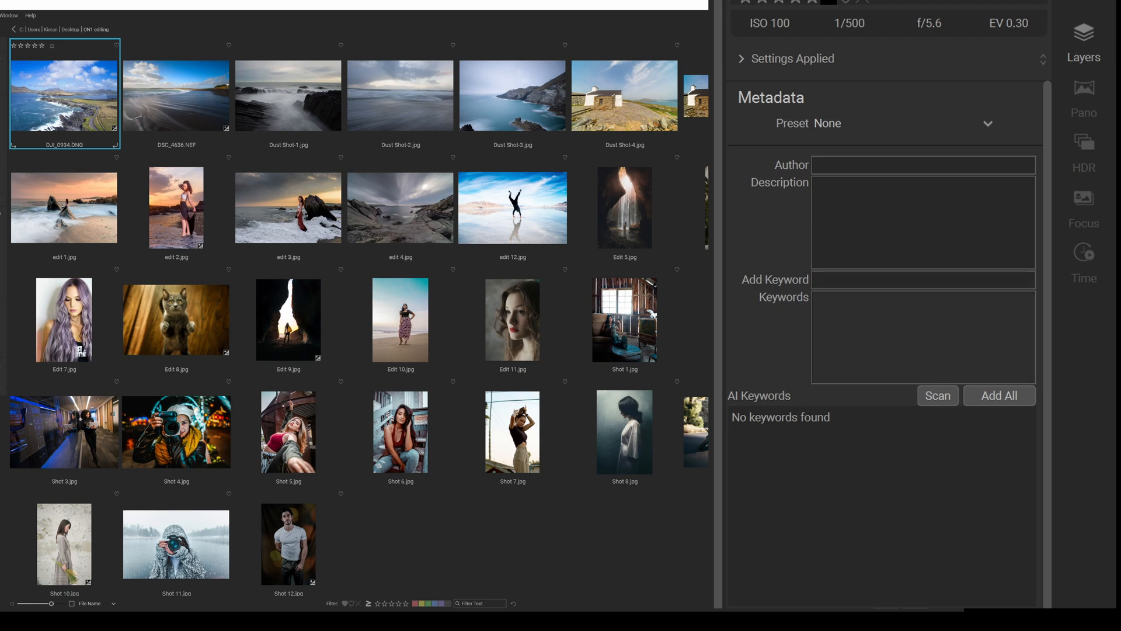
- AI-scan DJI_0934.DNG, yielding tags Ireland, Kerry, Valencia, Sky and Cloud
left_click(937, 395)
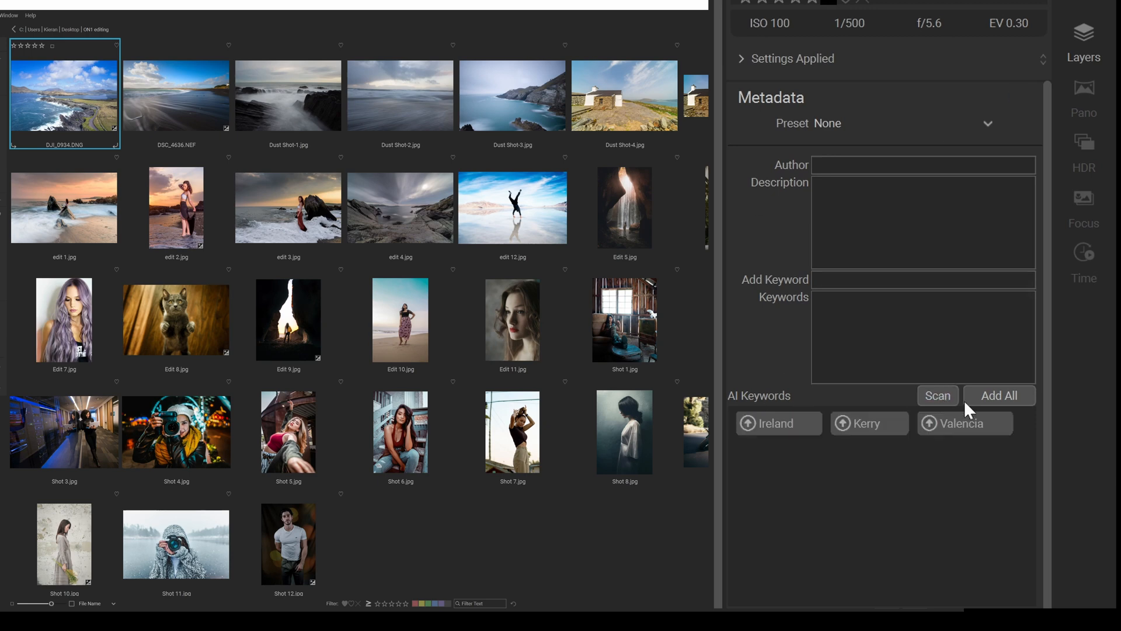
mouse_move(650, 199)
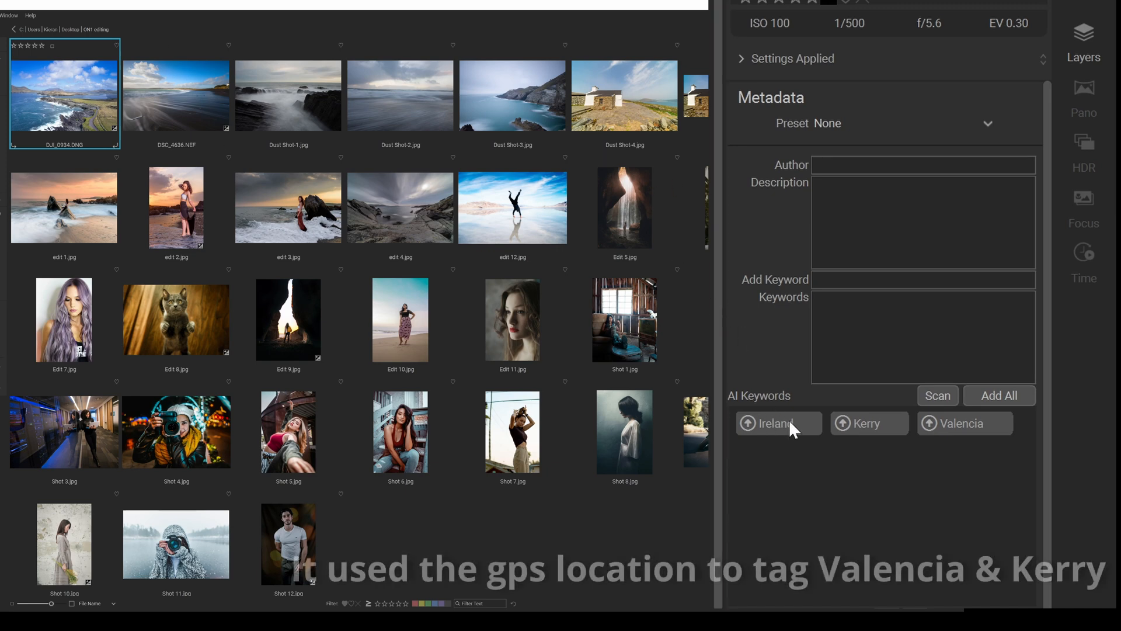
mouse_move(866, 434)
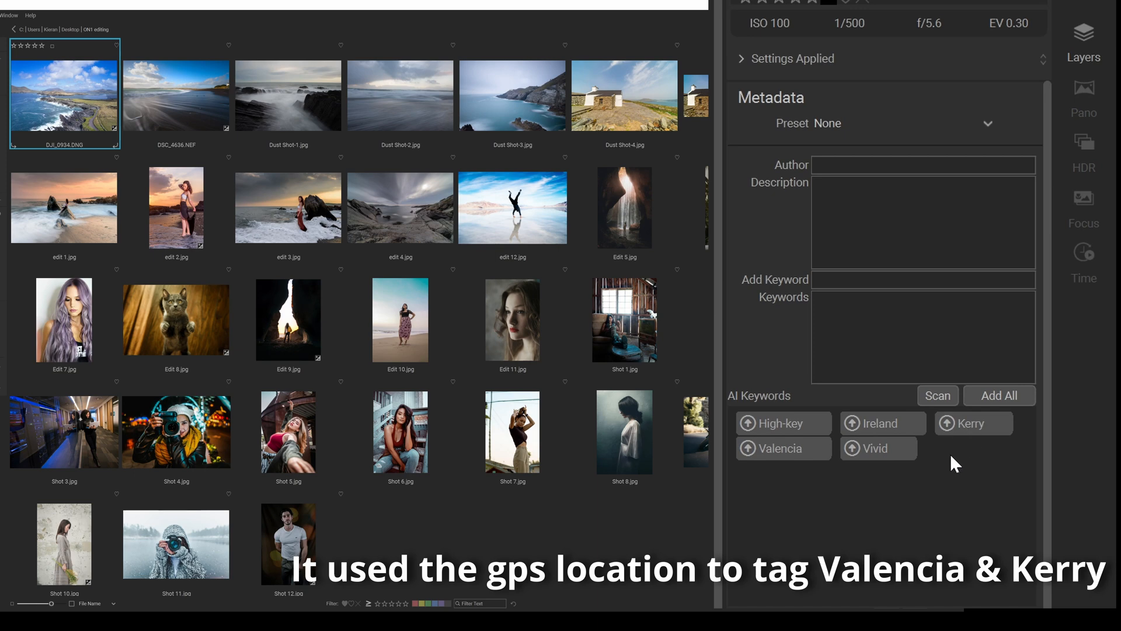
left_click(938, 395)
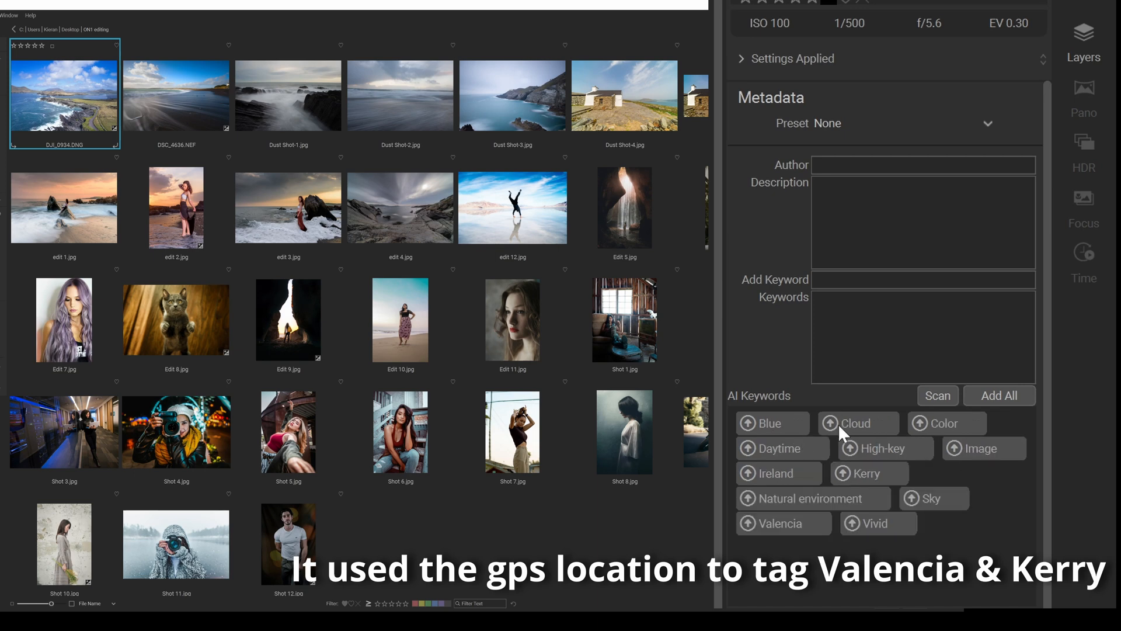
mouse_move(940, 434)
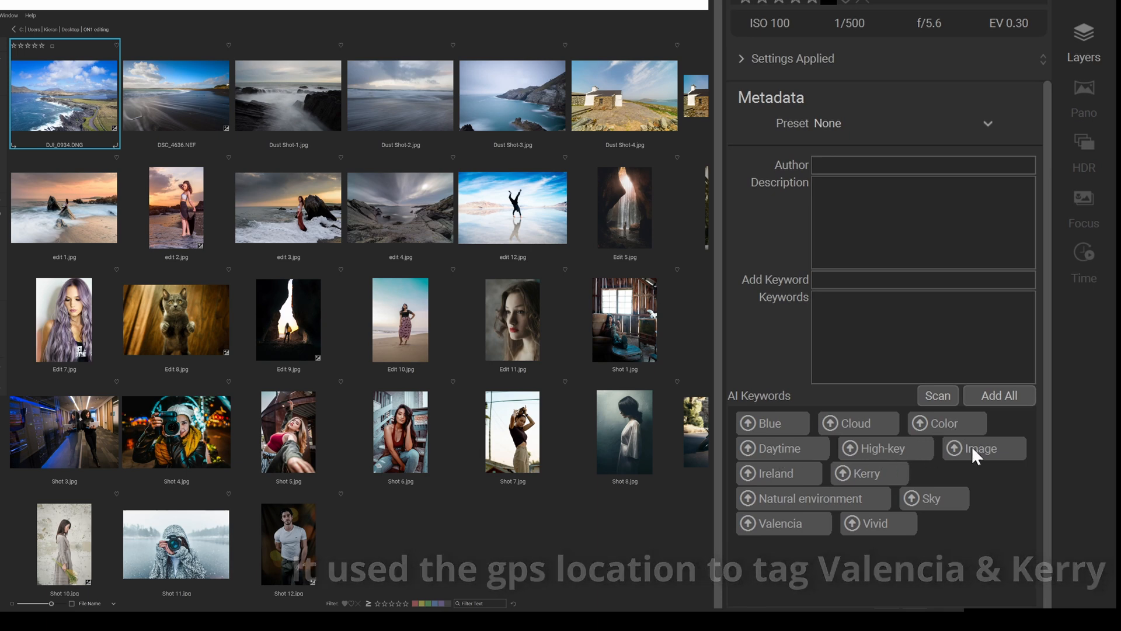
mouse_move(772, 510)
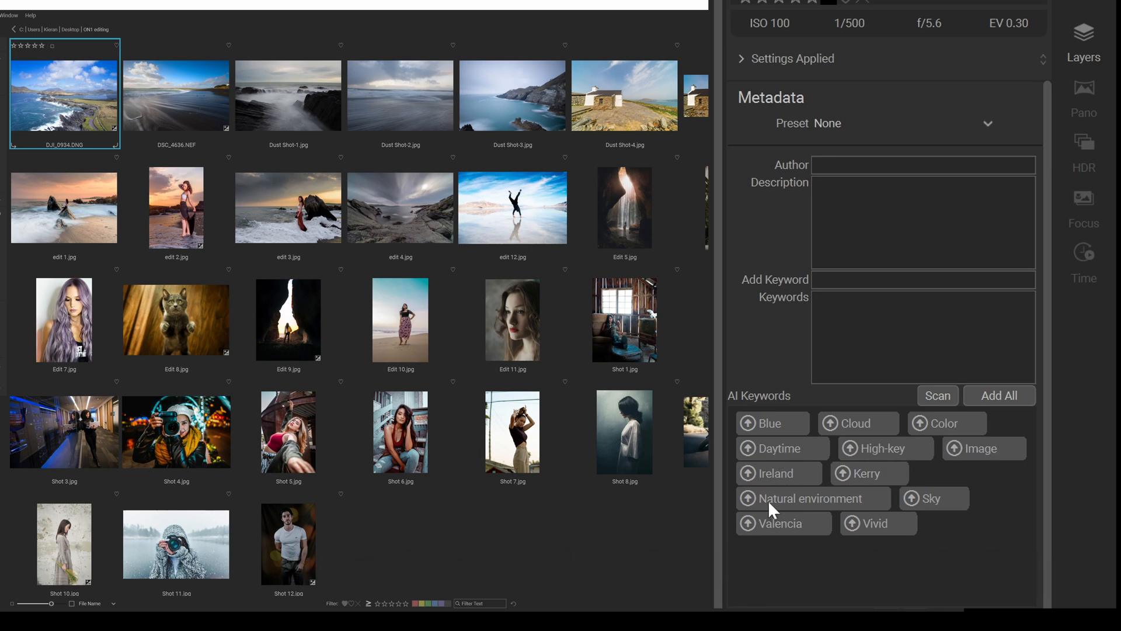
mouse_move(771, 531)
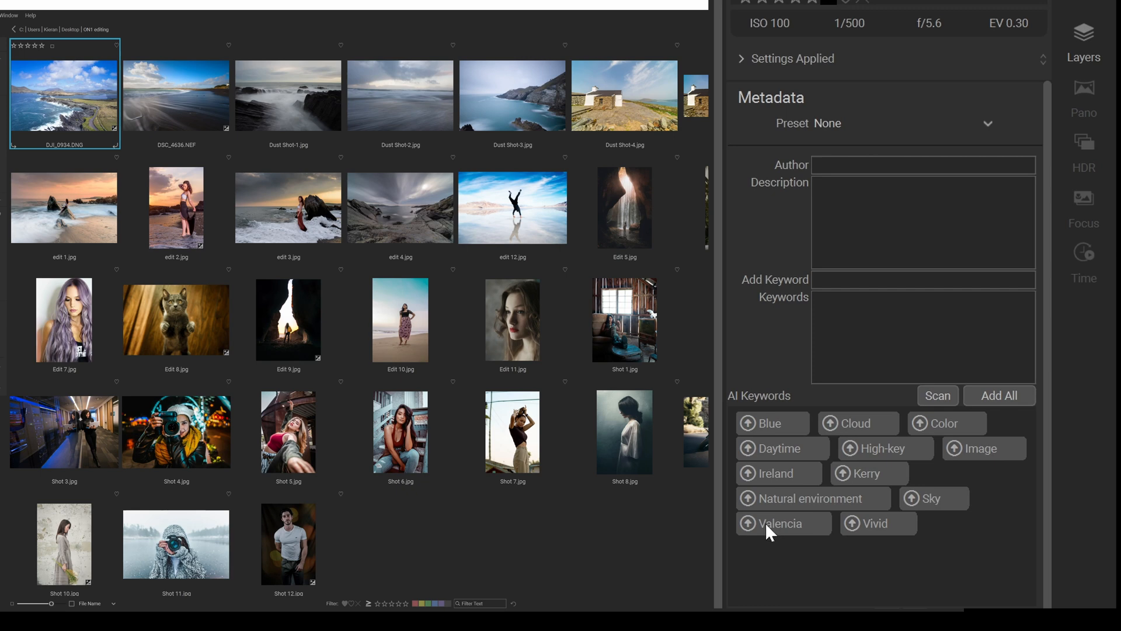
mouse_move(881, 535)
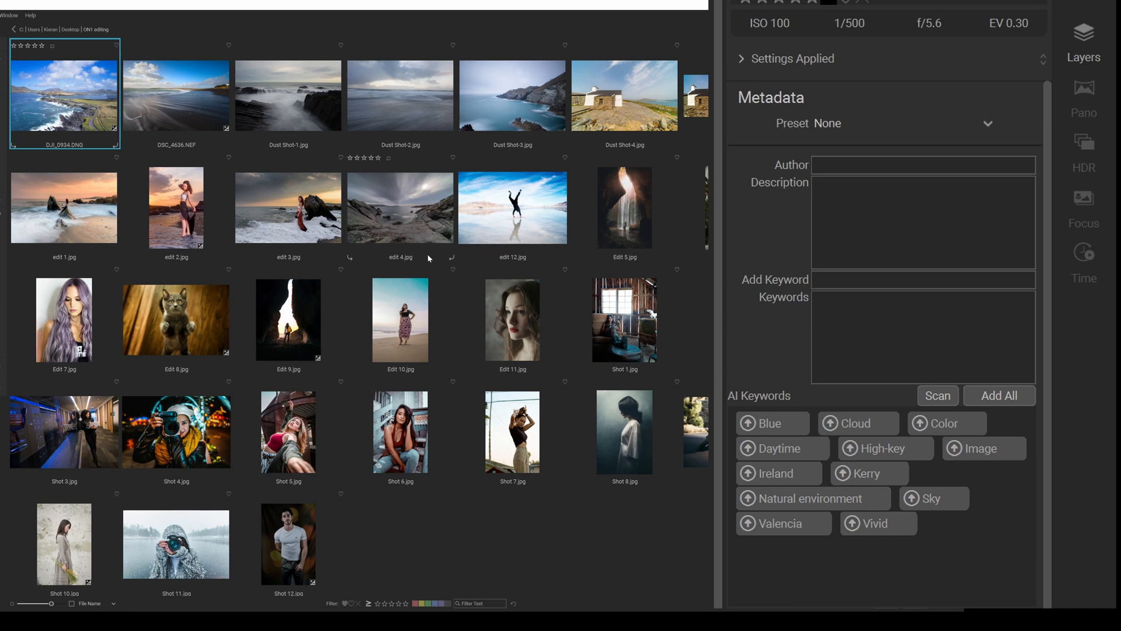
- Select edit 1.jpg and AI-scan it, suggesting Color, High-key, Nature, Sky and Vivid
left_click(64, 208)
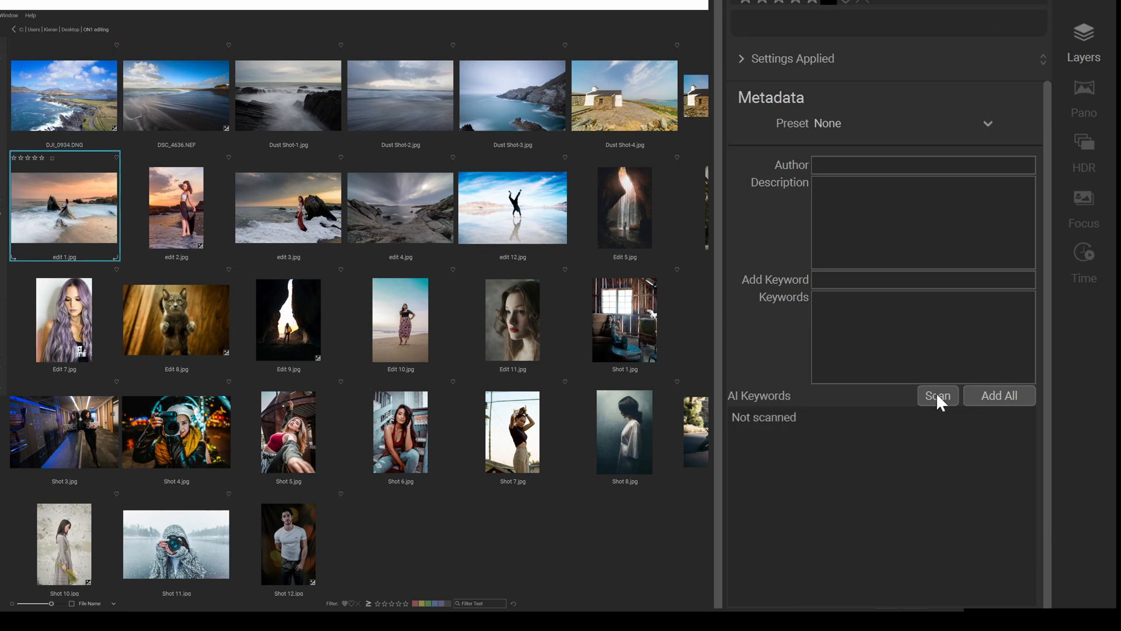
mouse_move(947, 407)
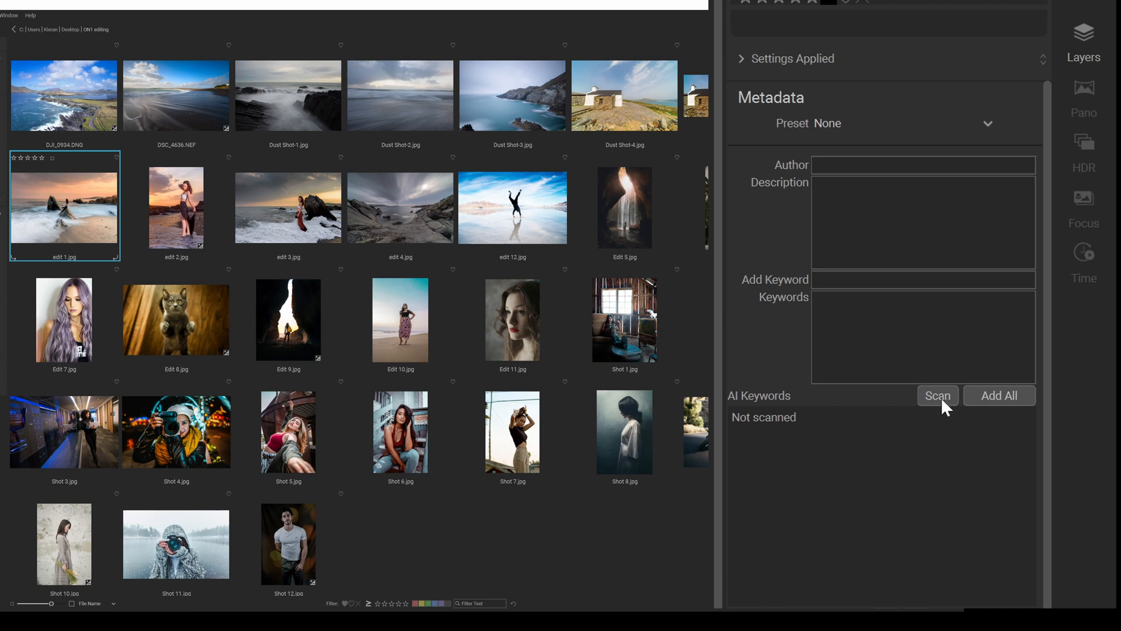
left_click(937, 394)
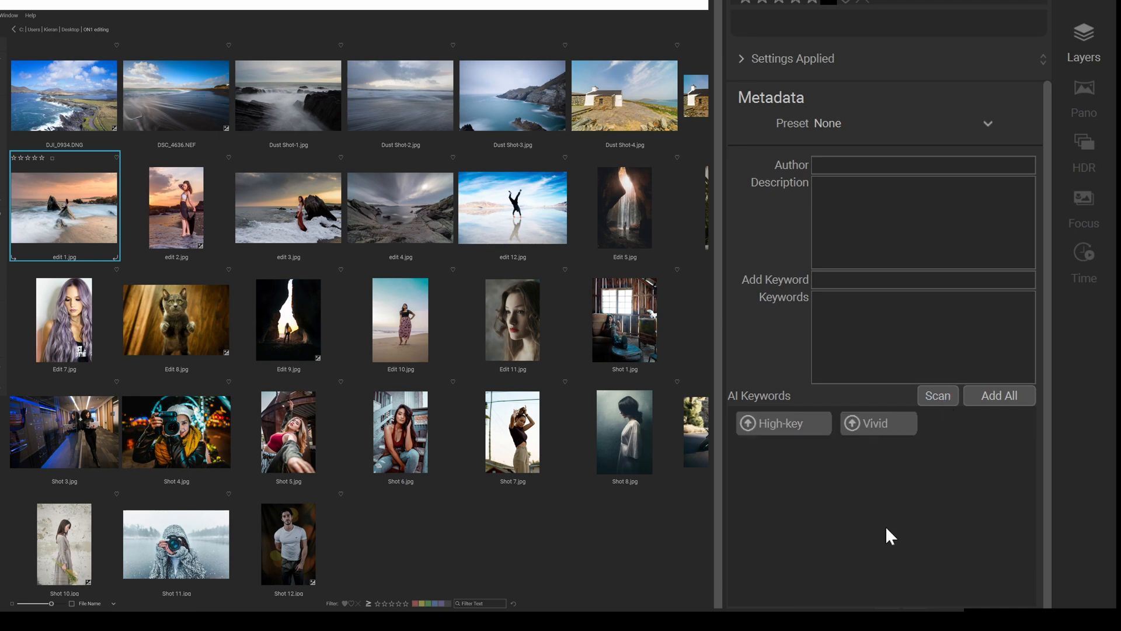
left_click(938, 395)
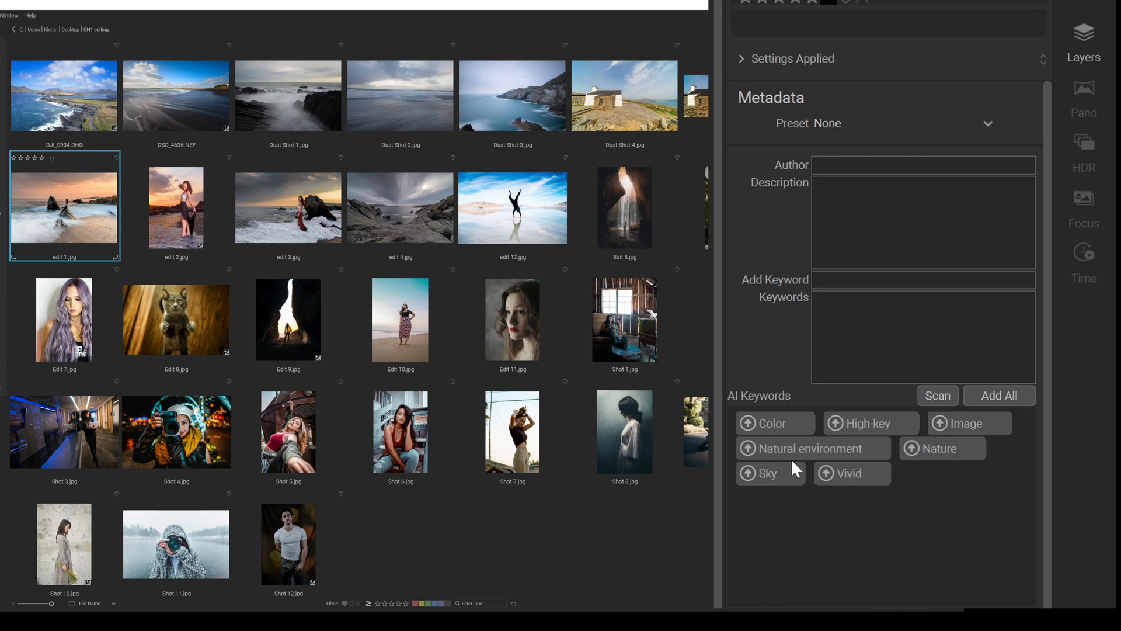
mouse_move(872, 429)
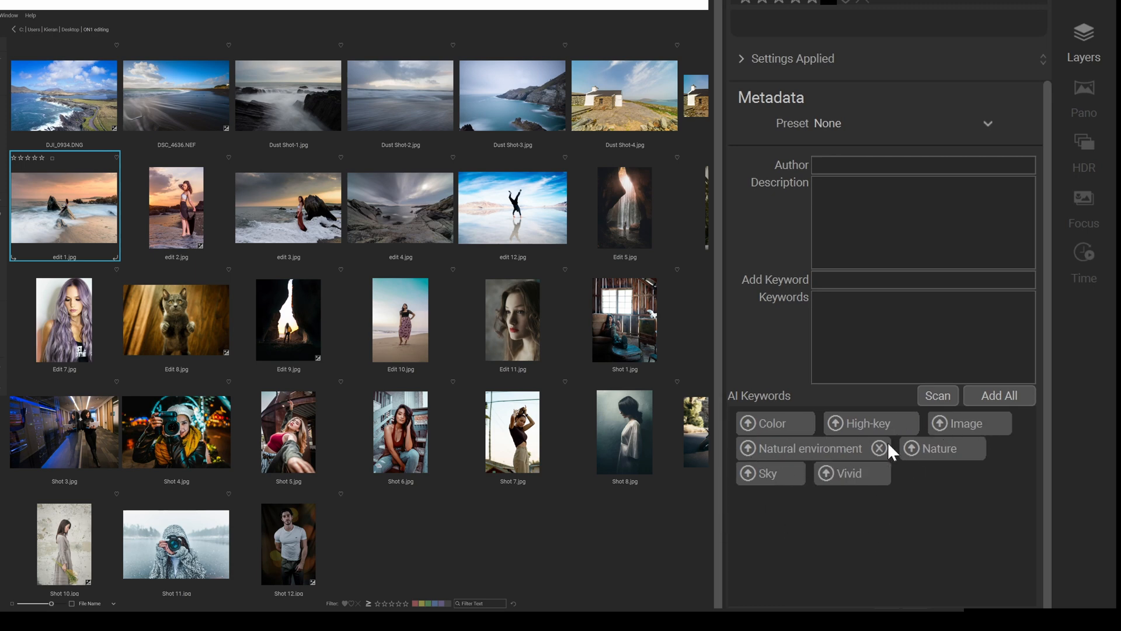
mouse_move(828, 456)
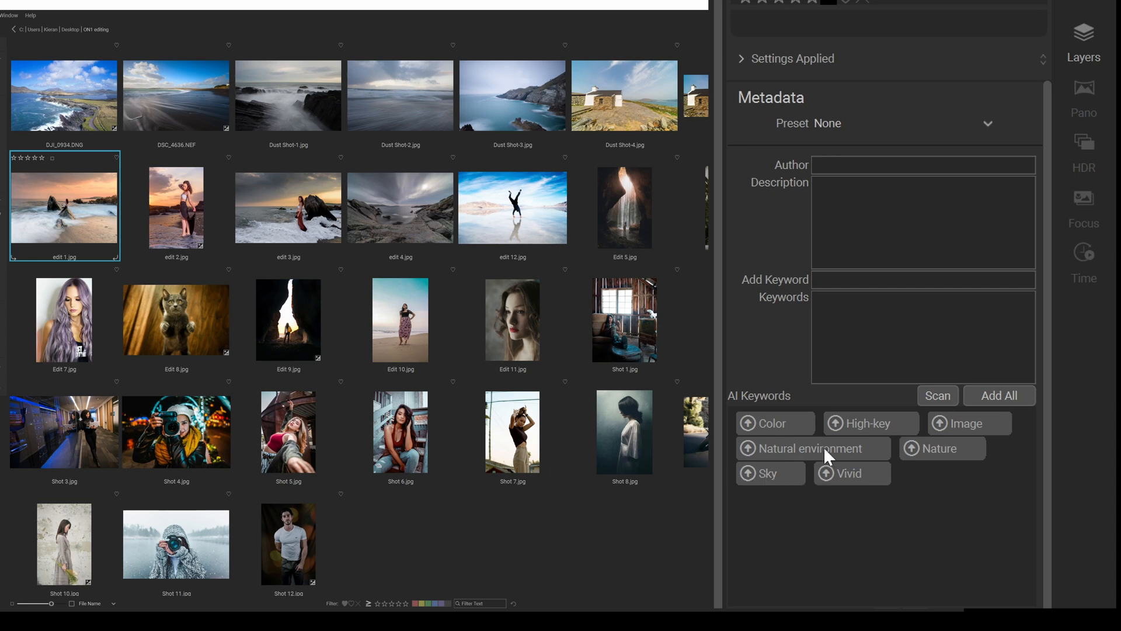
mouse_move(989, 542)
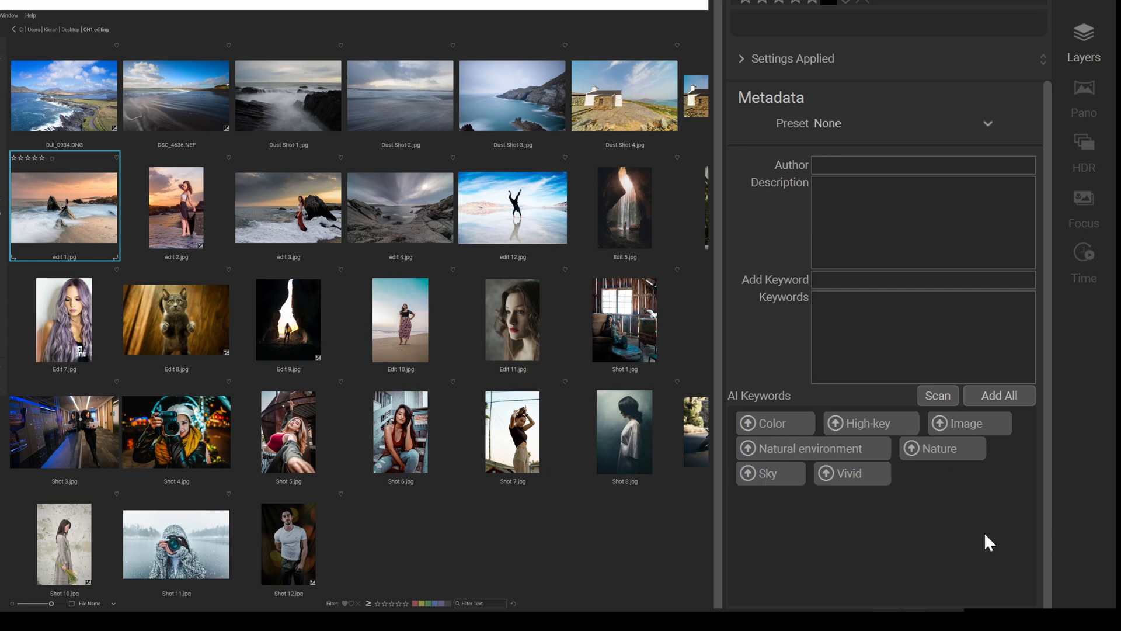
mouse_move(899, 559)
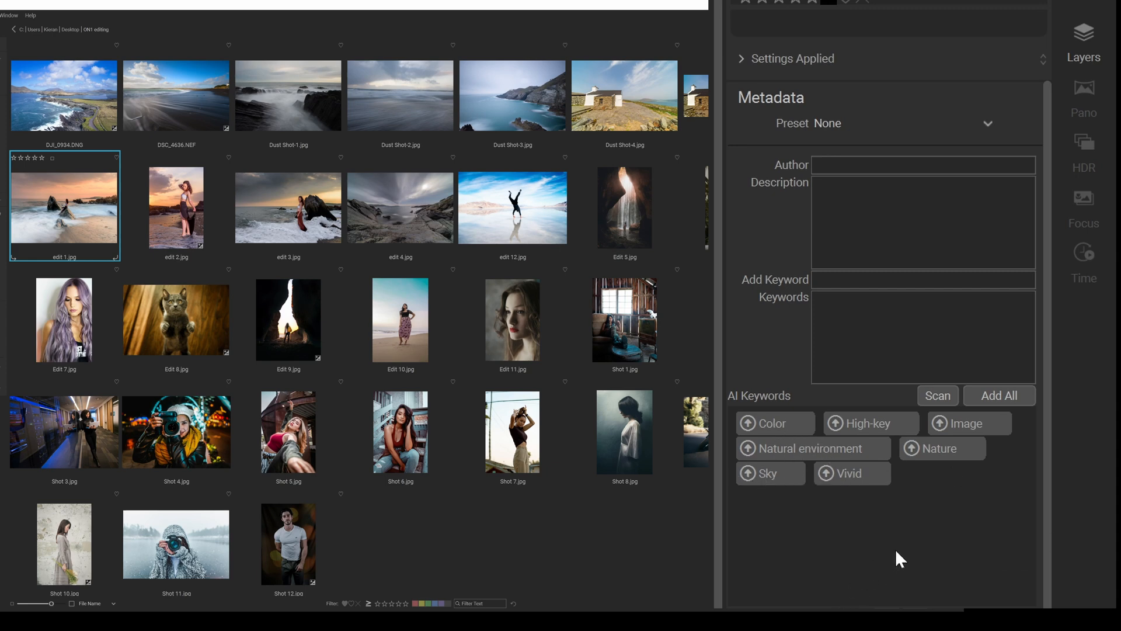
mouse_move(906, 508)
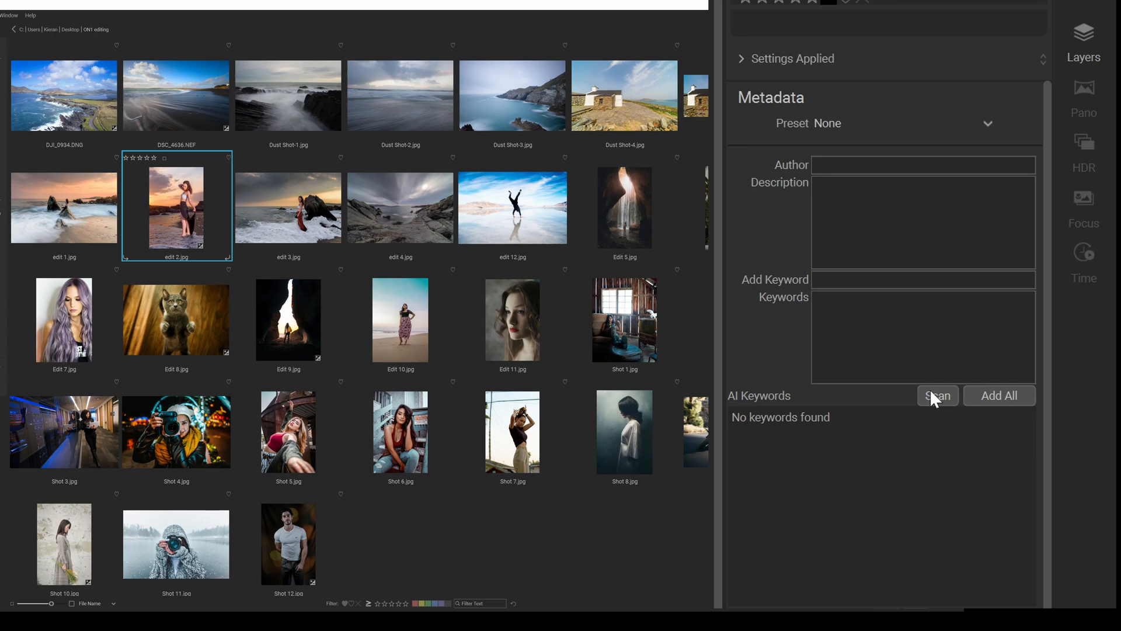
- AI-scan edit 2.jpg, suggesting Beauty, Horizon, Human action, Lady and Sky
left_click(937, 395)
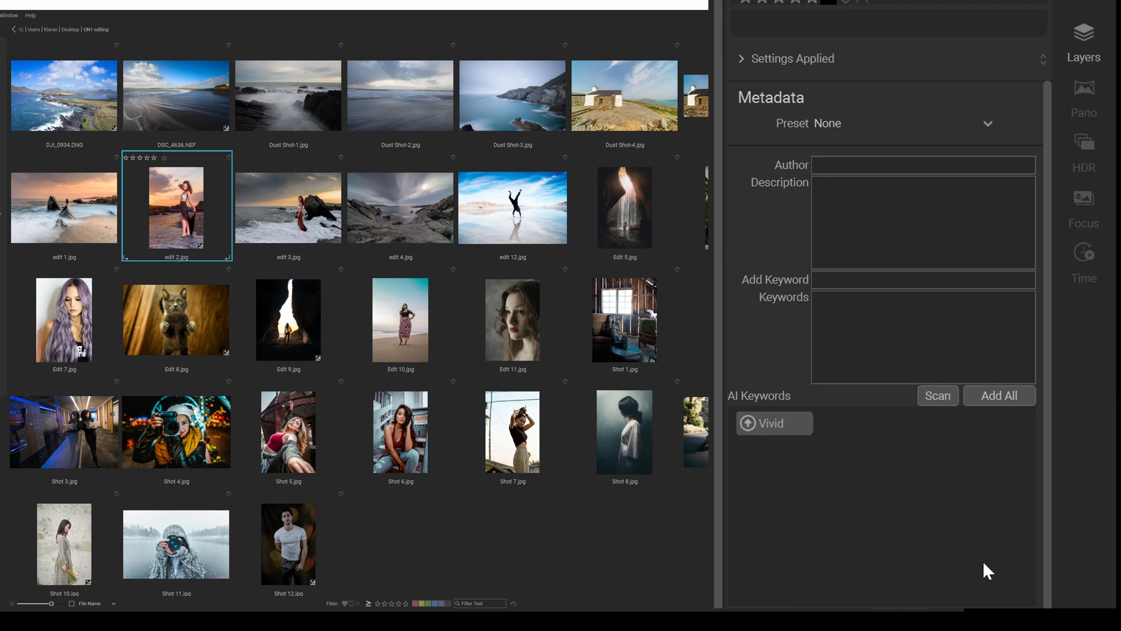
left_click(937, 396)
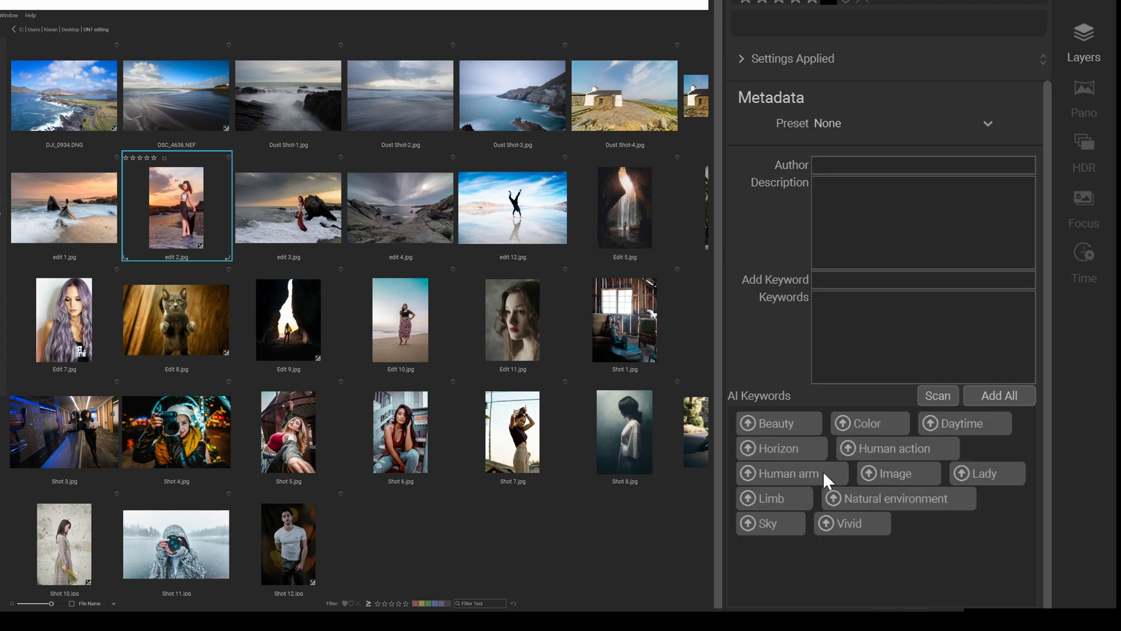
mouse_move(752, 462)
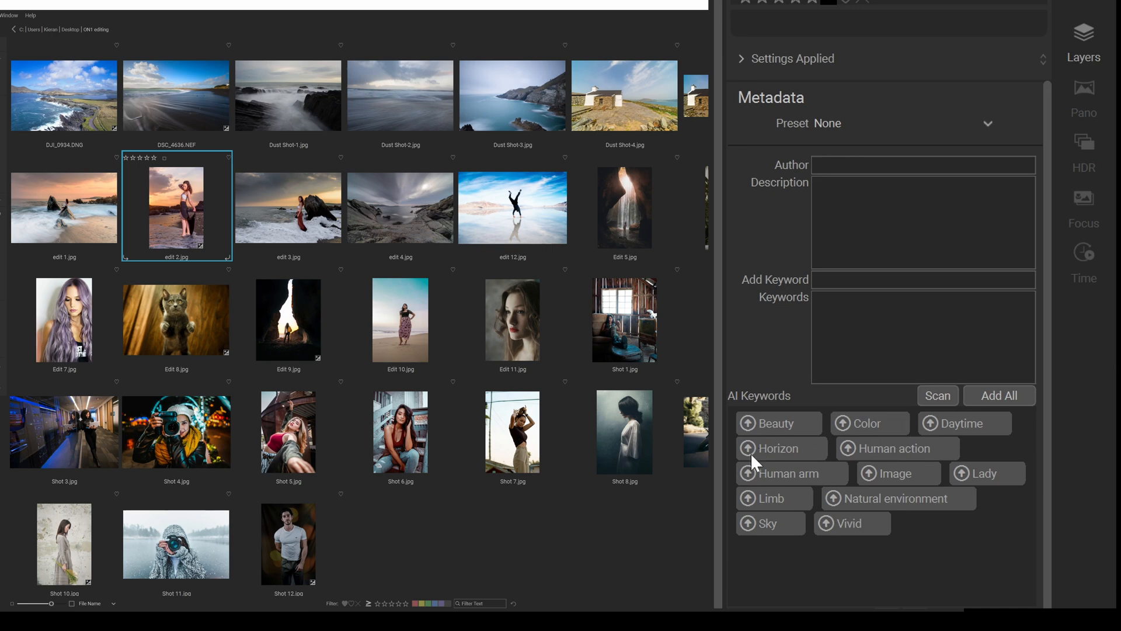
mouse_move(739, 487)
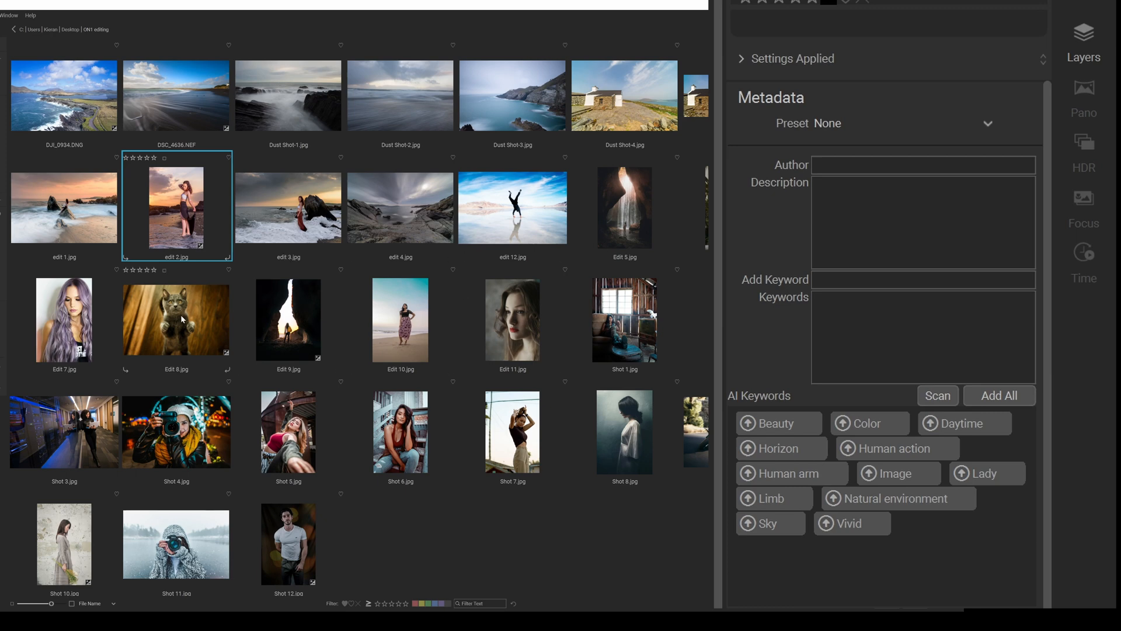
- Select Edit 8.jpg and AI-scan it, suggesting Animal, Cat, Felidae, Low-key and Vivid
left_click(176, 320)
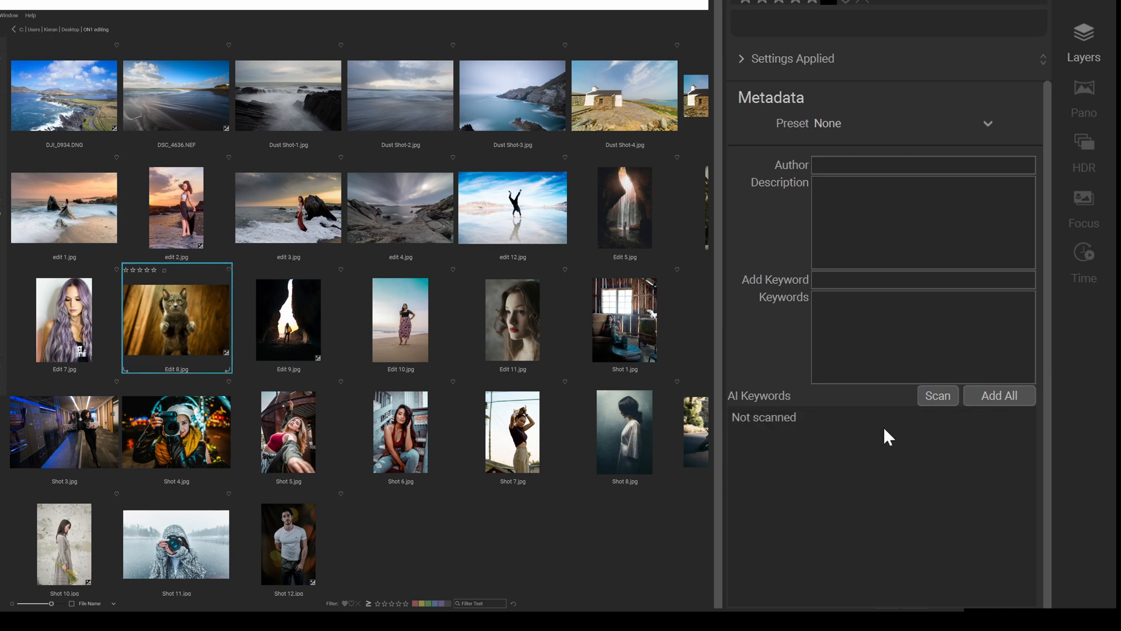
left_click(936, 395)
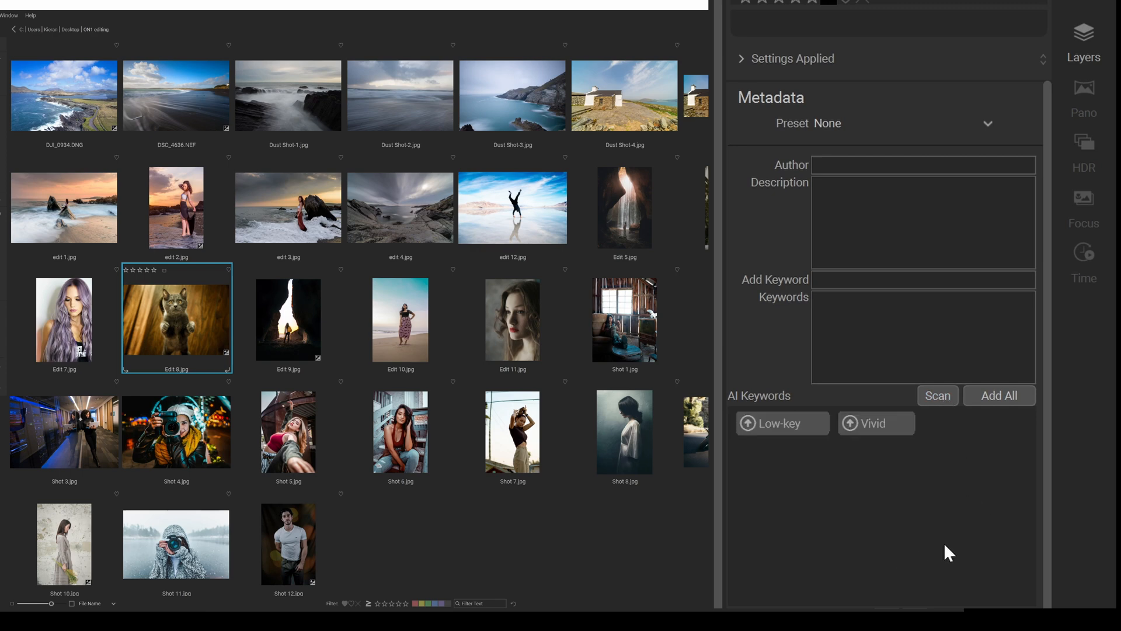
left_click(937, 395)
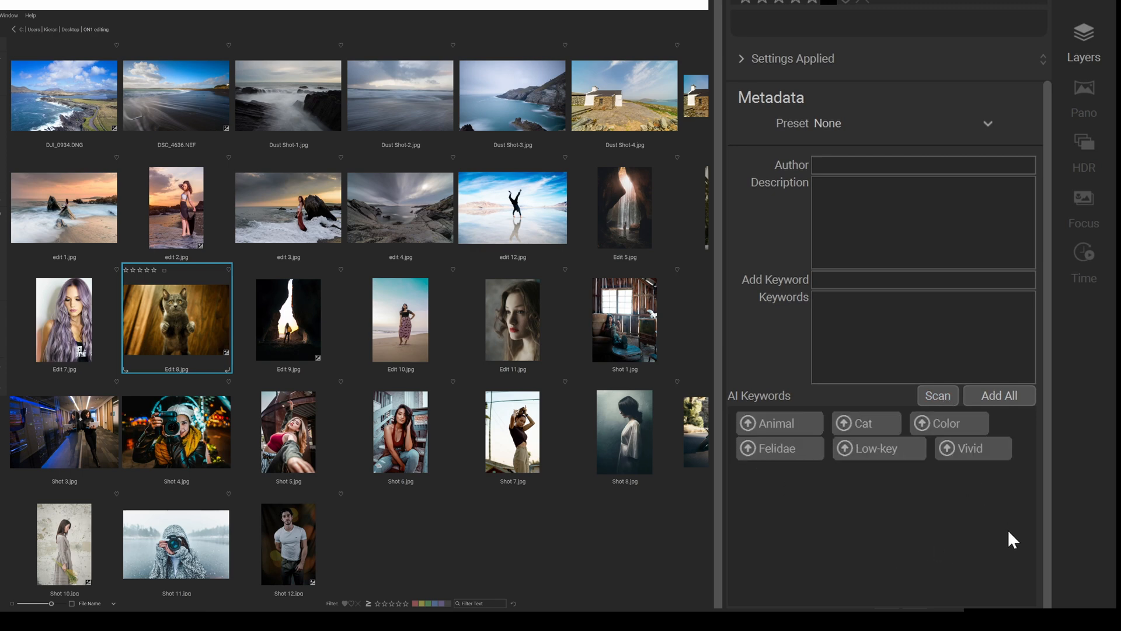
mouse_move(811, 443)
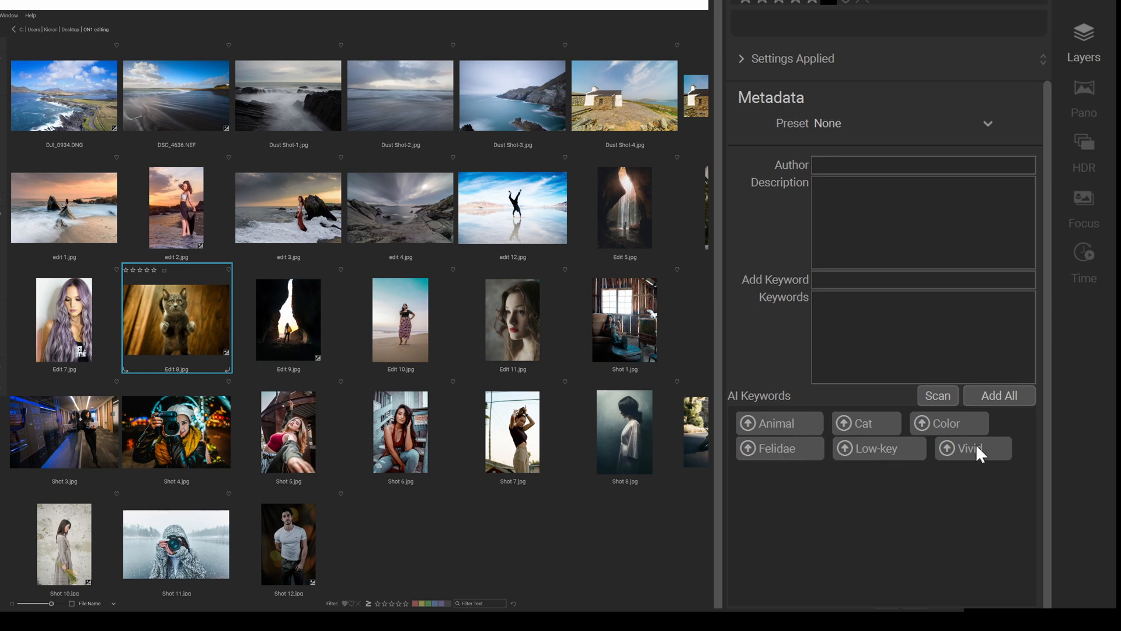
mouse_move(738, 578)
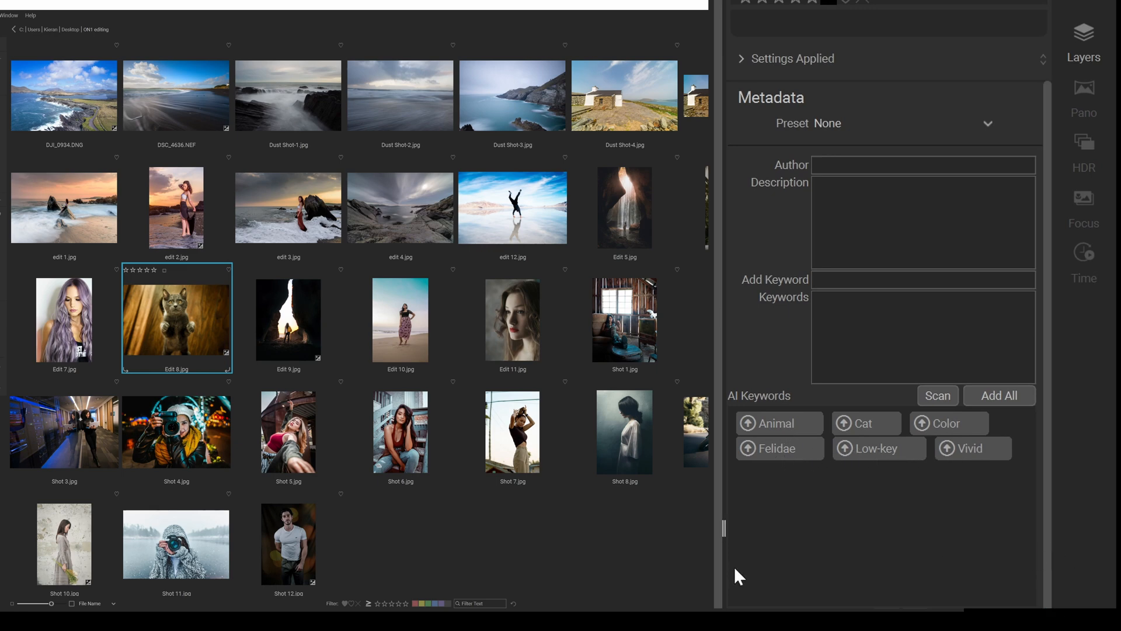
mouse_move(794, 559)
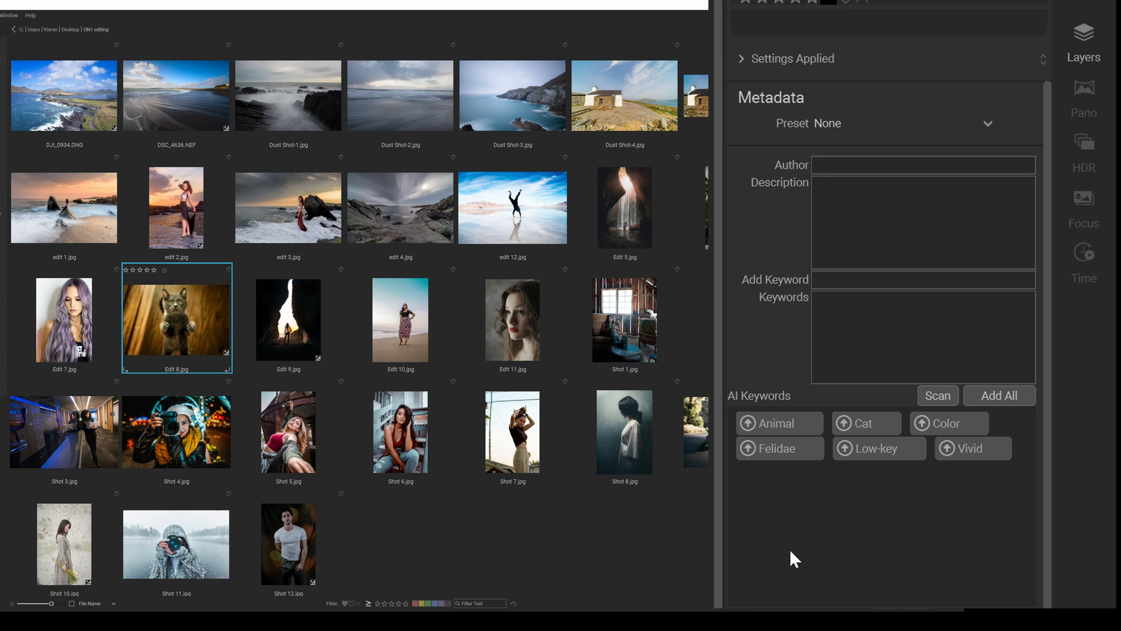
mouse_move(507, 220)
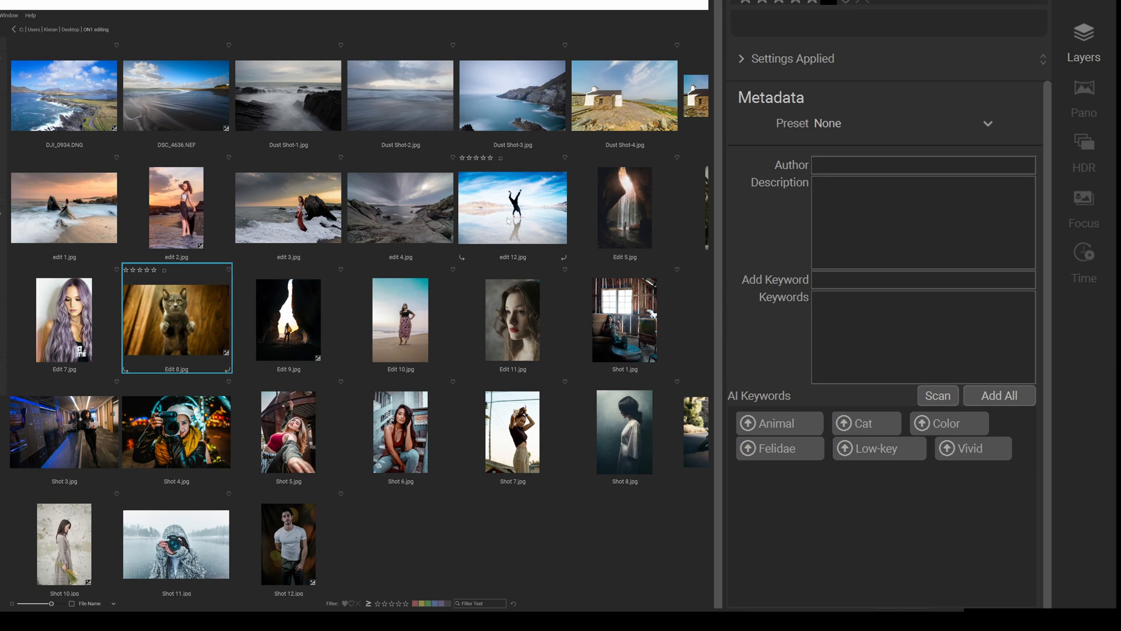
- Select edit 12.jpg and AI-scan it, suggesting Color, High-key, Natural environment, Sky, Vivid
left_click(512, 208)
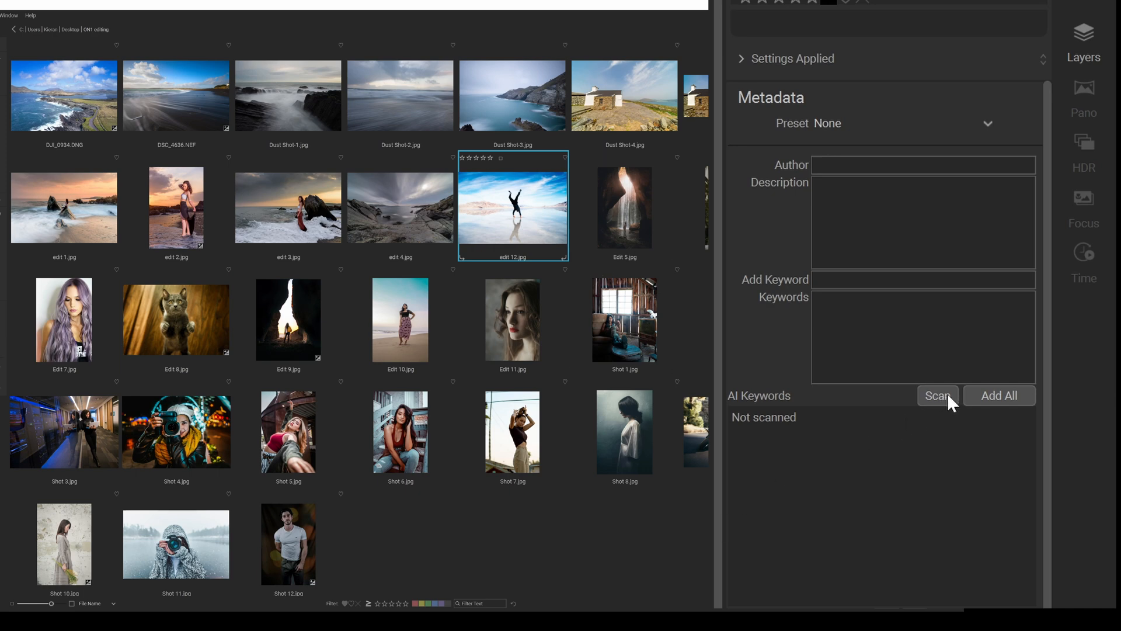
mouse_move(930, 482)
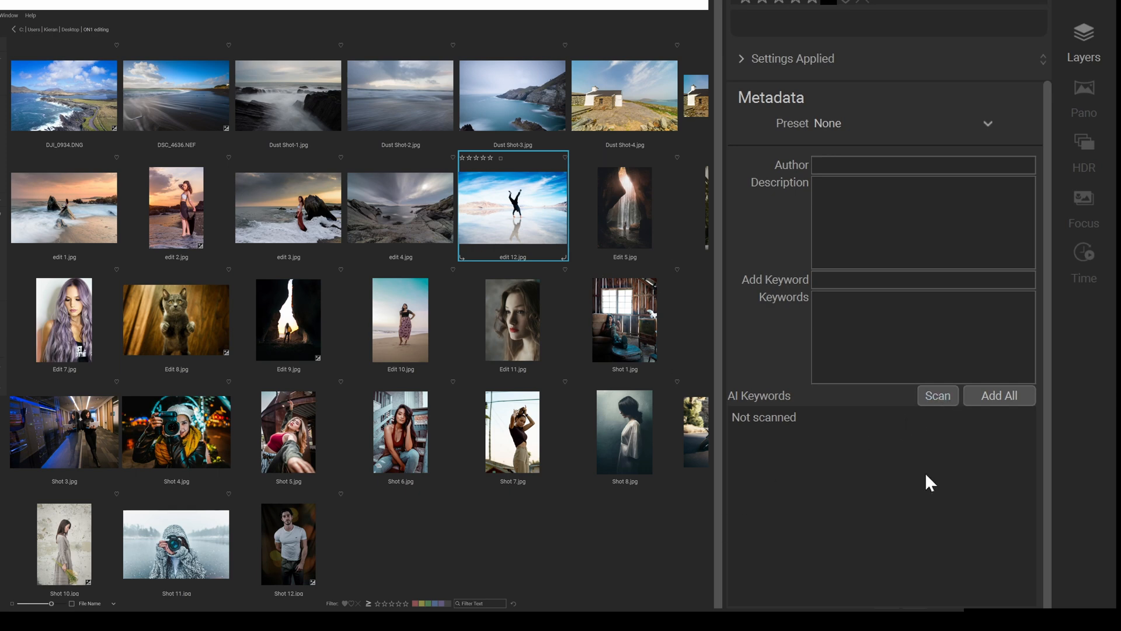
left_click(937, 395)
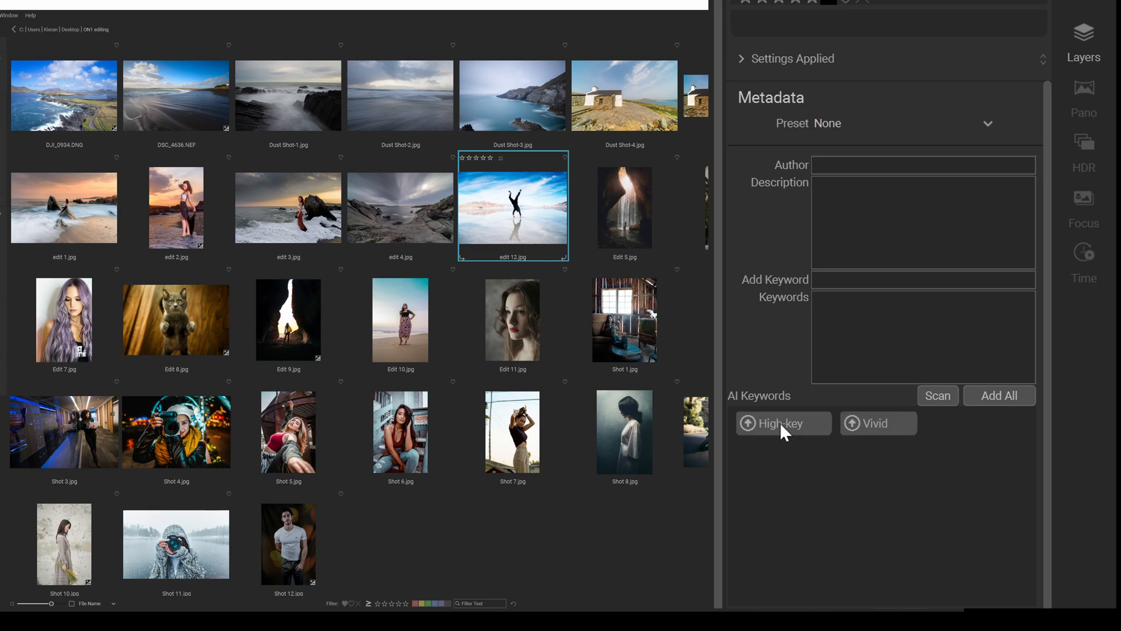
left_click(937, 395)
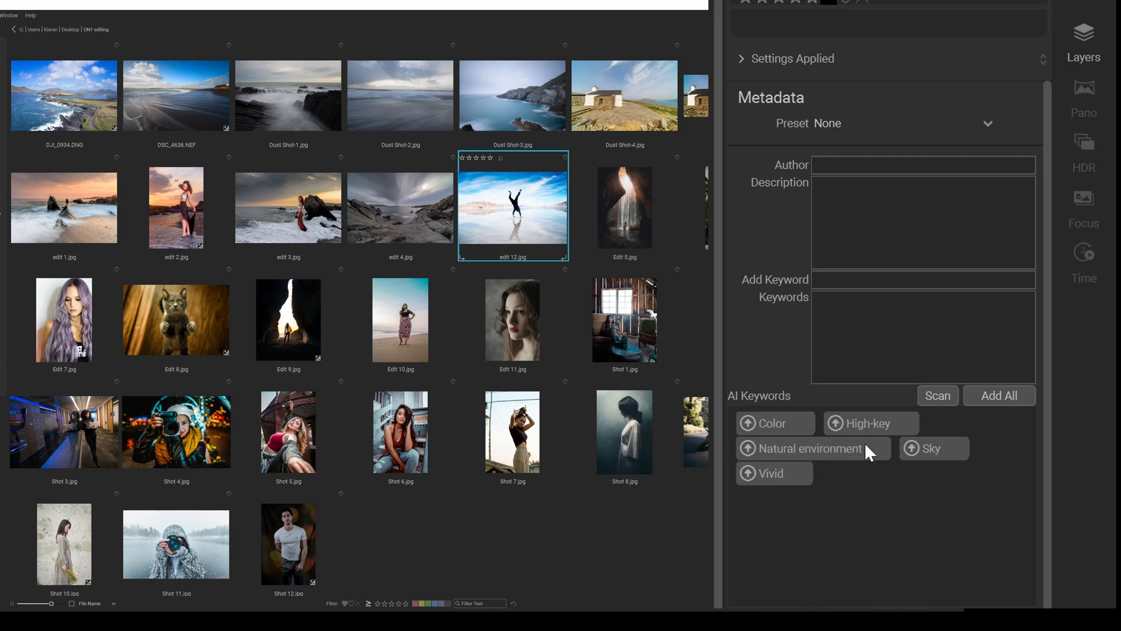
mouse_move(963, 592)
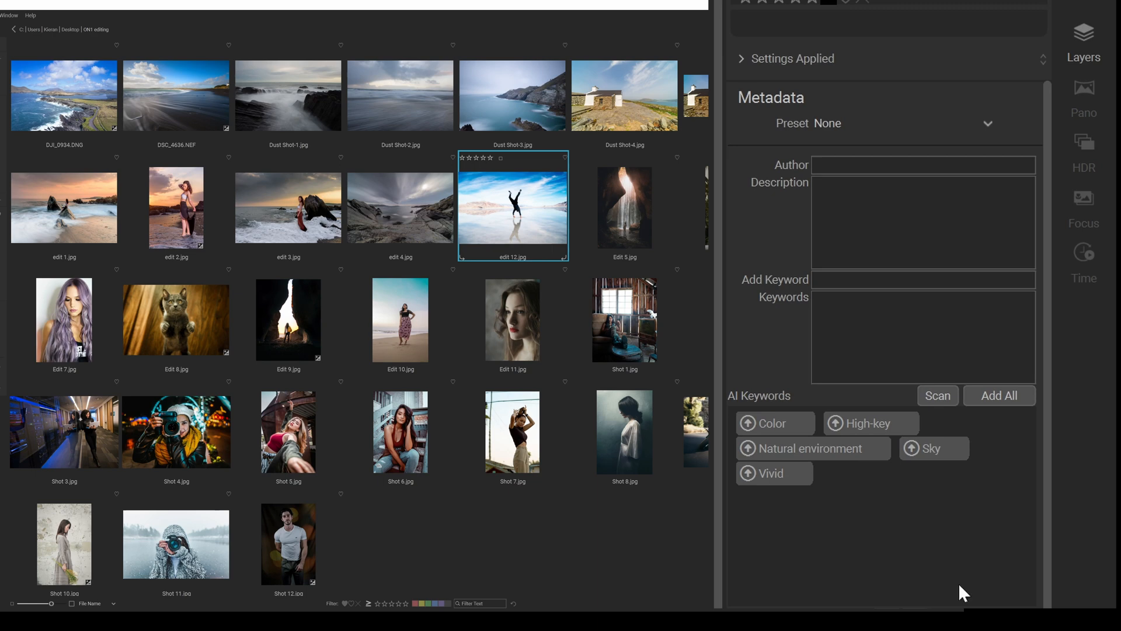
mouse_move(910, 532)
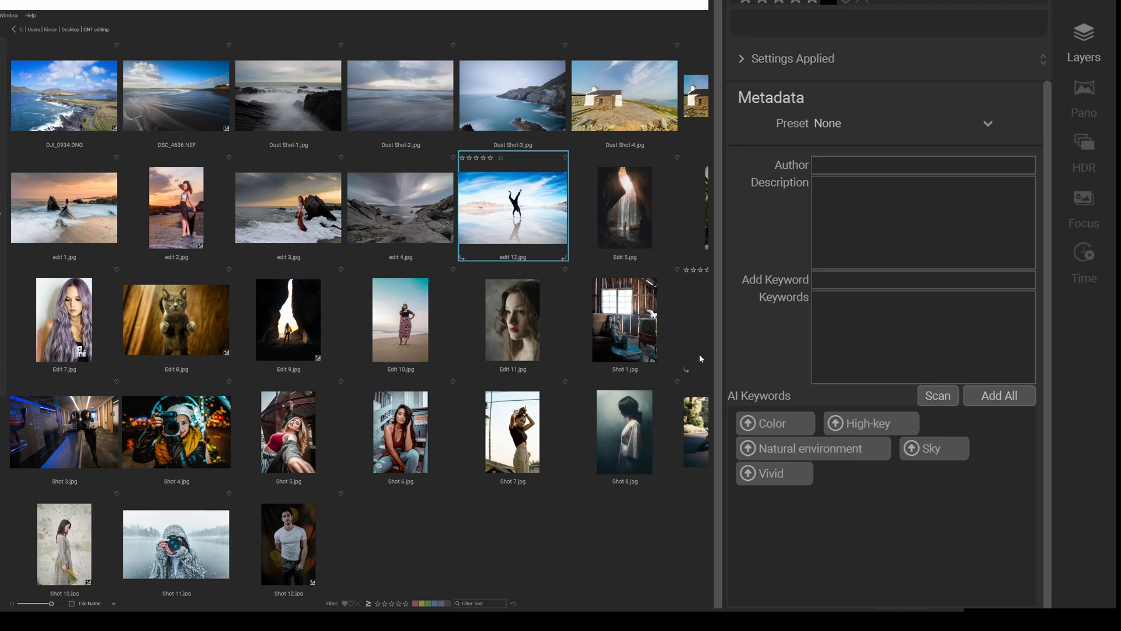
- Select Edit 10.jpg and AI-scan it, suggesting Clothing, Daytime, Person, Sky and Textile
left_click(399, 320)
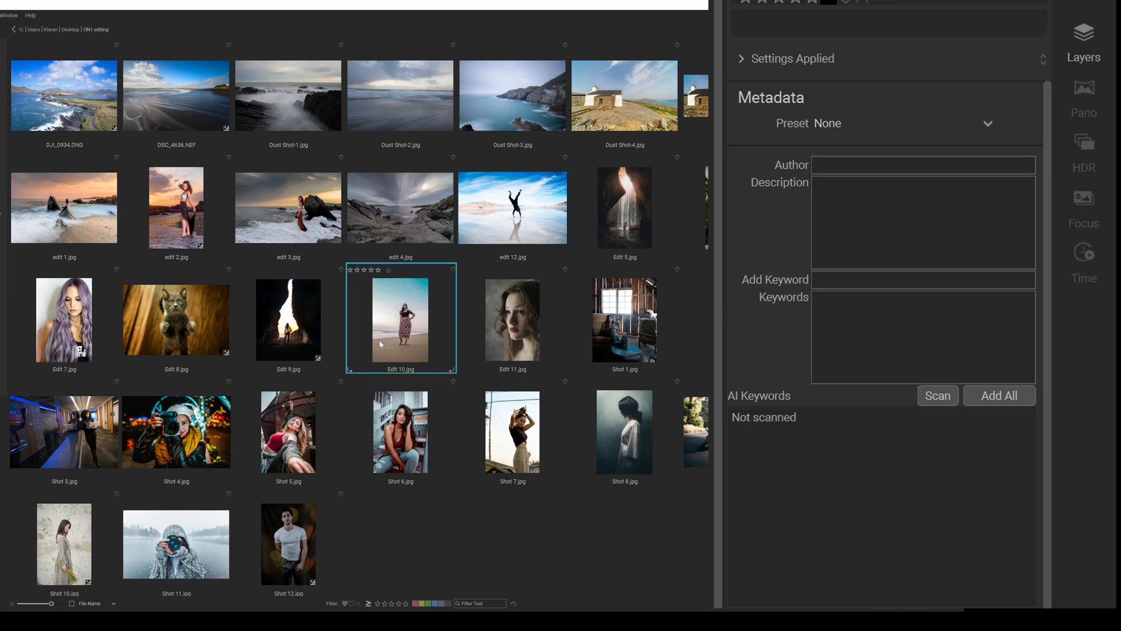
left_click(938, 395)
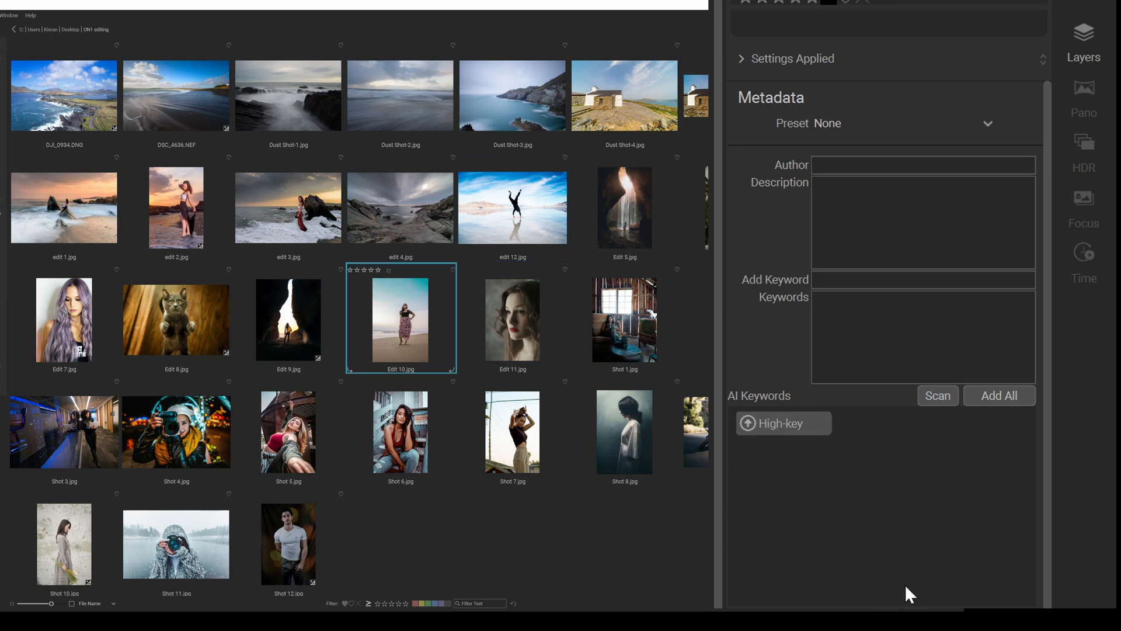
mouse_move(888, 510)
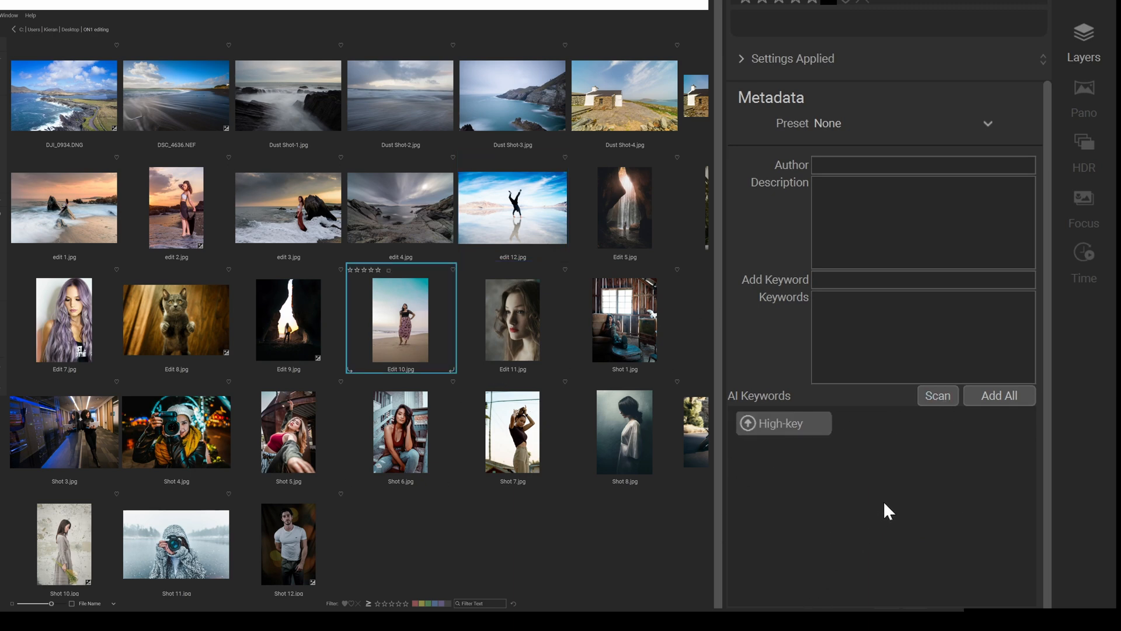
left_click(938, 395)
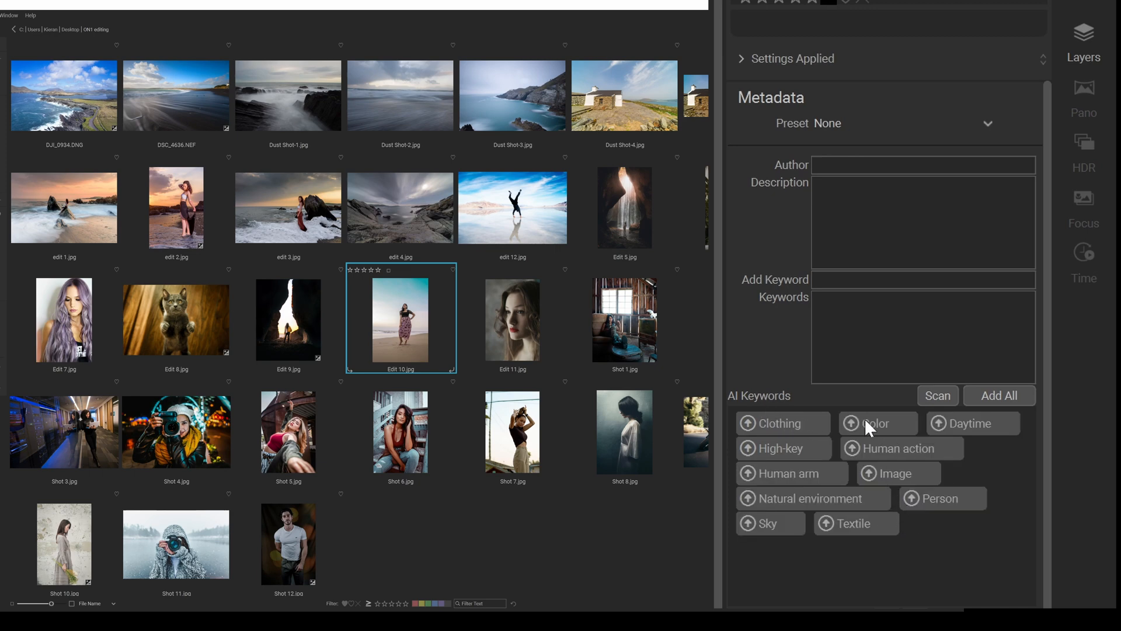
mouse_move(917, 454)
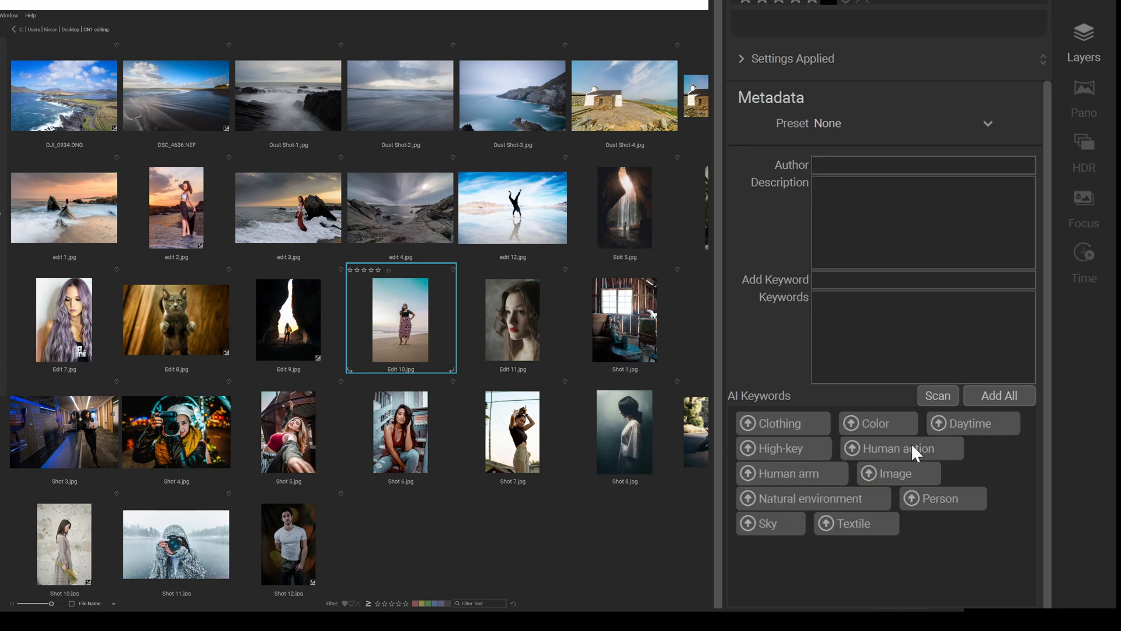
mouse_move(796, 508)
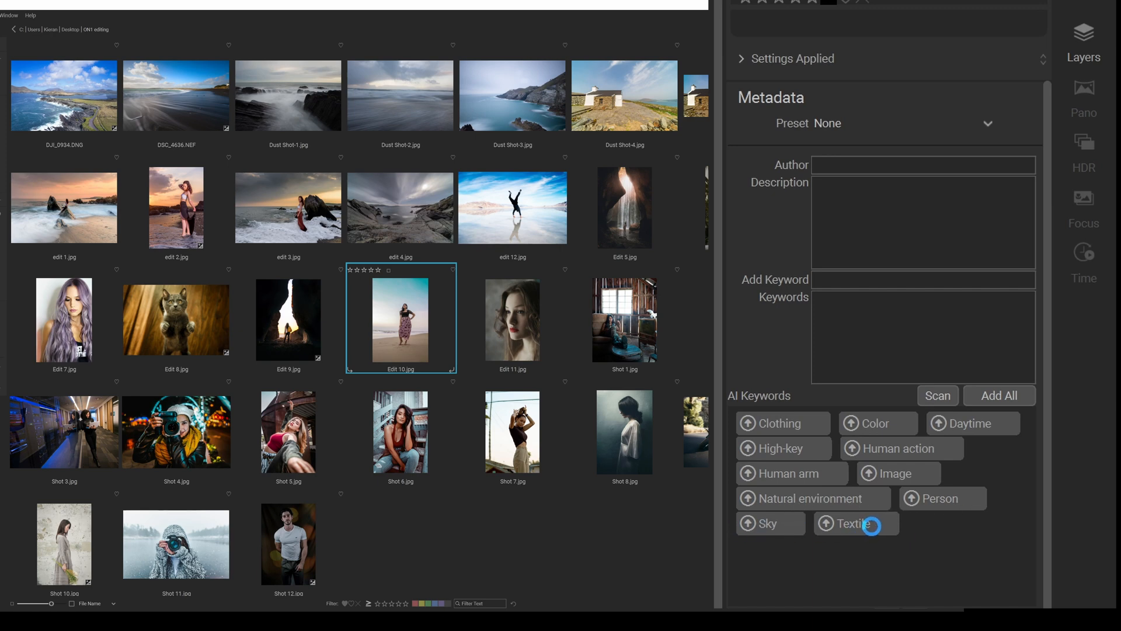
mouse_move(312, 428)
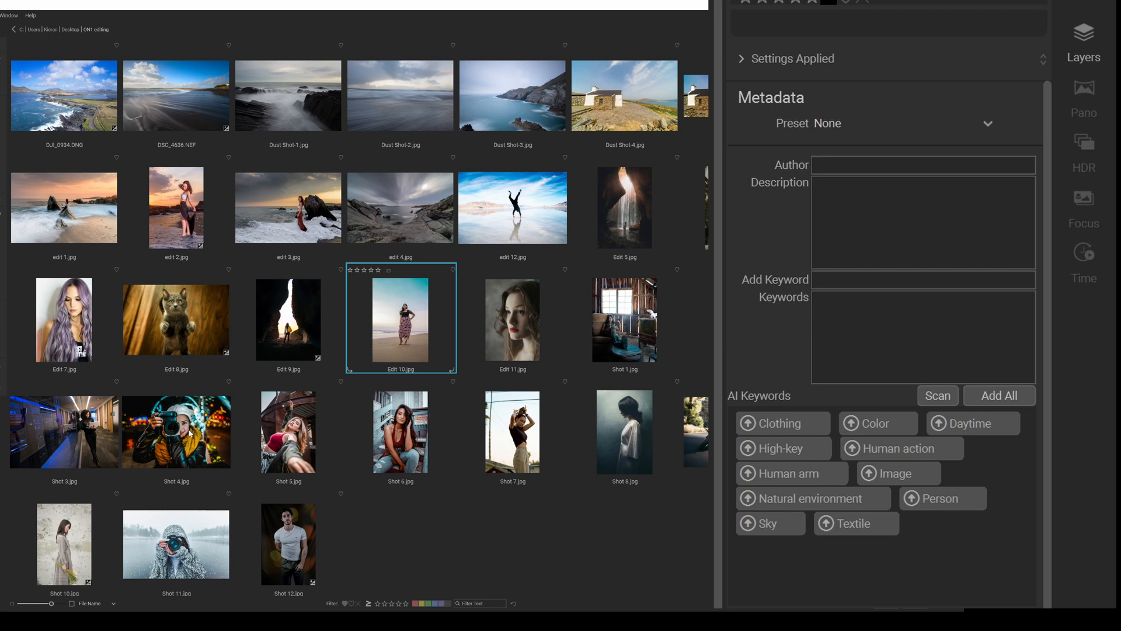
- Select the photographer-with-camera Shot 4.jpg and AI-scan it for camera-related keywords
left_click(175, 432)
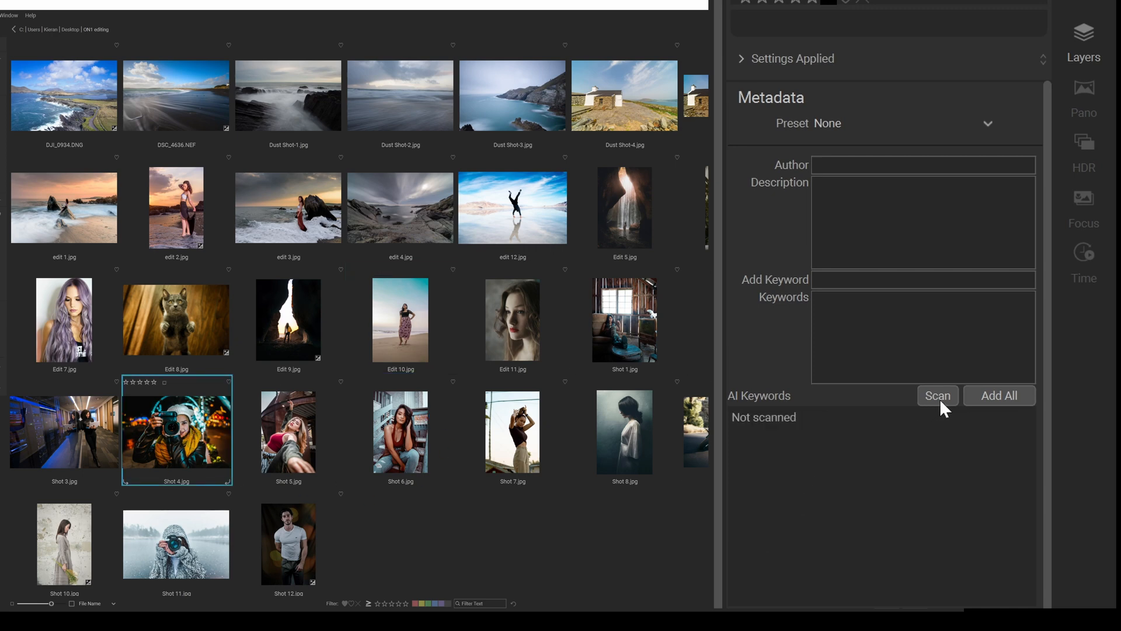
left_click(937, 394)
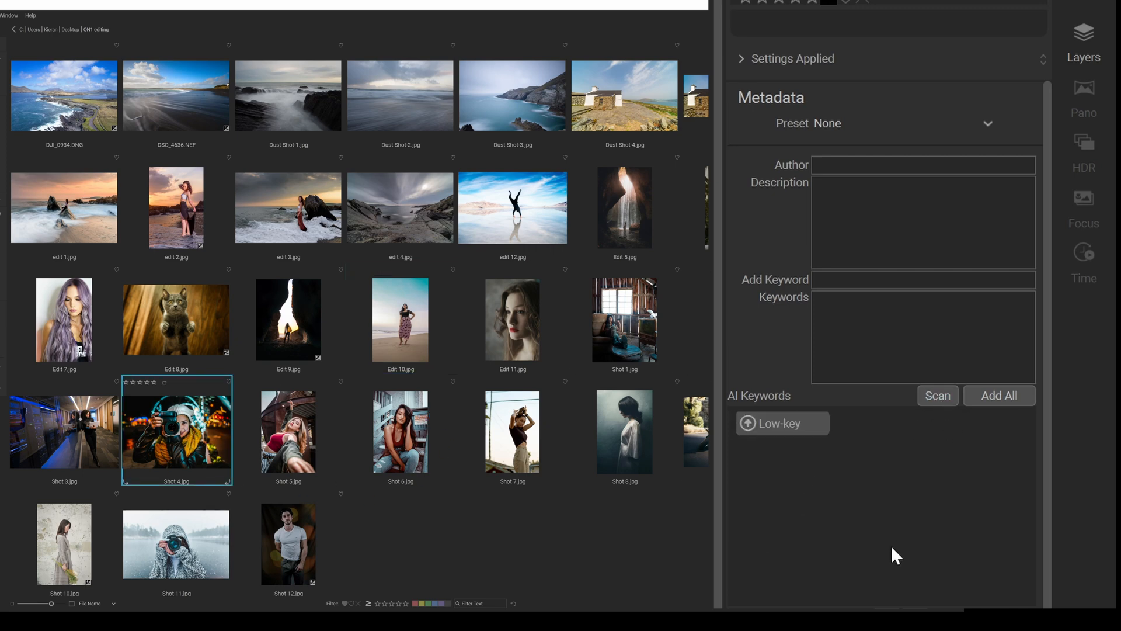
left_click(937, 395)
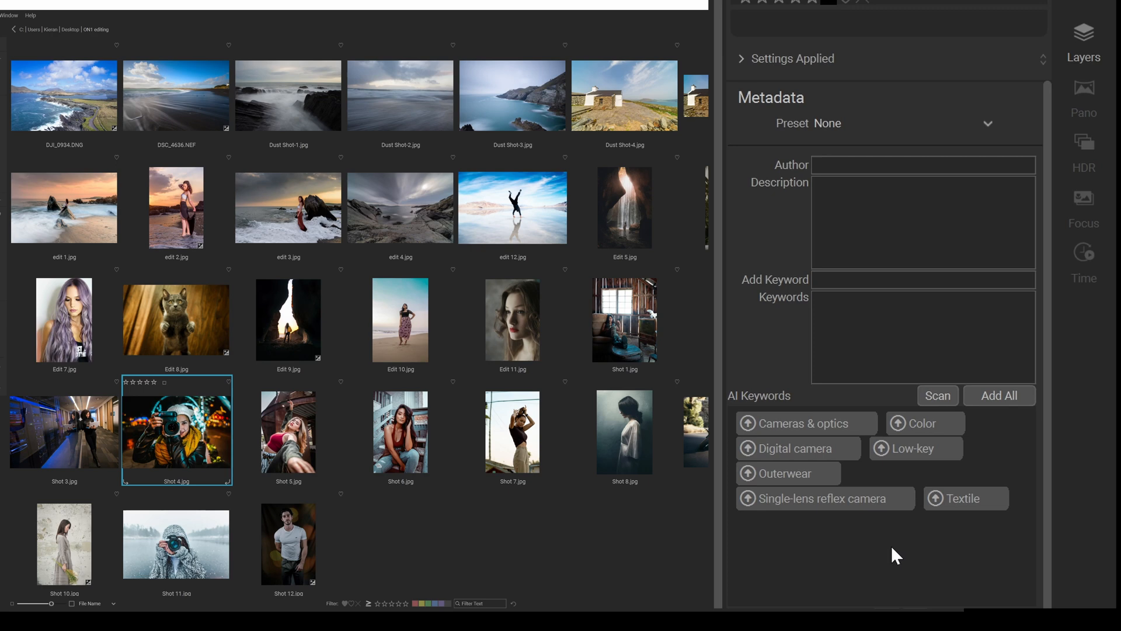
mouse_move(898, 556)
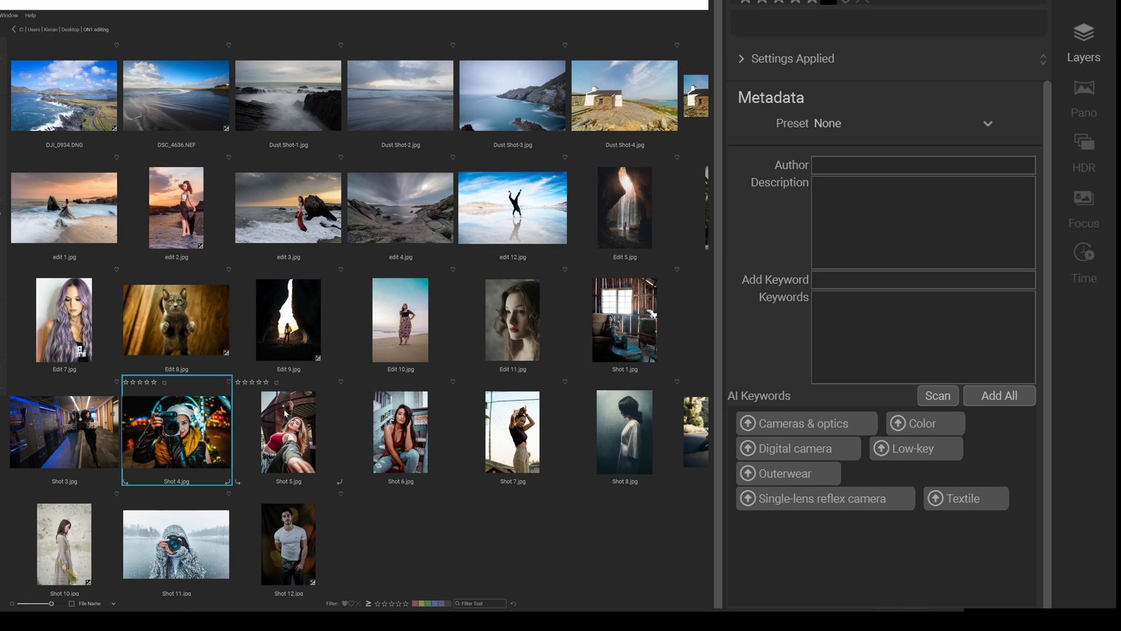
- Select Shot 5.jpg and AI-scan it, suggesting Adult, Human face, Low-key and Vivid
left_click(288, 432)
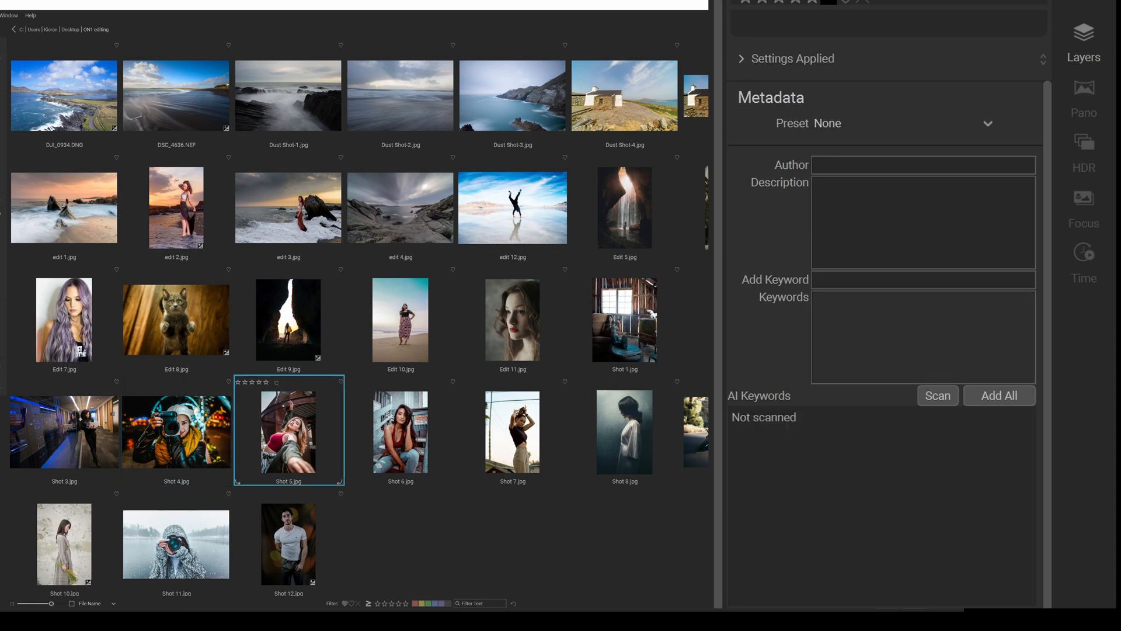
left_click(937, 396)
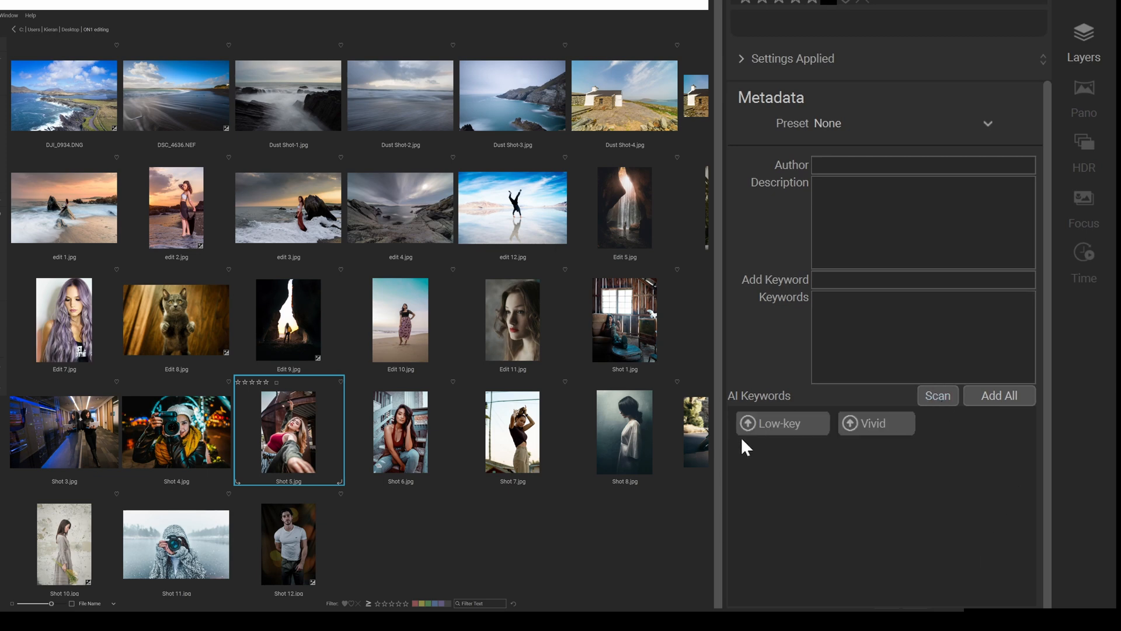
left_click(937, 394)
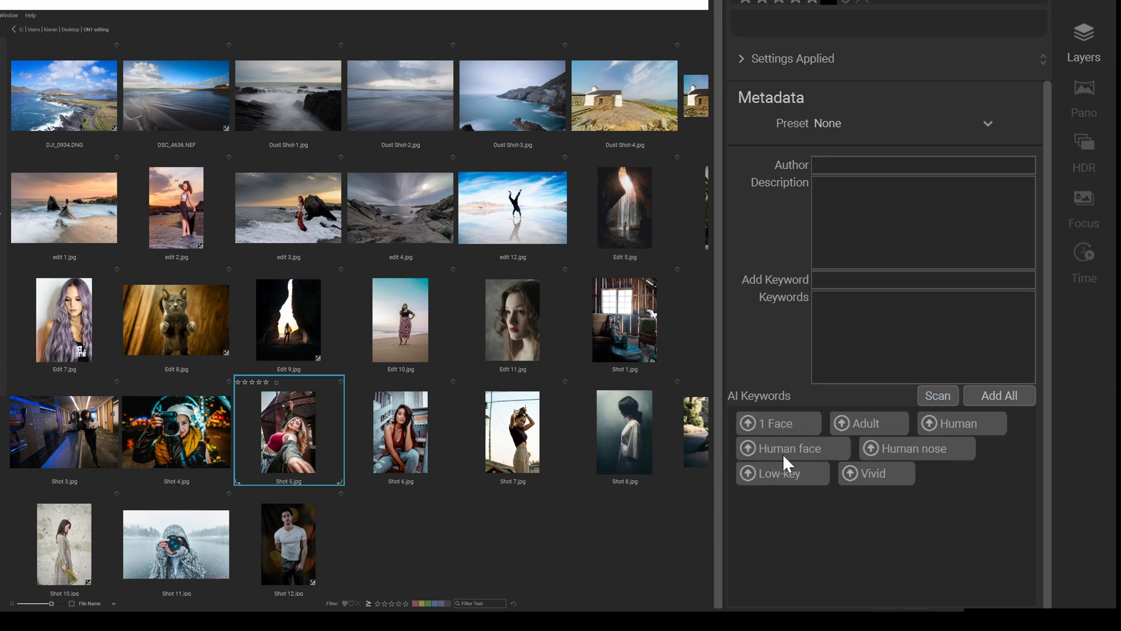
mouse_move(759, 465)
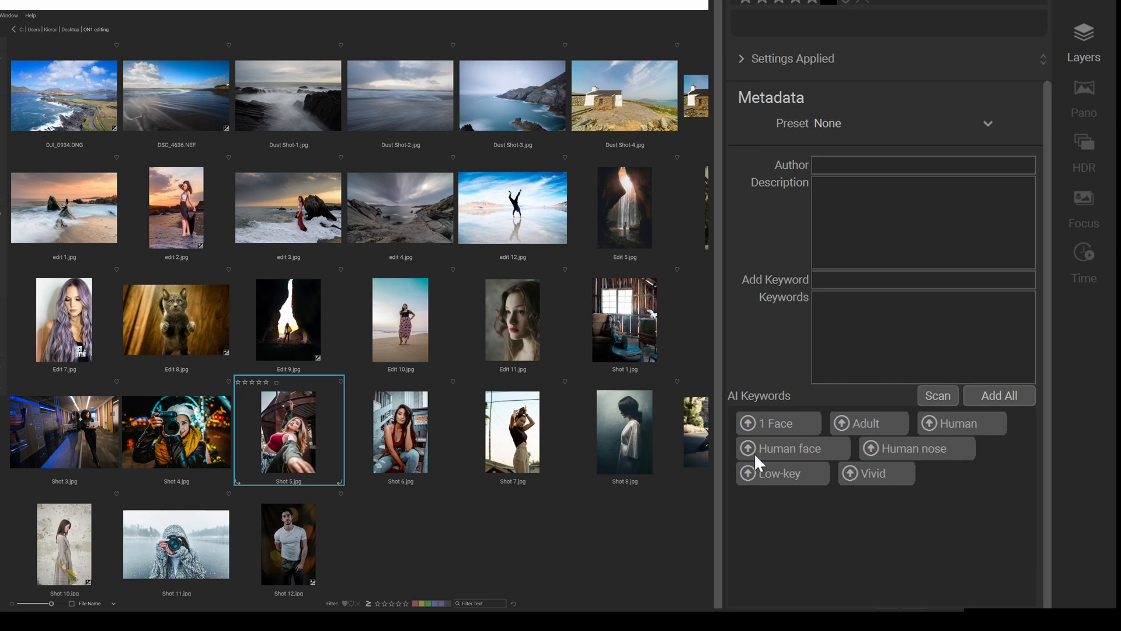
mouse_move(887, 487)
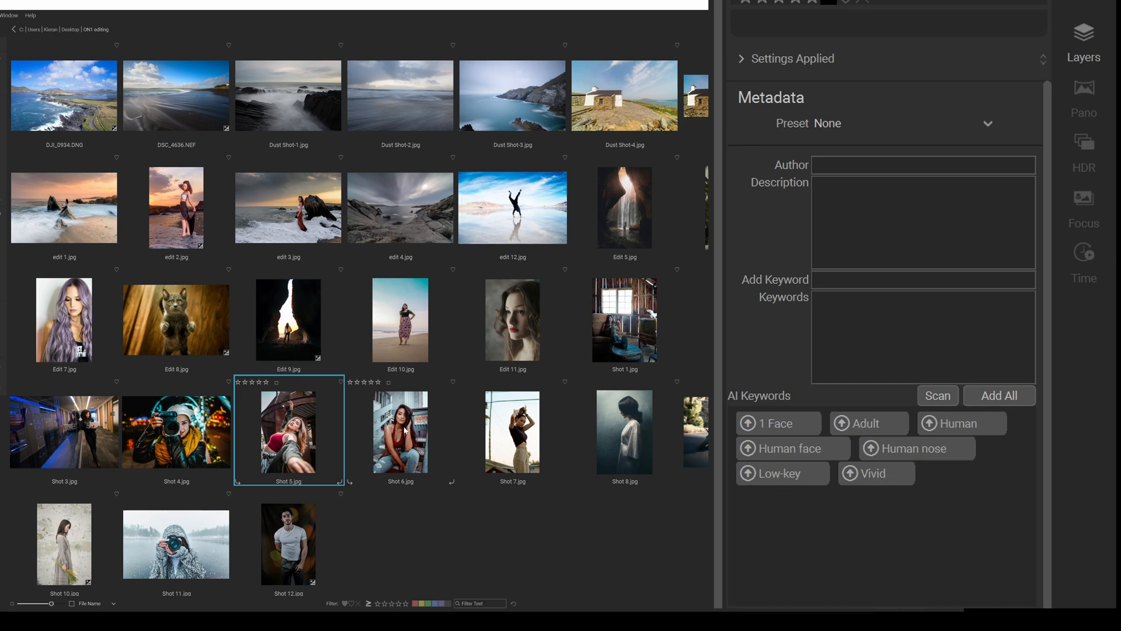
- AI-scan Shot 6.jpg and scroll its suggestions, from Brown and Clothing to Skin and Vivid
left_click(401, 431)
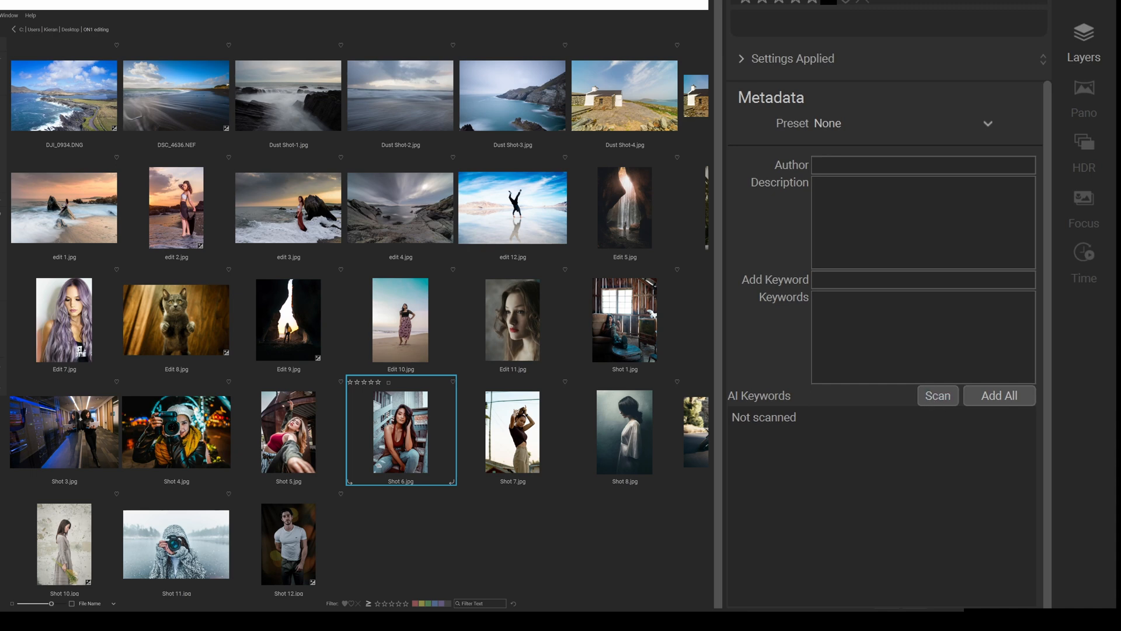
left_click(937, 396)
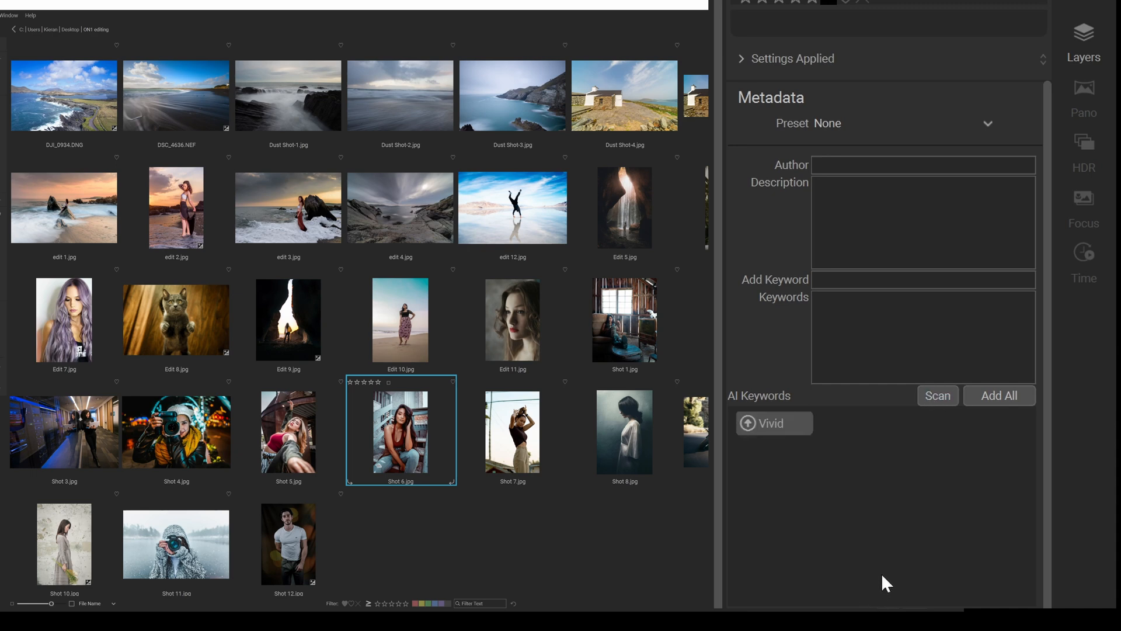
left_click(937, 395)
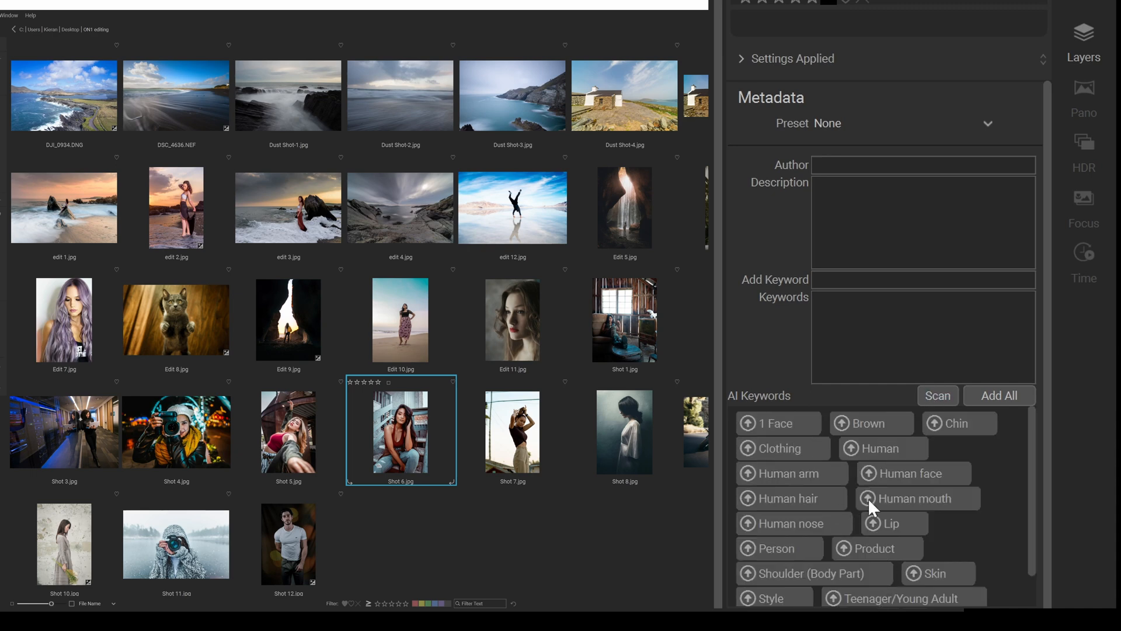
mouse_move(918, 472)
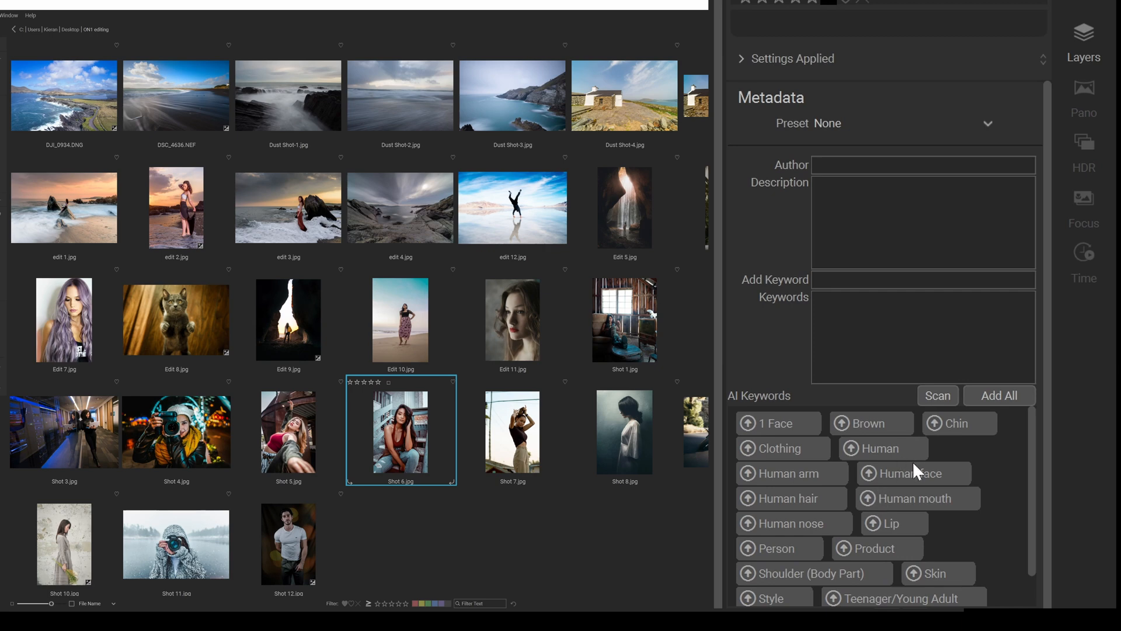
mouse_move(511, 416)
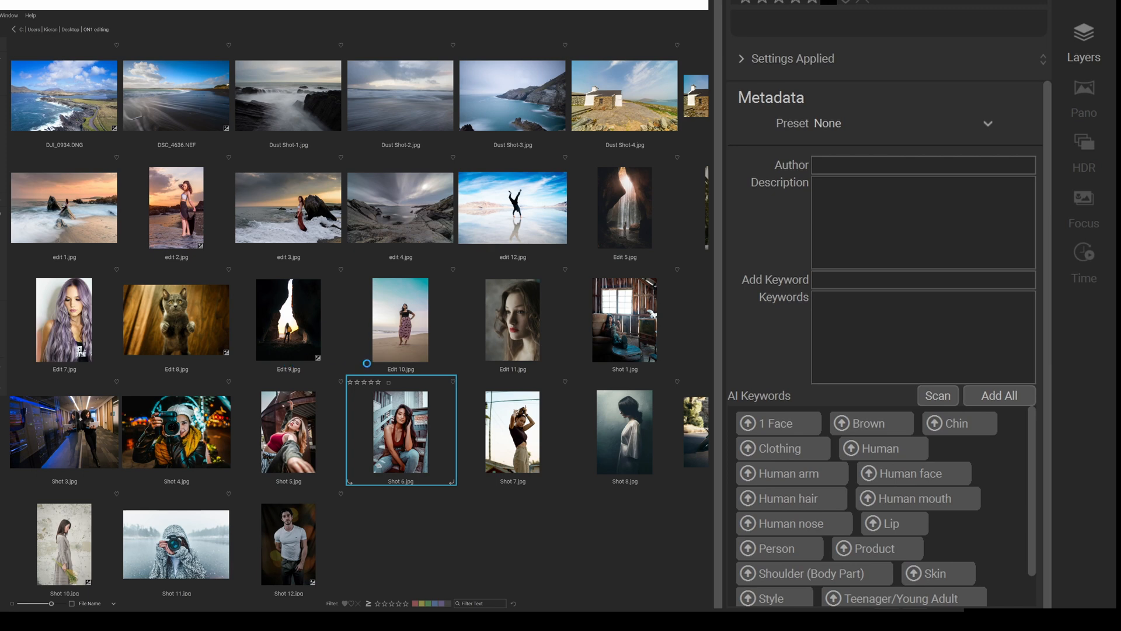
mouse_move(609, 303)
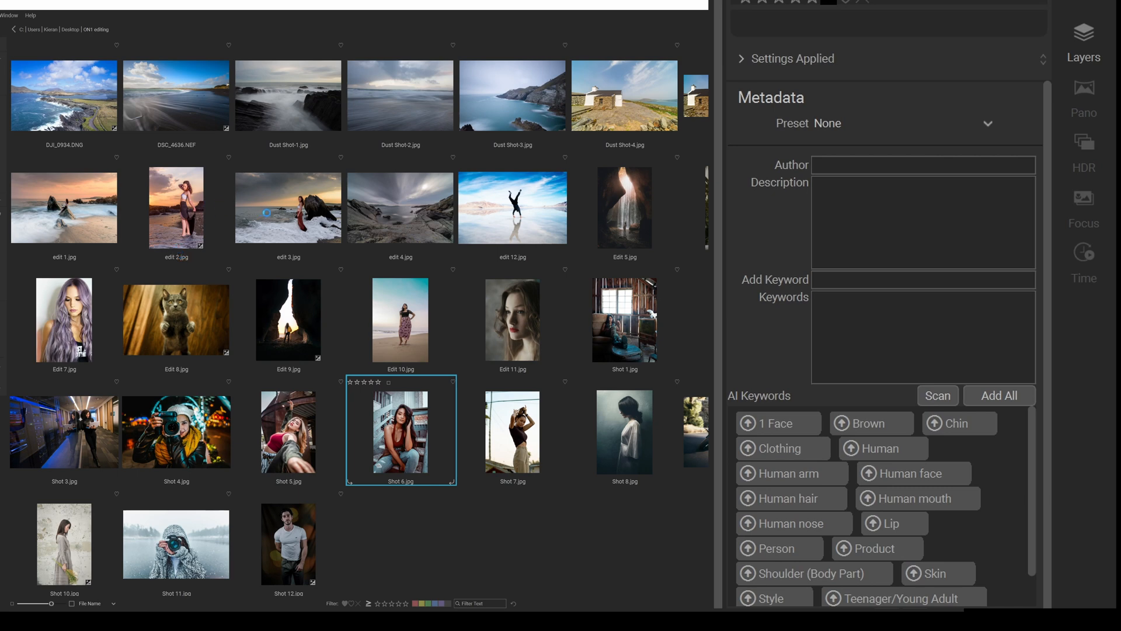
scroll("down", 3)
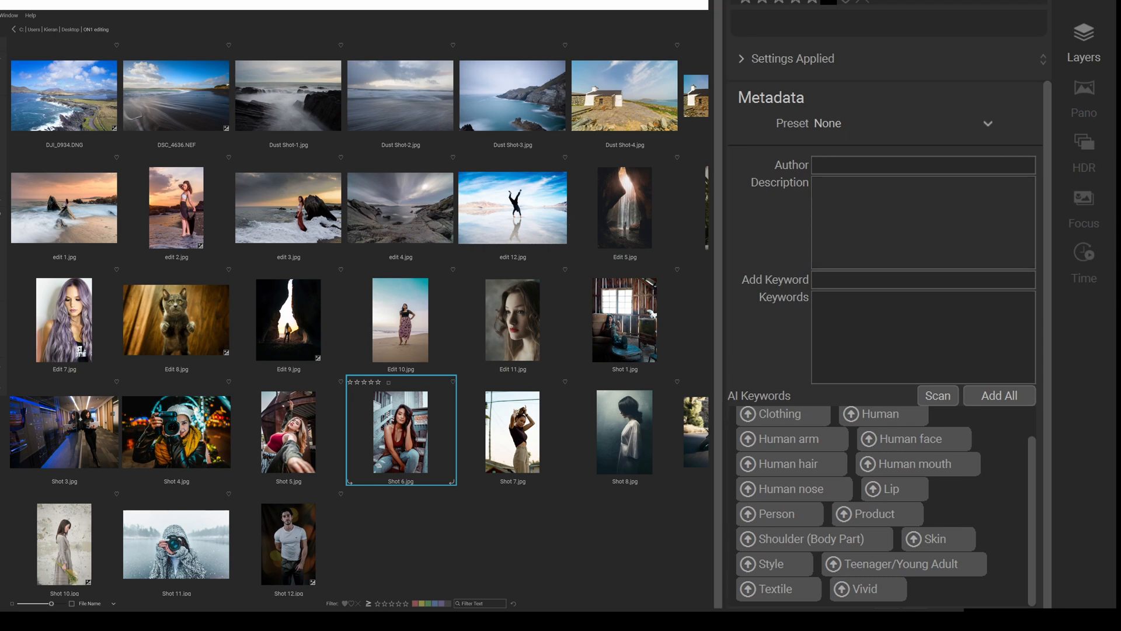
mouse_move(737, 316)
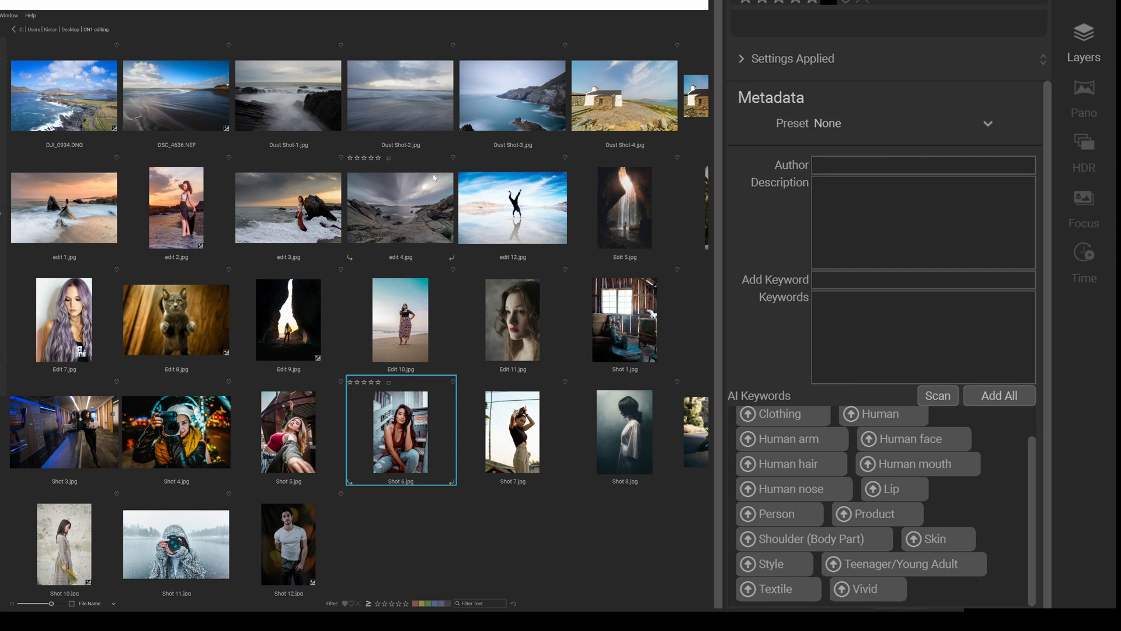
mouse_move(889, 533)
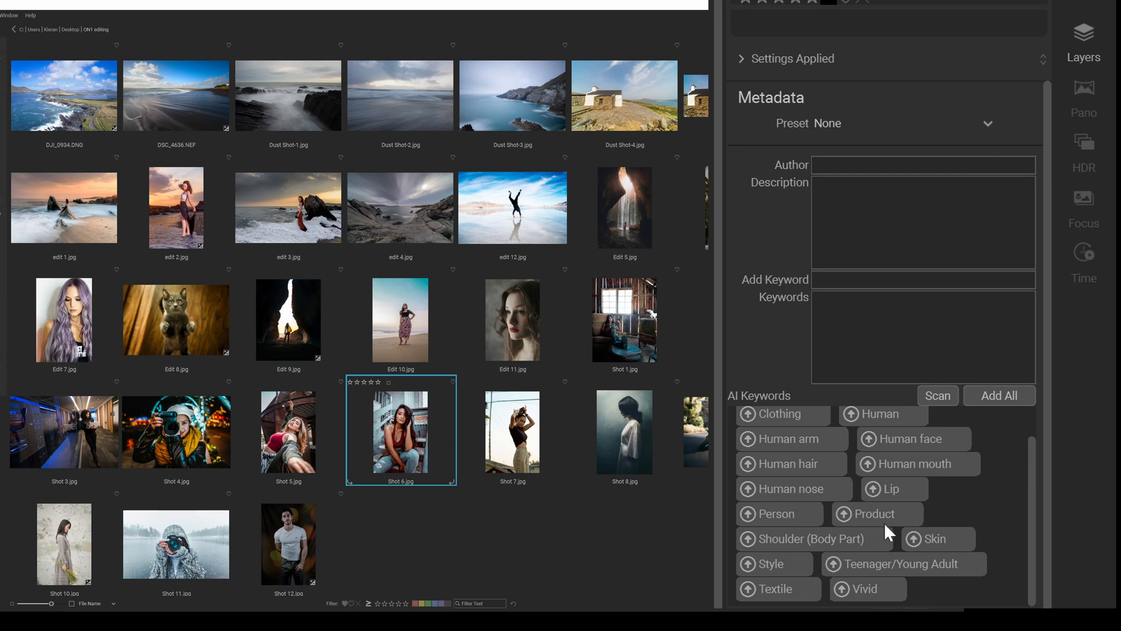
mouse_move(800, 481)
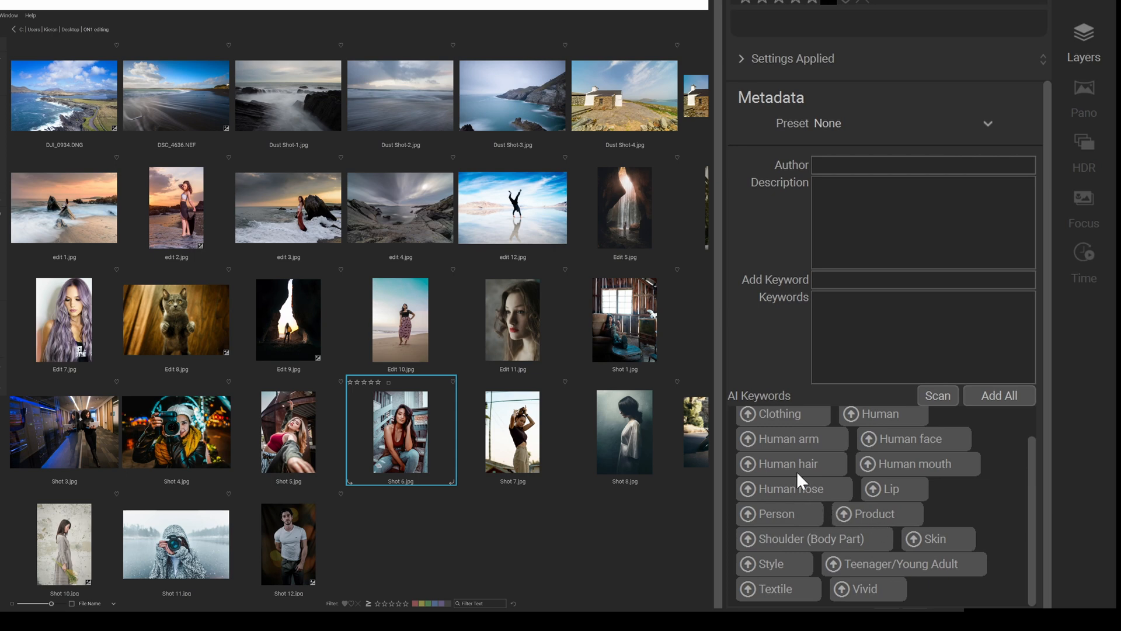
mouse_move(803, 475)
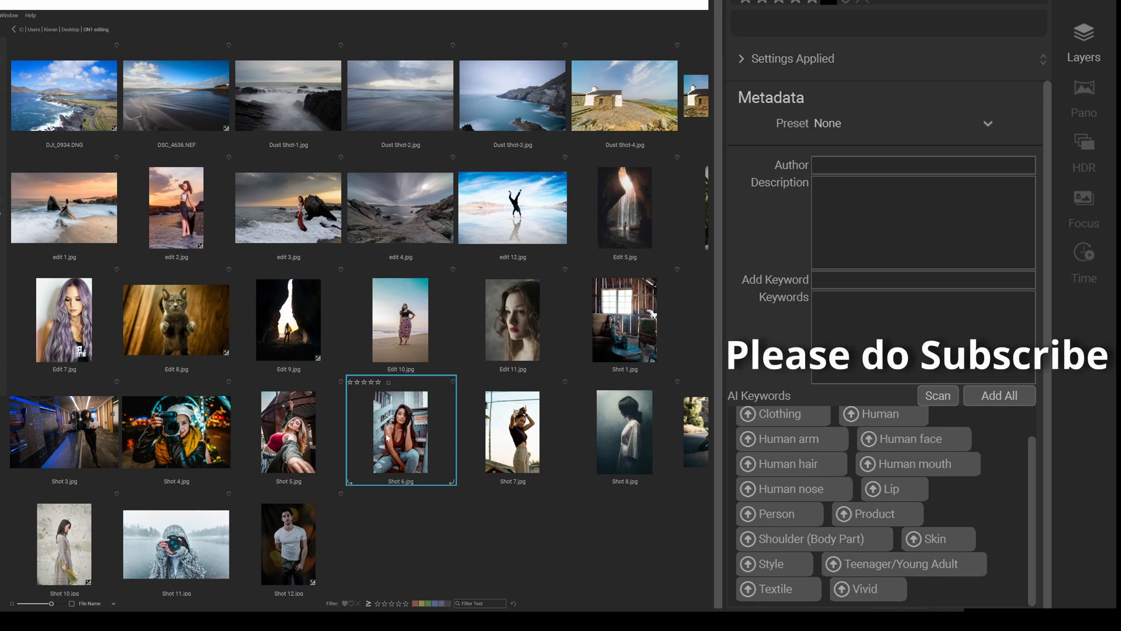
- Recheck Shot 5.jpg's keywords, then AI-scan Shot 7.jpg
left_click(288, 432)
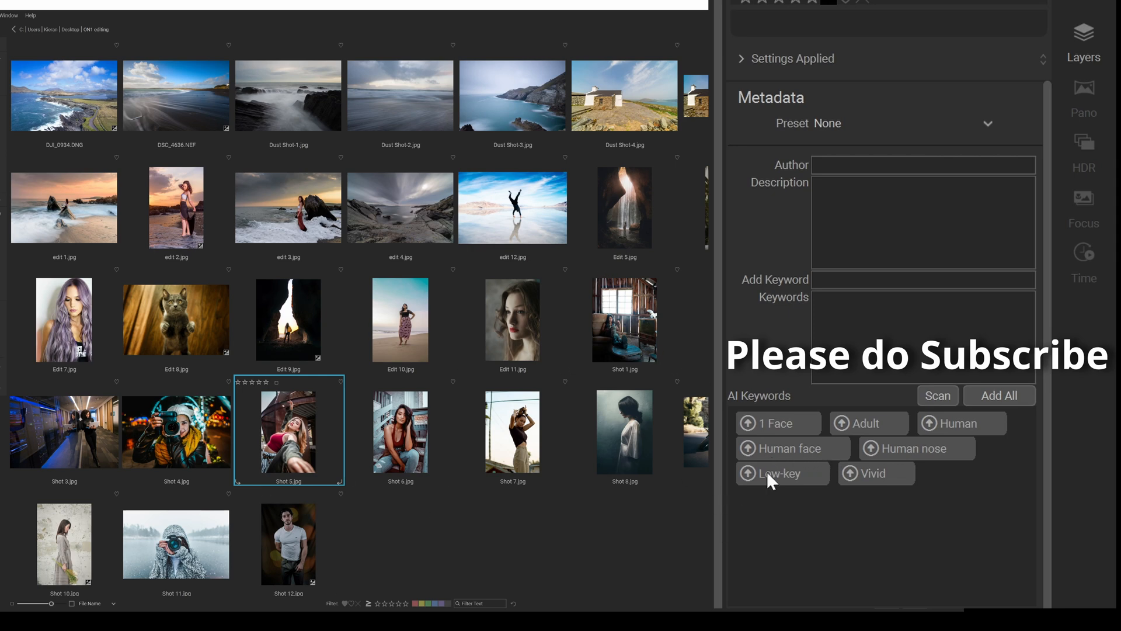
left_click(513, 433)
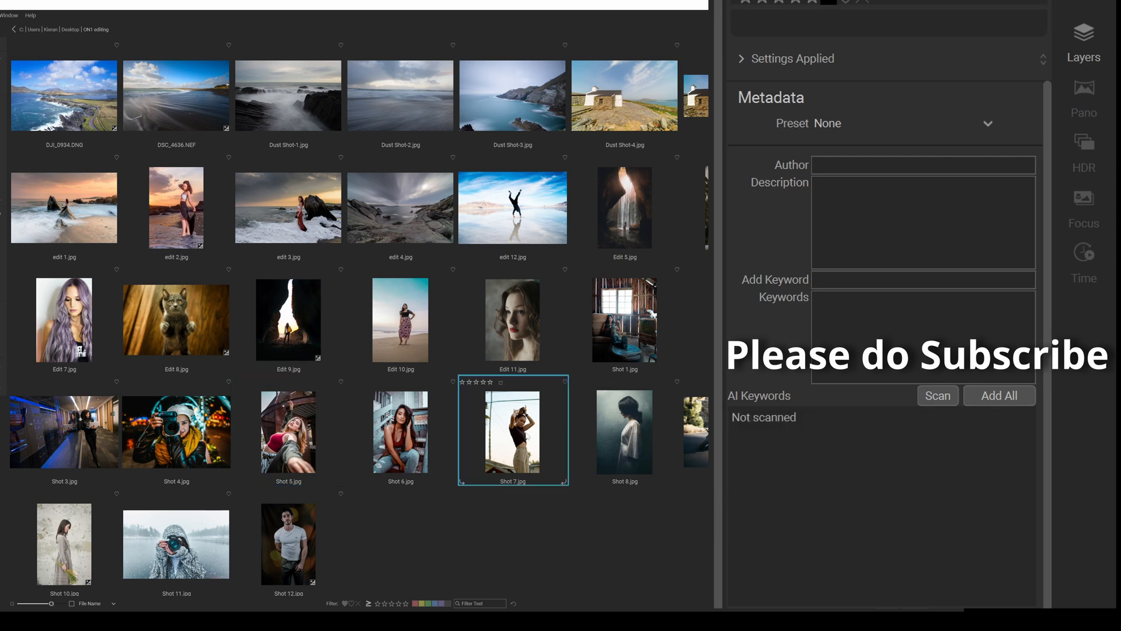
mouse_move(937, 395)
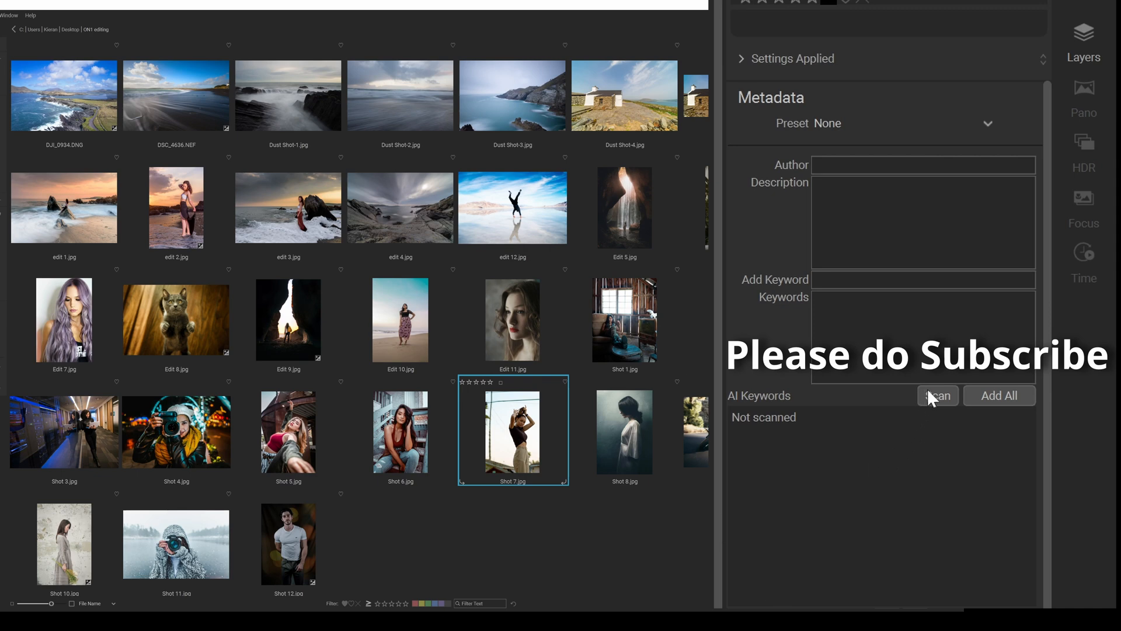
left_click(938, 394)
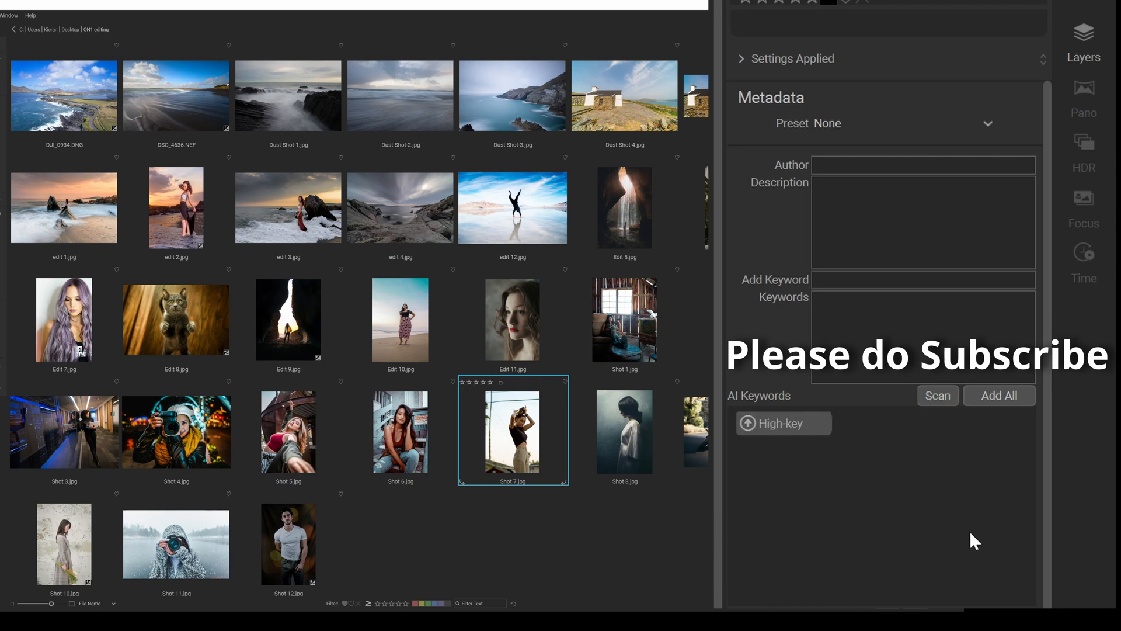
left_click(938, 394)
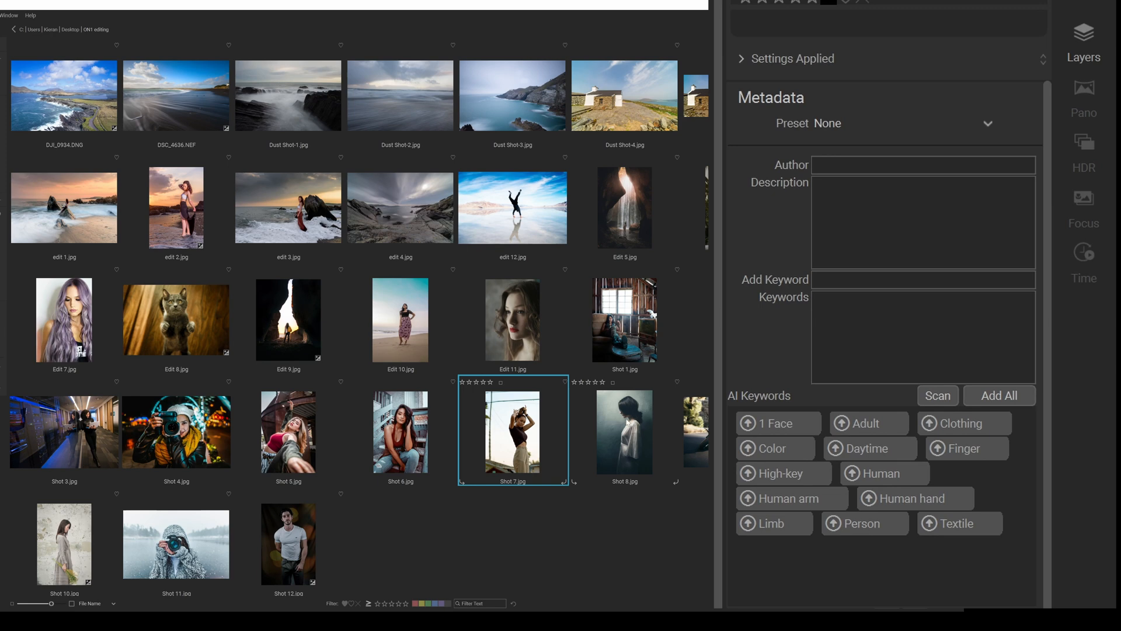
- View Shot 8.jpg, then AI-scan Shot 12.jpg, suggesting Adult, Low-key, Male person, Man
left_click(623, 432)
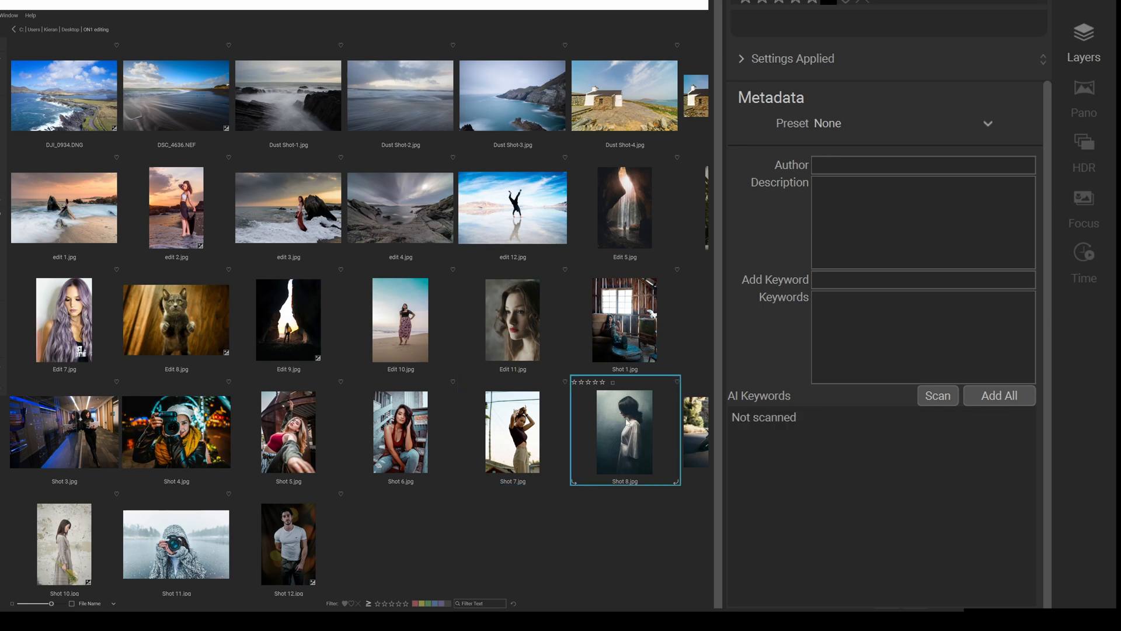
left_click(287, 544)
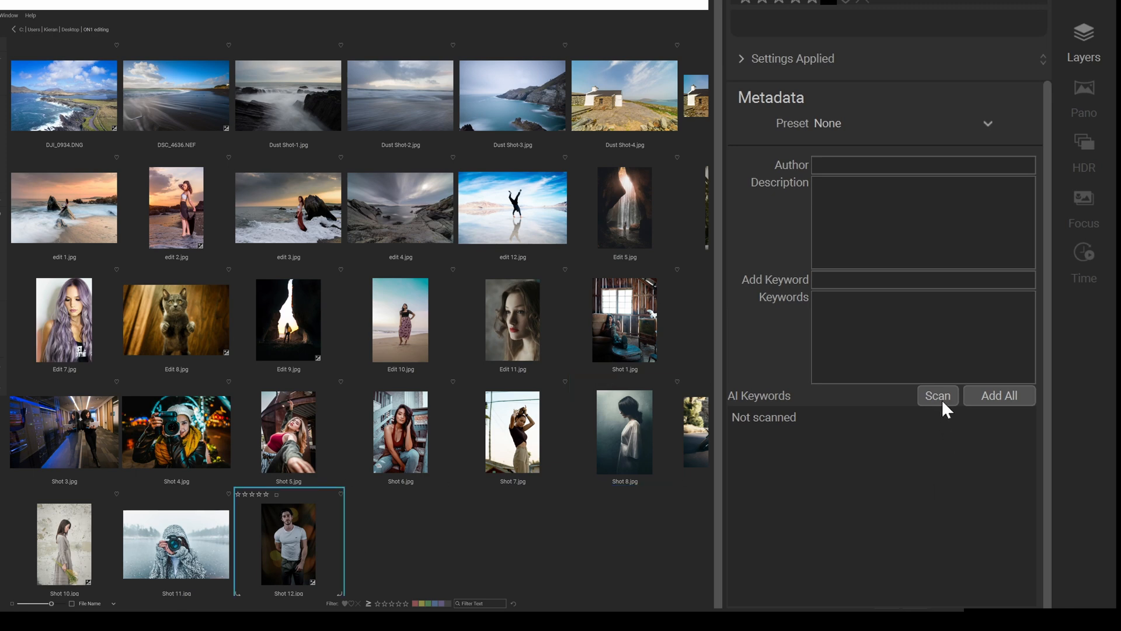
left_click(937, 395)
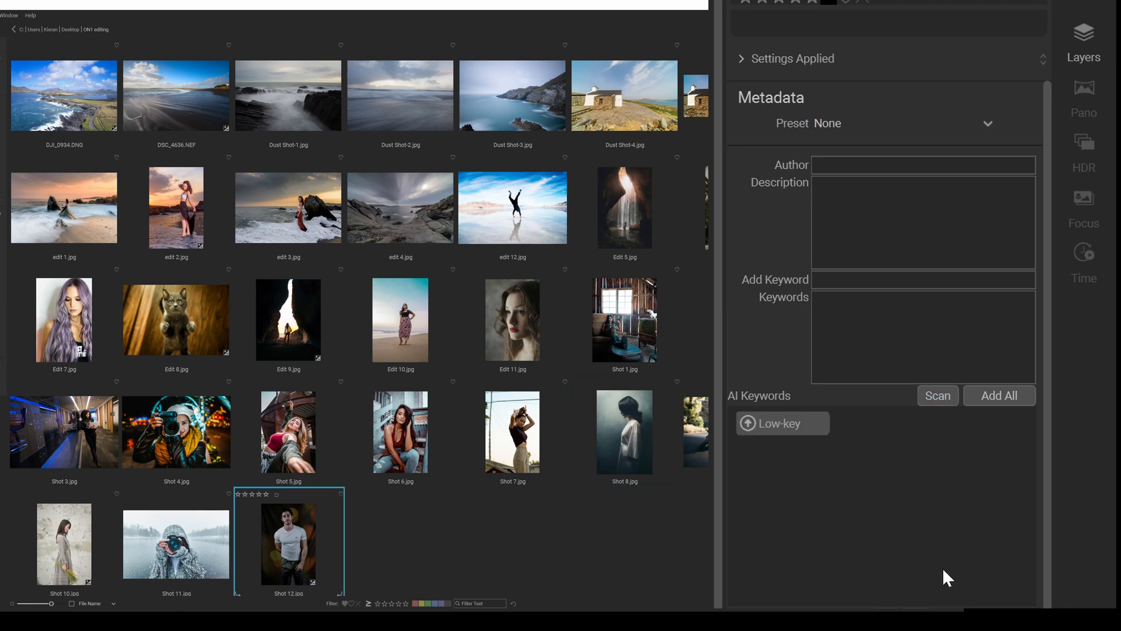
left_click(937, 396)
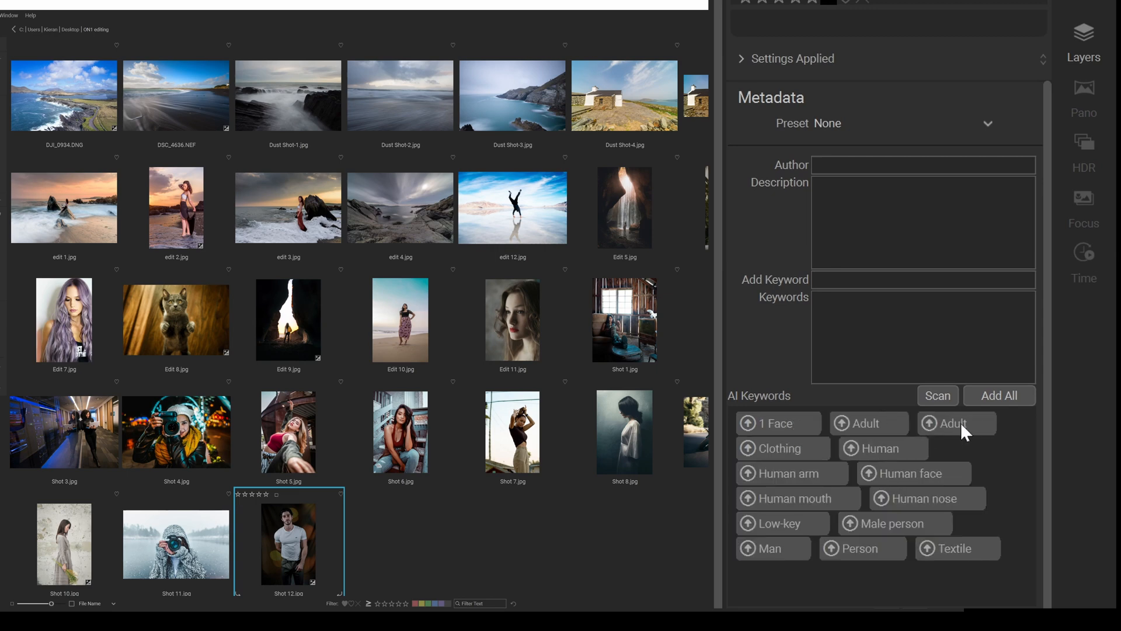
mouse_move(900, 488)
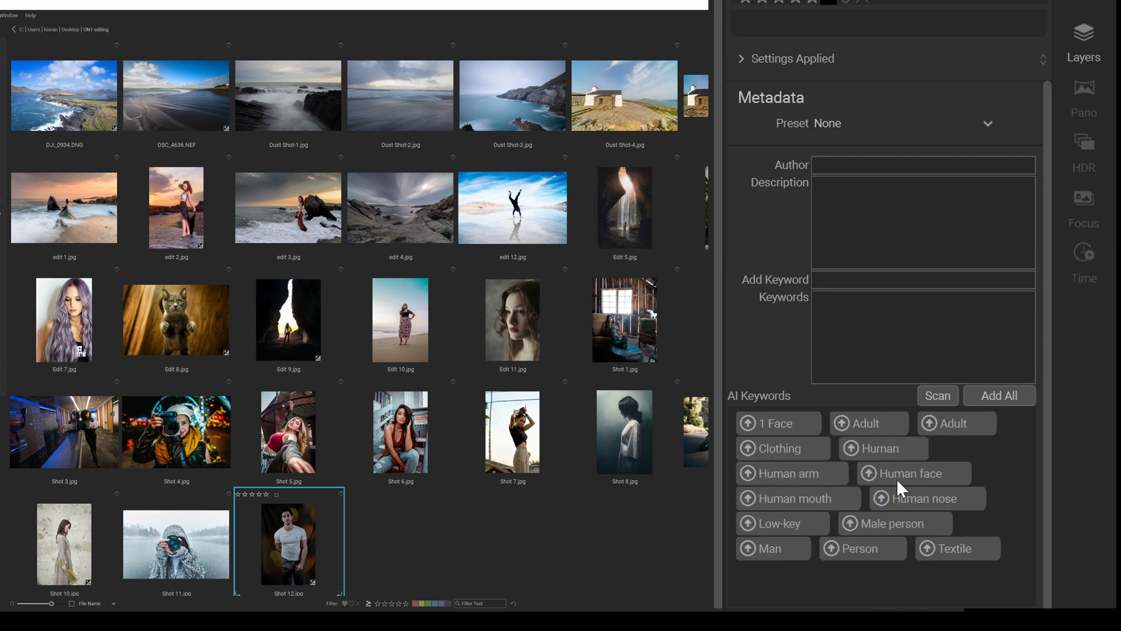
mouse_move(820, 551)
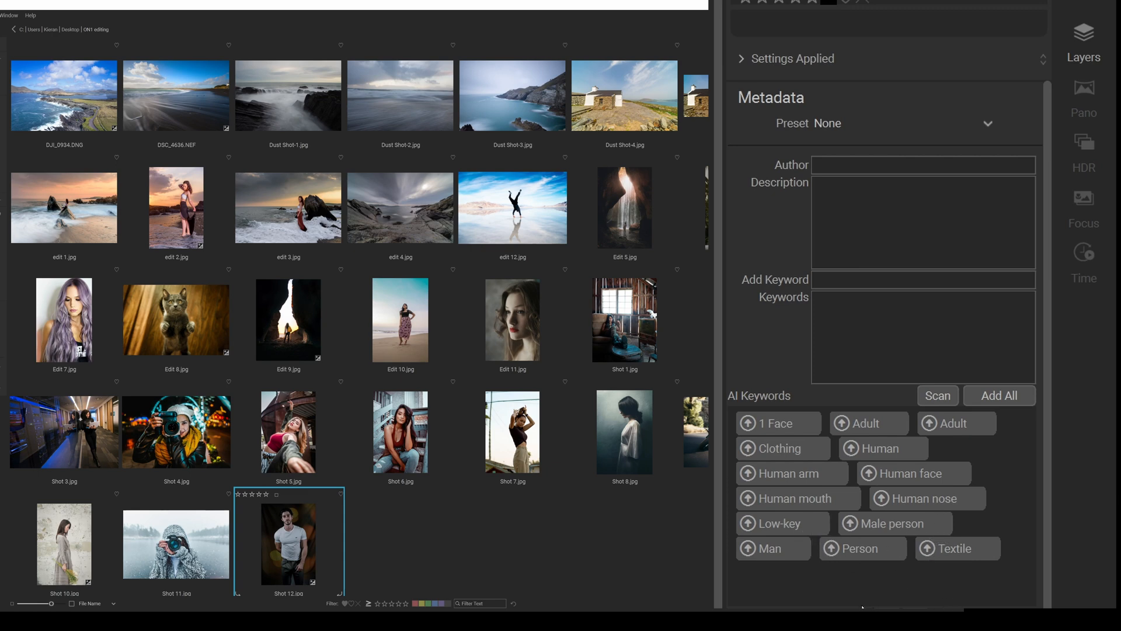
mouse_move(612, 428)
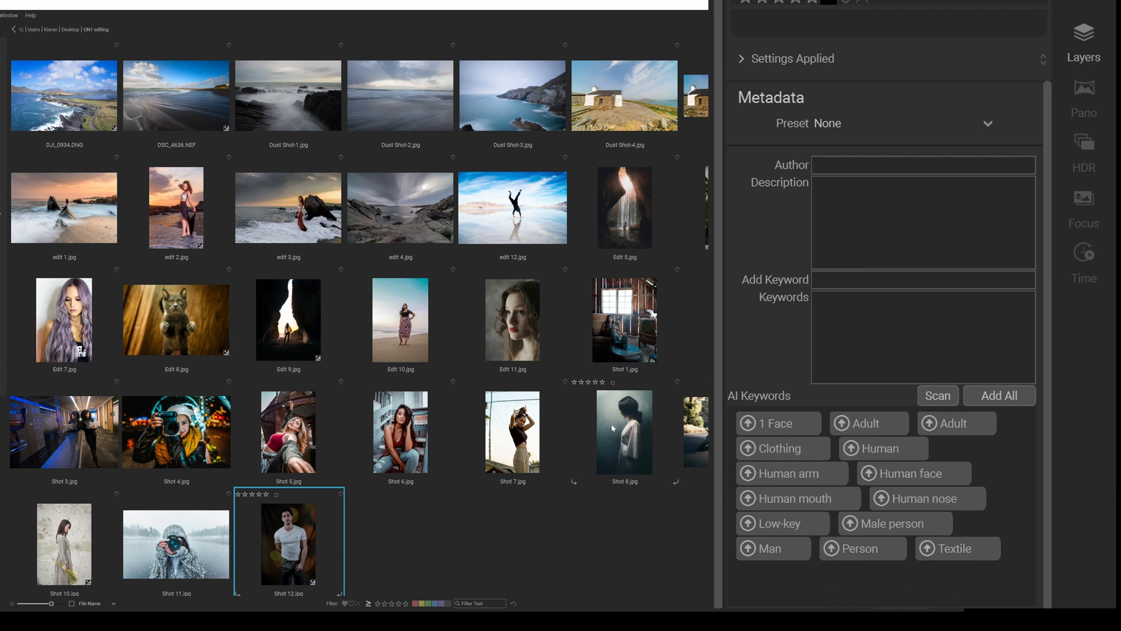
mouse_move(834, 605)
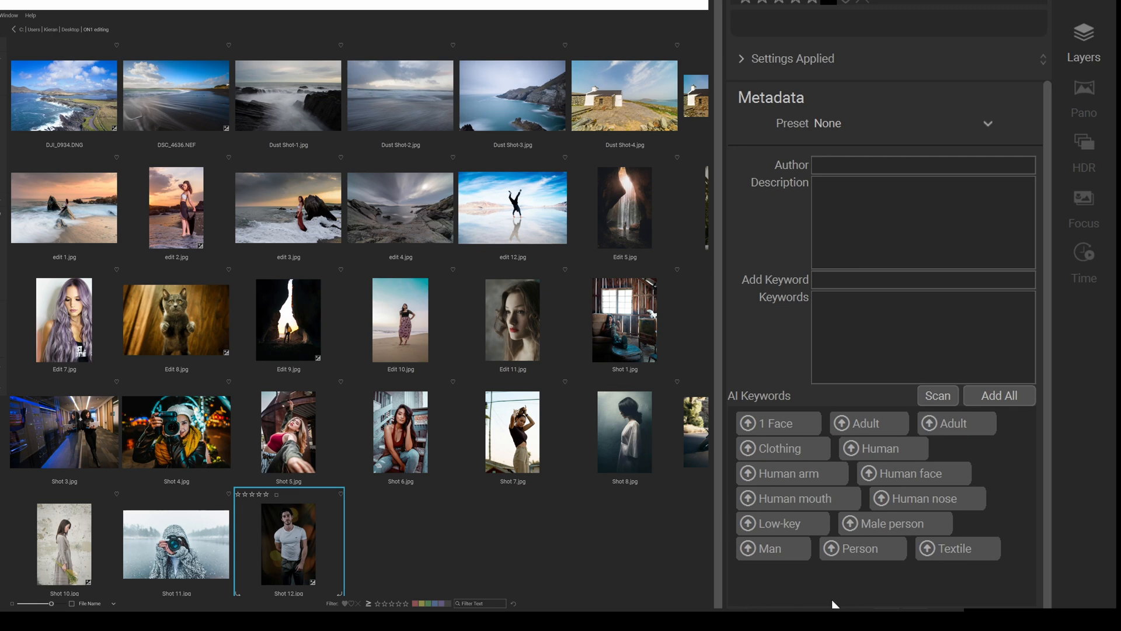
- Scan Shot 8.jpg for AI keywords, yielding Human hair, Low-contrast, Low-key and Muted
left_click(624, 431)
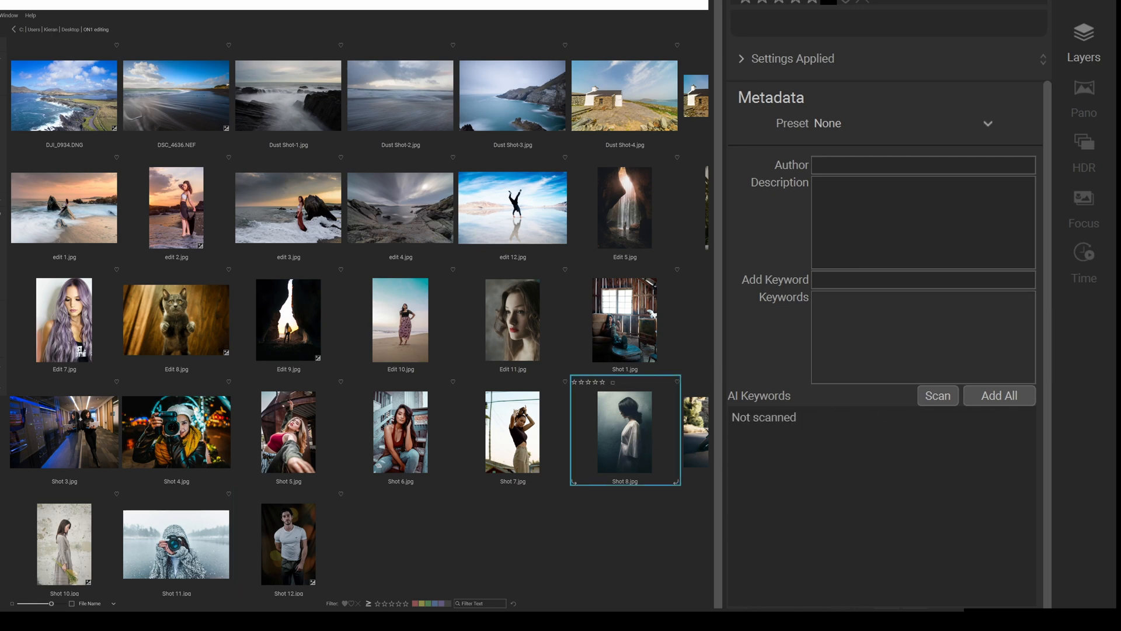
left_click(937, 395)
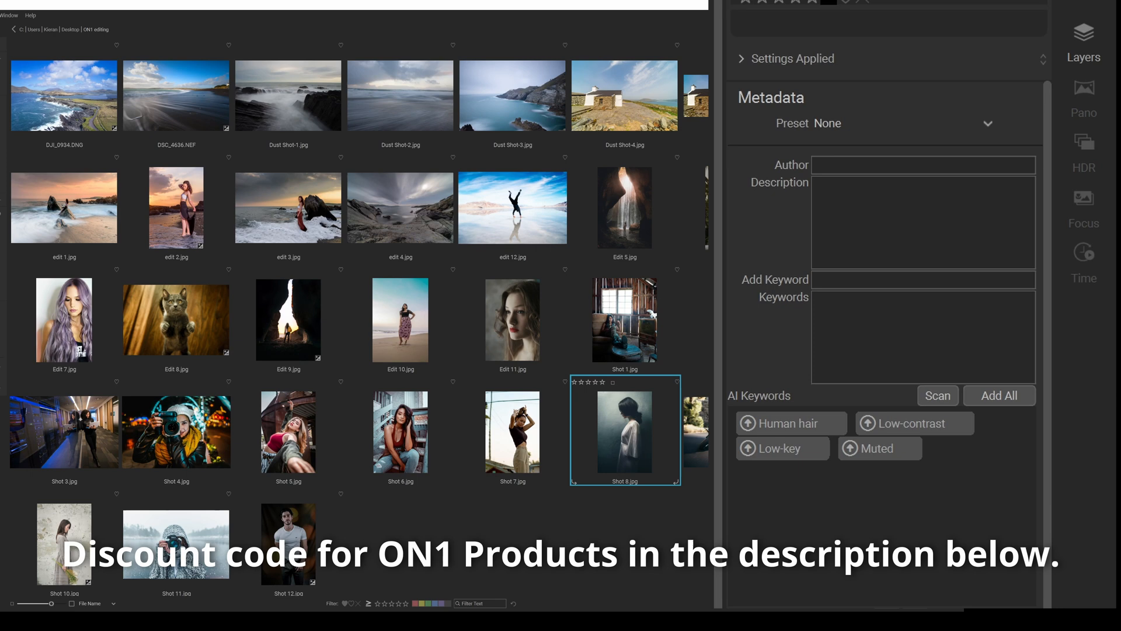
mouse_move(127, 297)
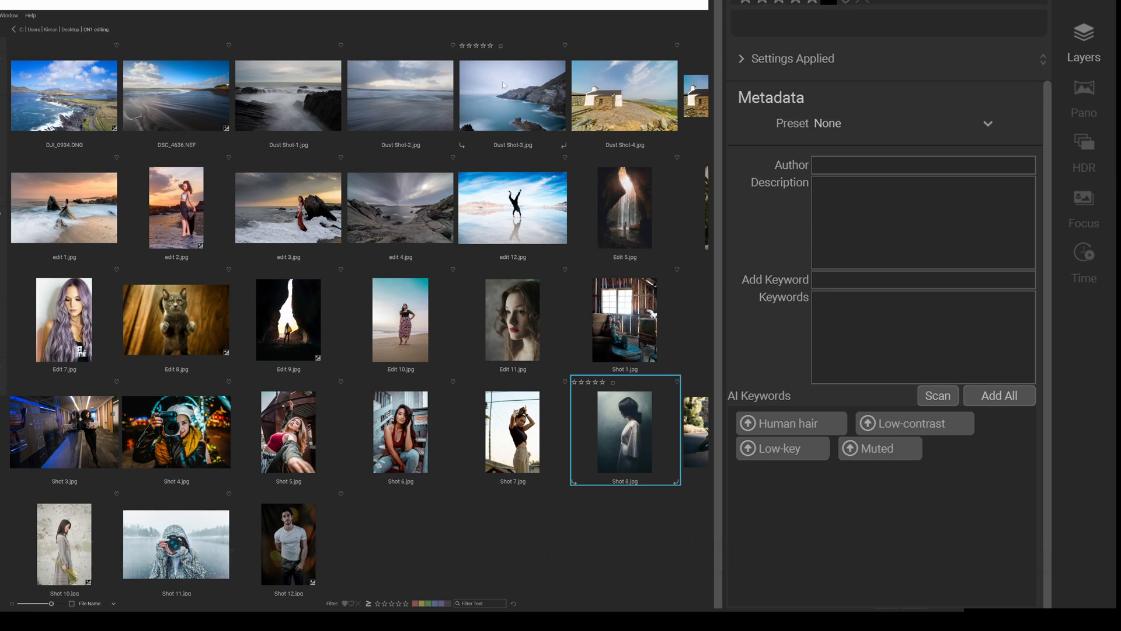
- Scan Dust Shot-3.jpg (High-key, Low-contrast) and Dust Shot-4.jpg (Color, Daytime, Sky, Vivid)
left_click(512, 95)
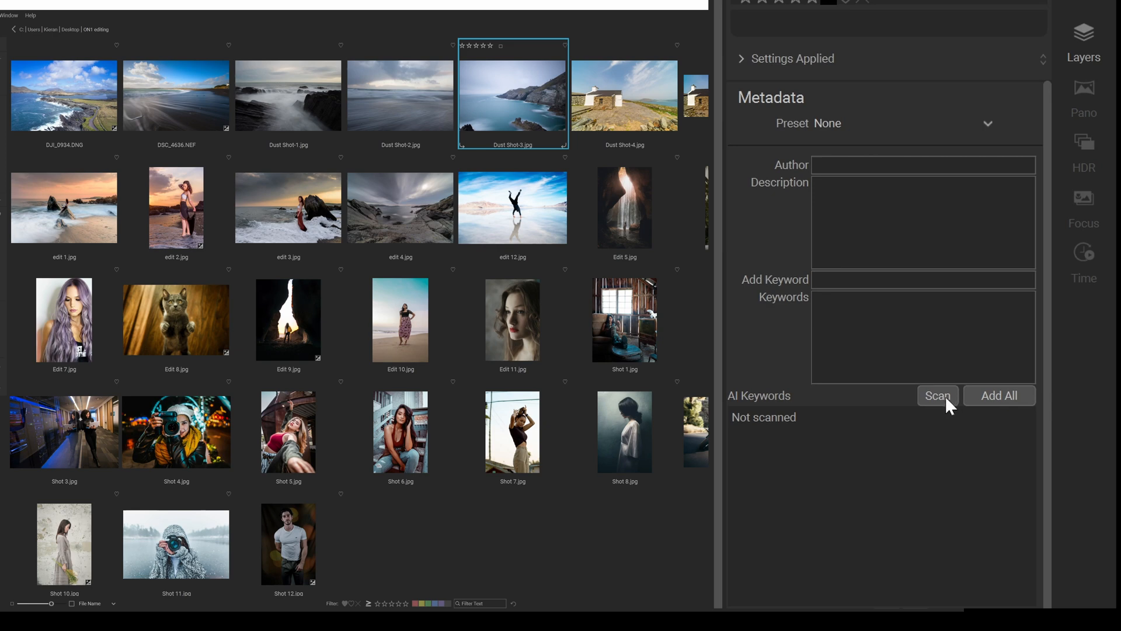
left_click(937, 395)
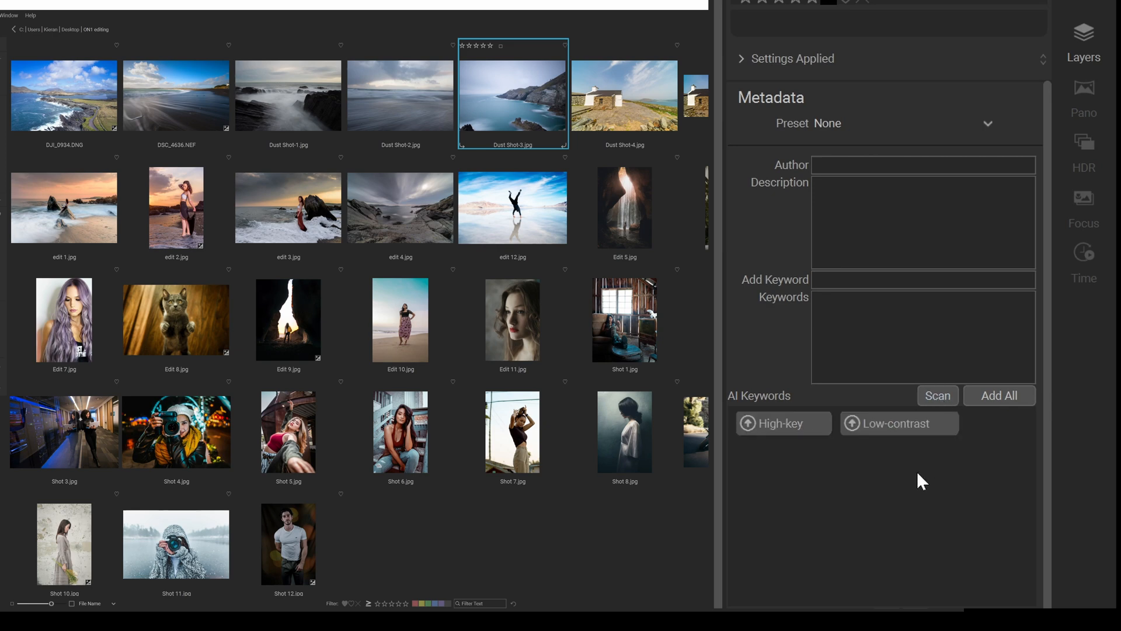
left_click(937, 395)
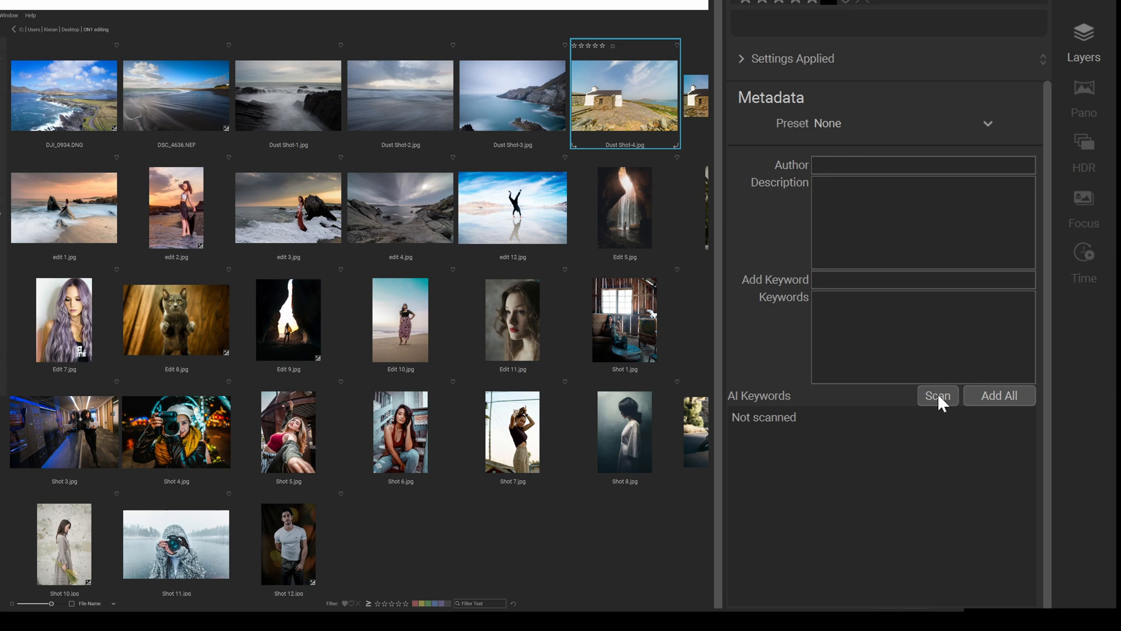
left_click(938, 395)
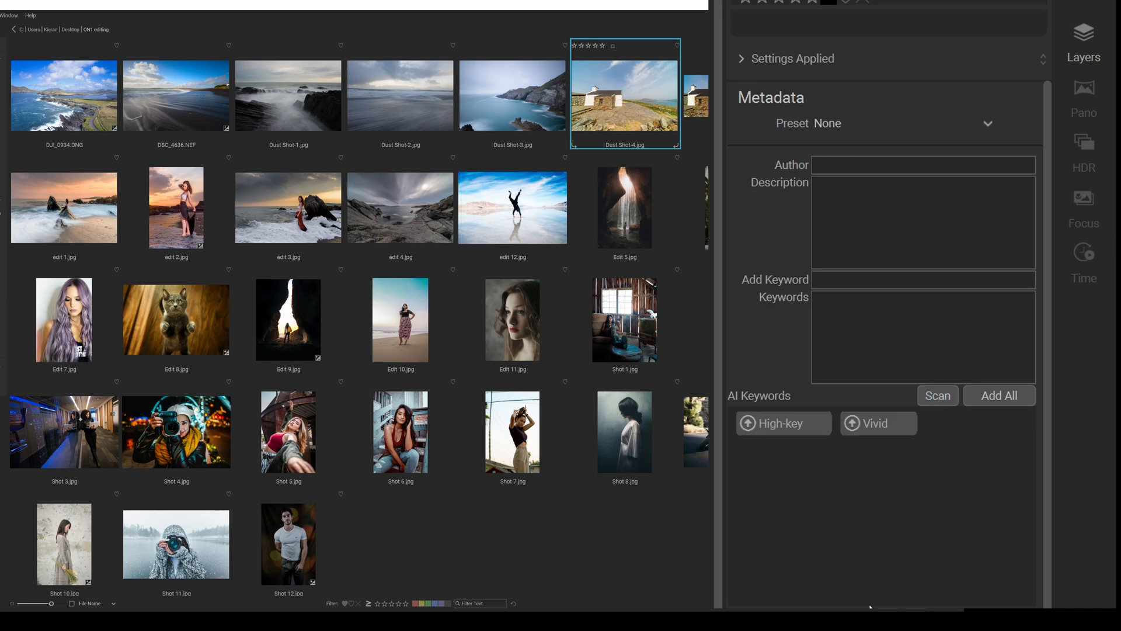
left_click(936, 395)
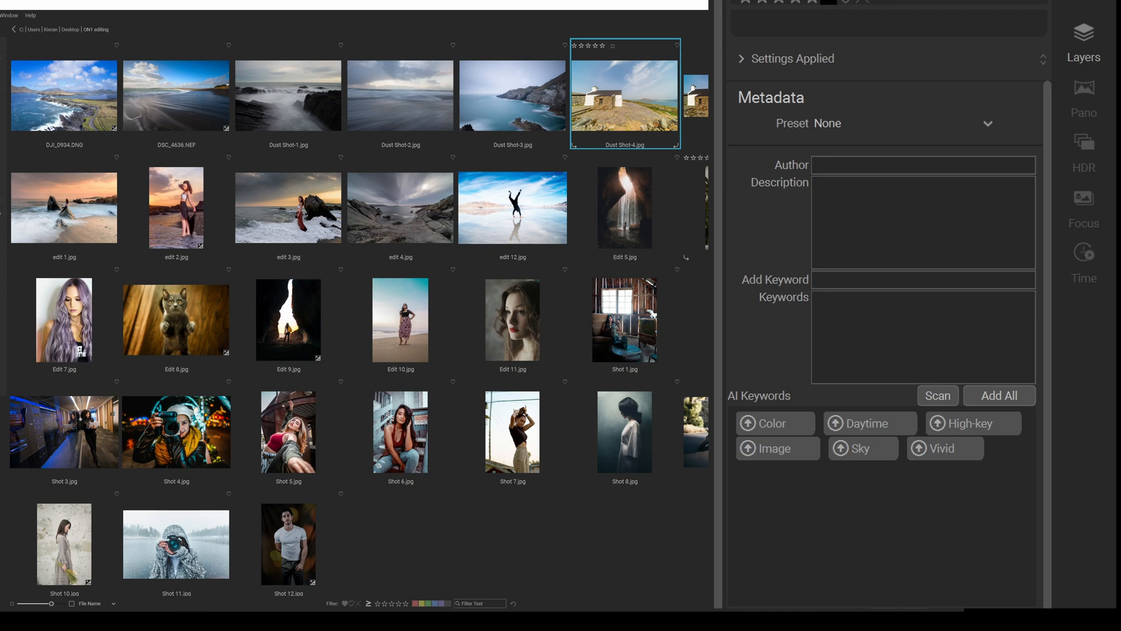
mouse_move(577, 178)
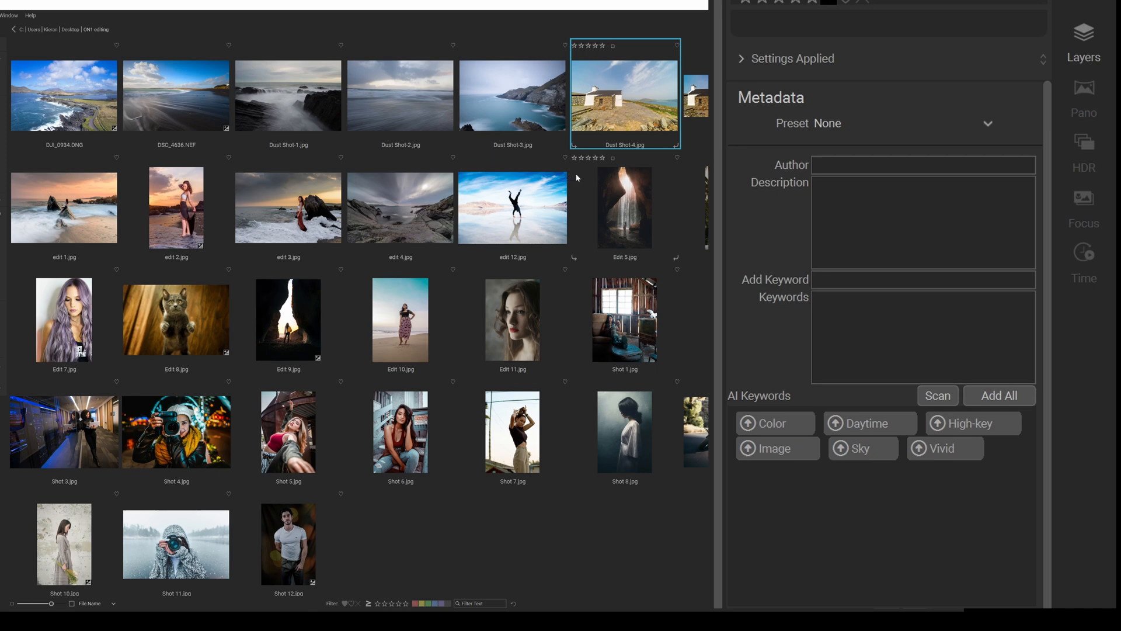
mouse_move(656, 252)
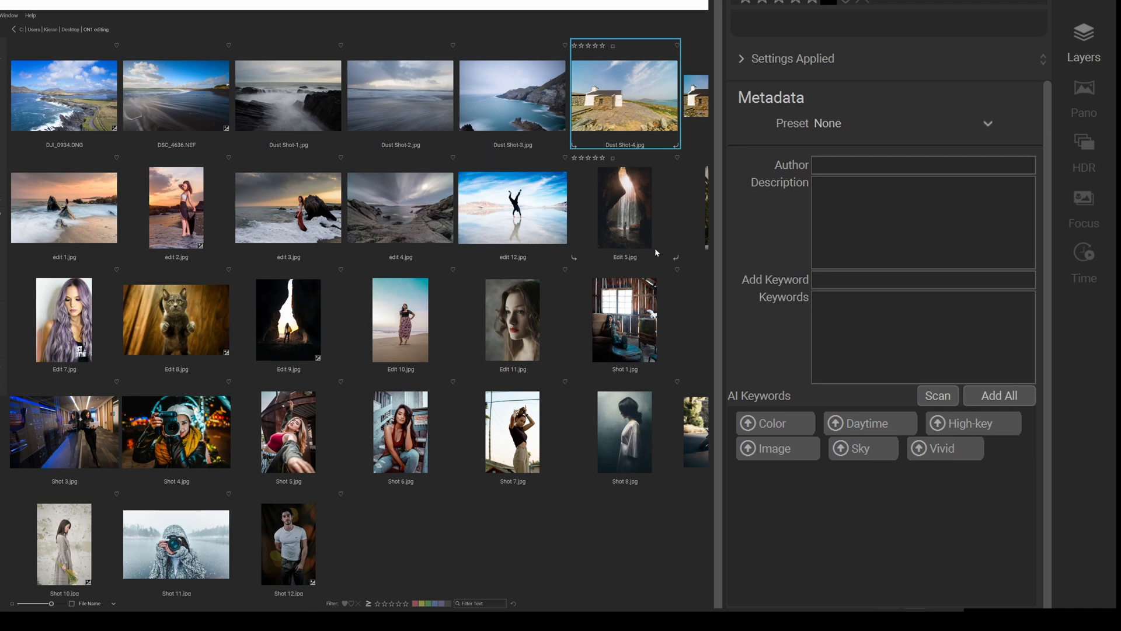
- Scan Edit 5.jpg for AI keywords and check the Edit 10 beach portrait's tags
left_click(624, 207)
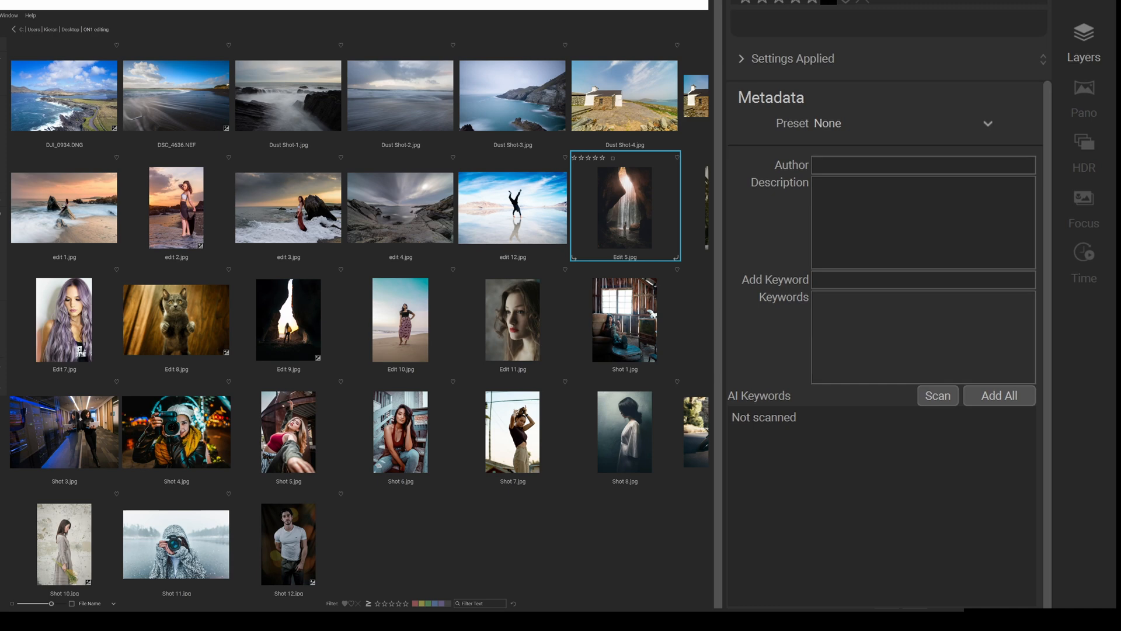
left_click(938, 395)
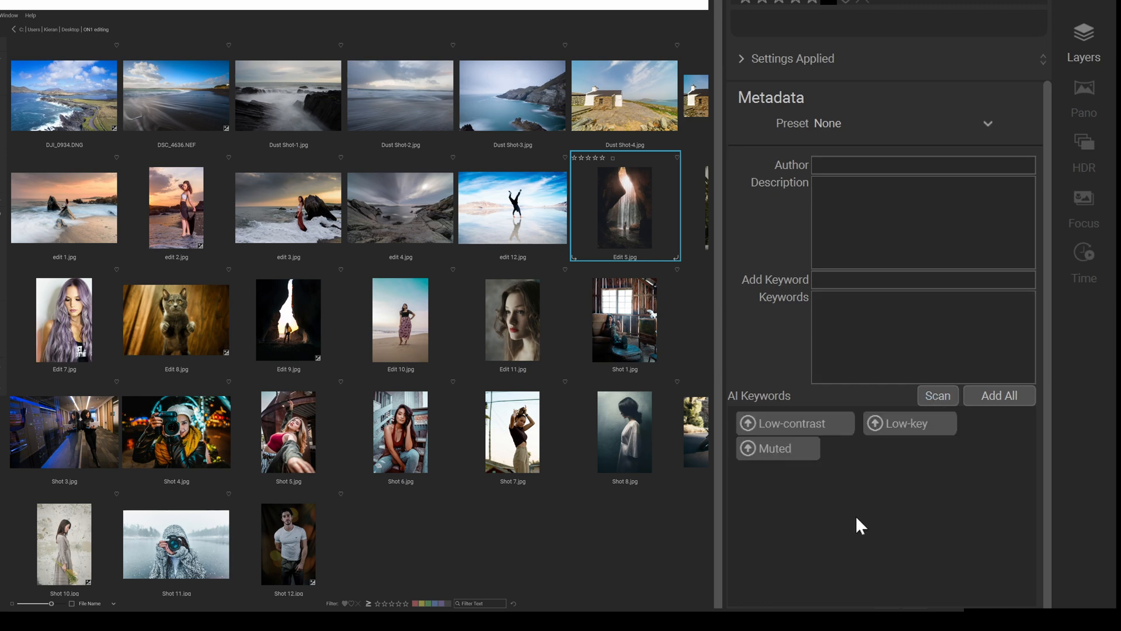
left_click(937, 395)
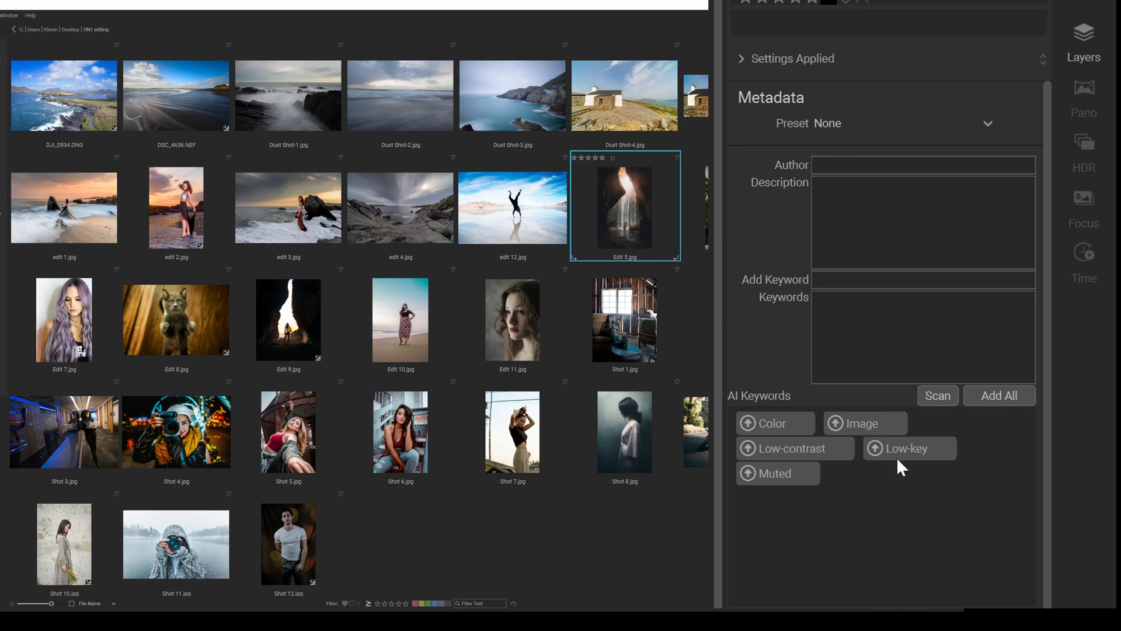
mouse_move(840, 551)
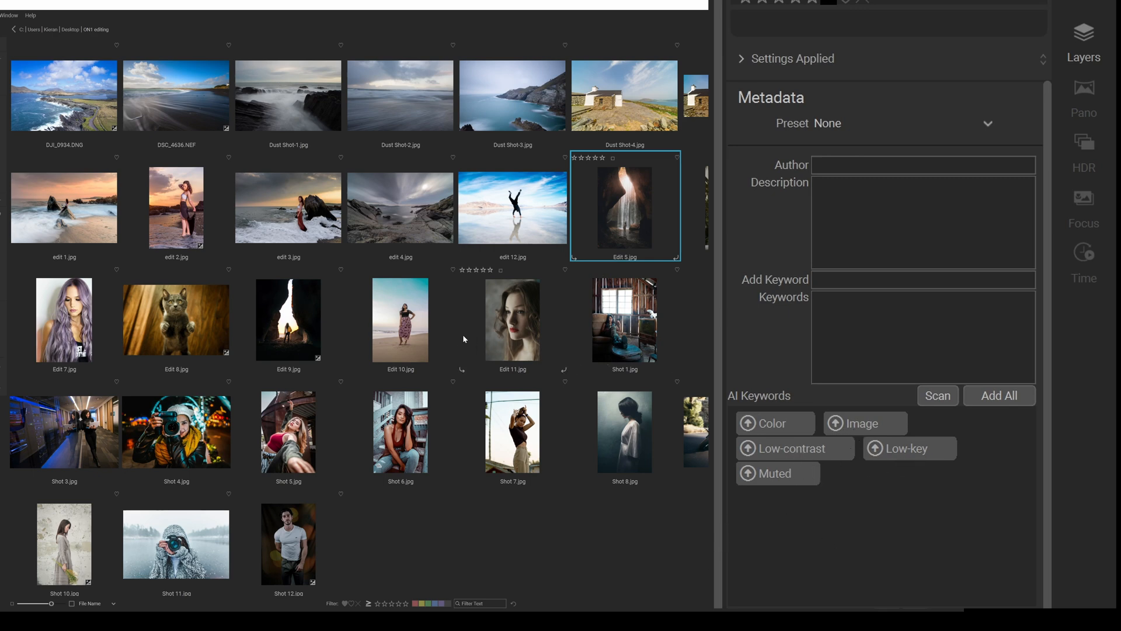
left_click(399, 319)
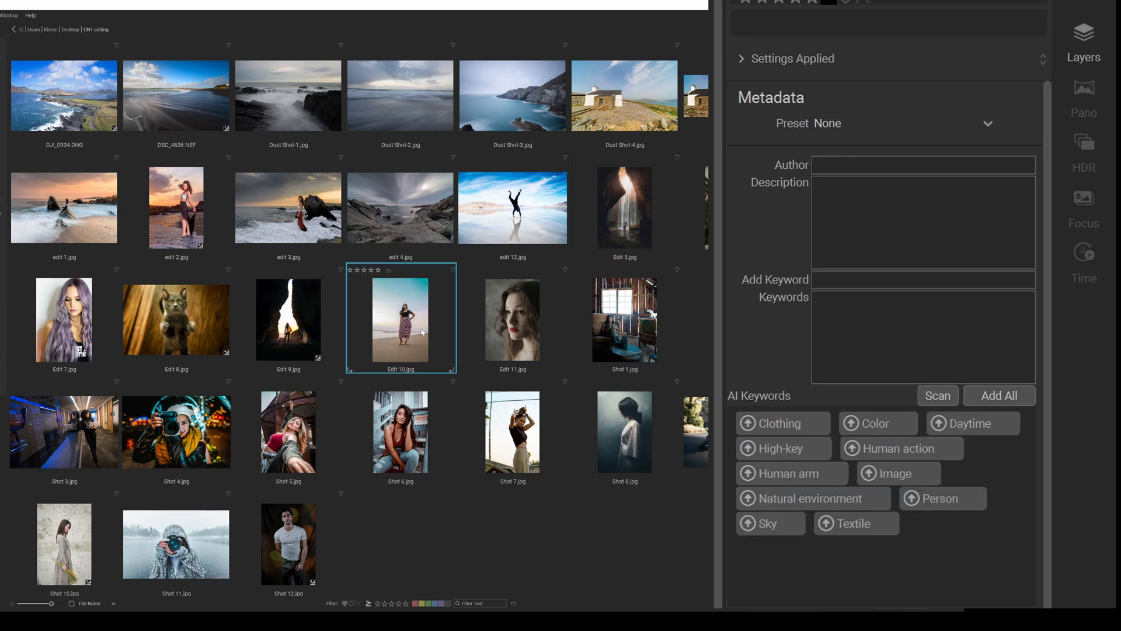
mouse_move(523, 436)
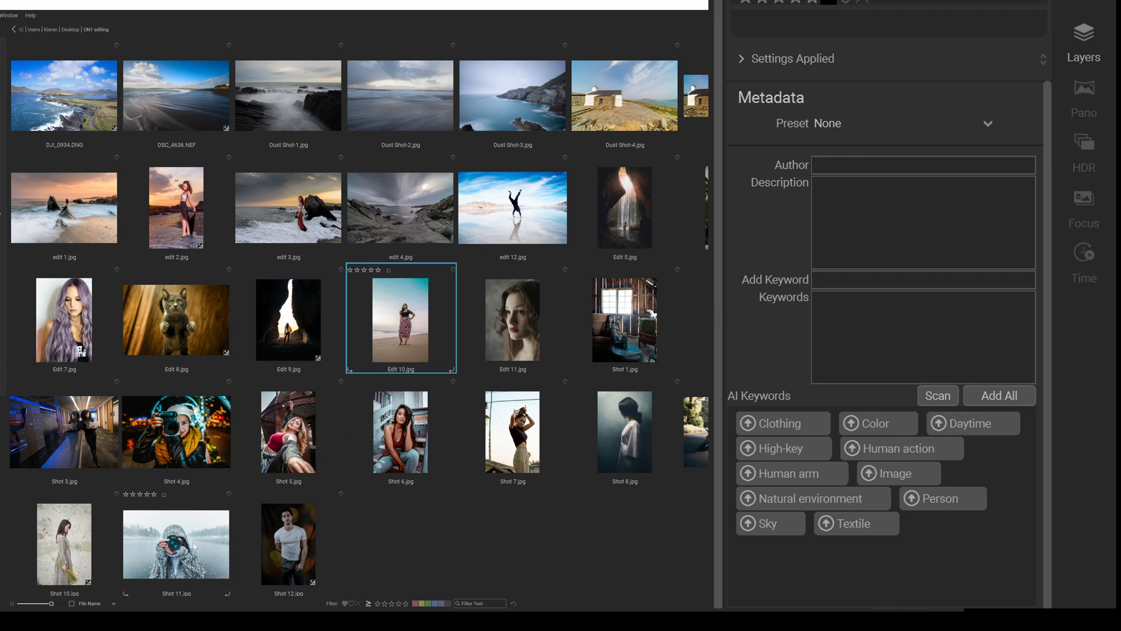
- Scan Shot 11.jpg for AI keywords and revisit the Edit 10 portrait's tags
left_click(175, 544)
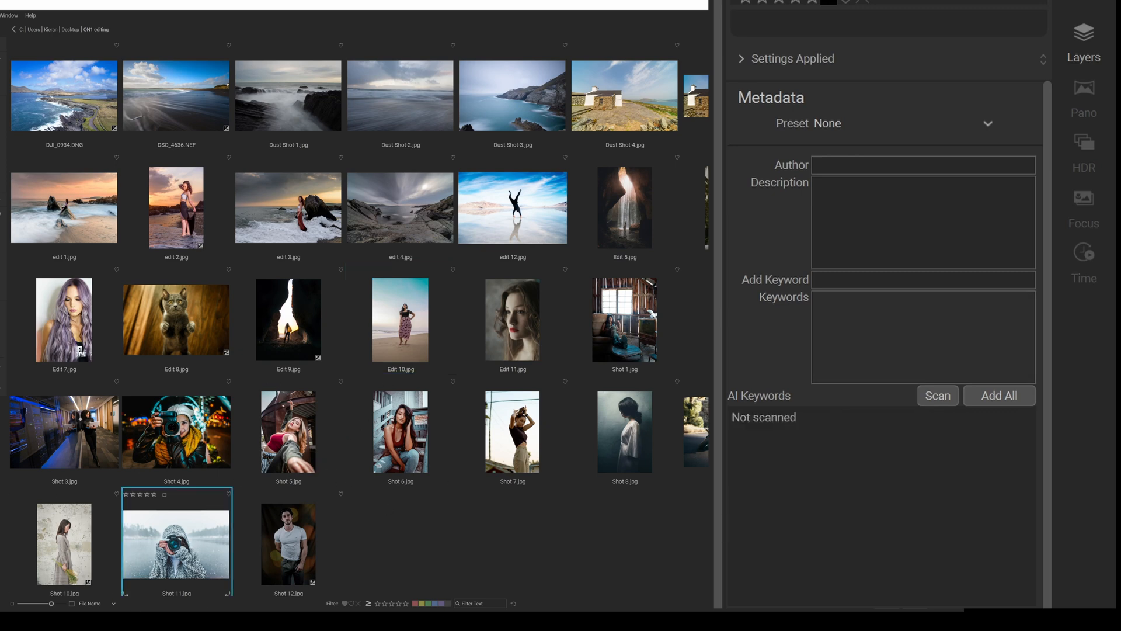
left_click(937, 395)
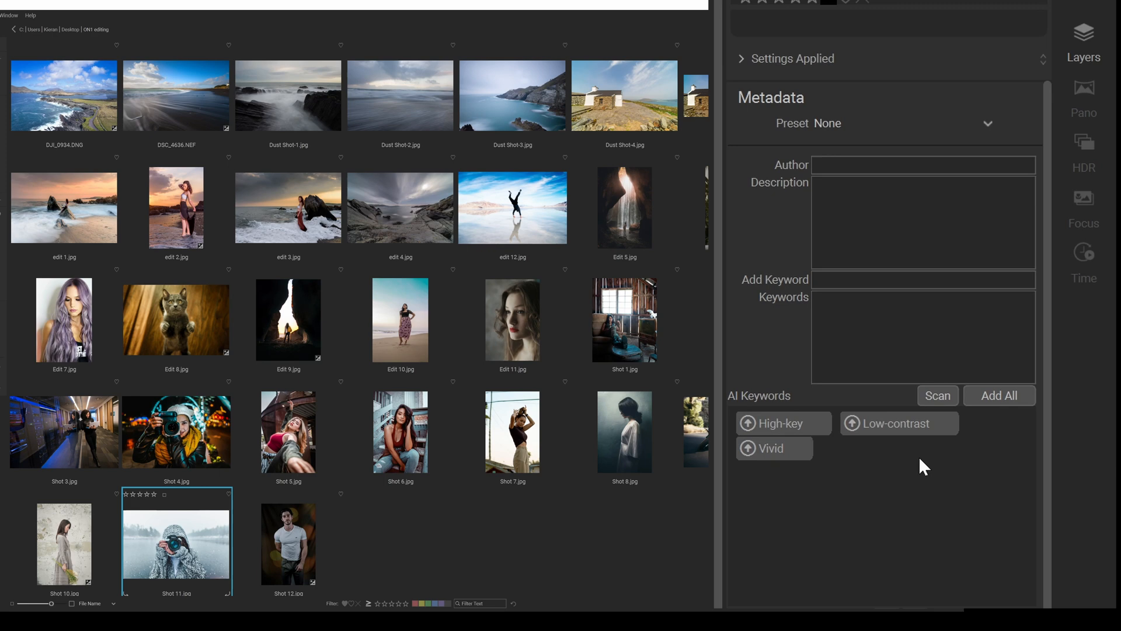
left_click(937, 395)
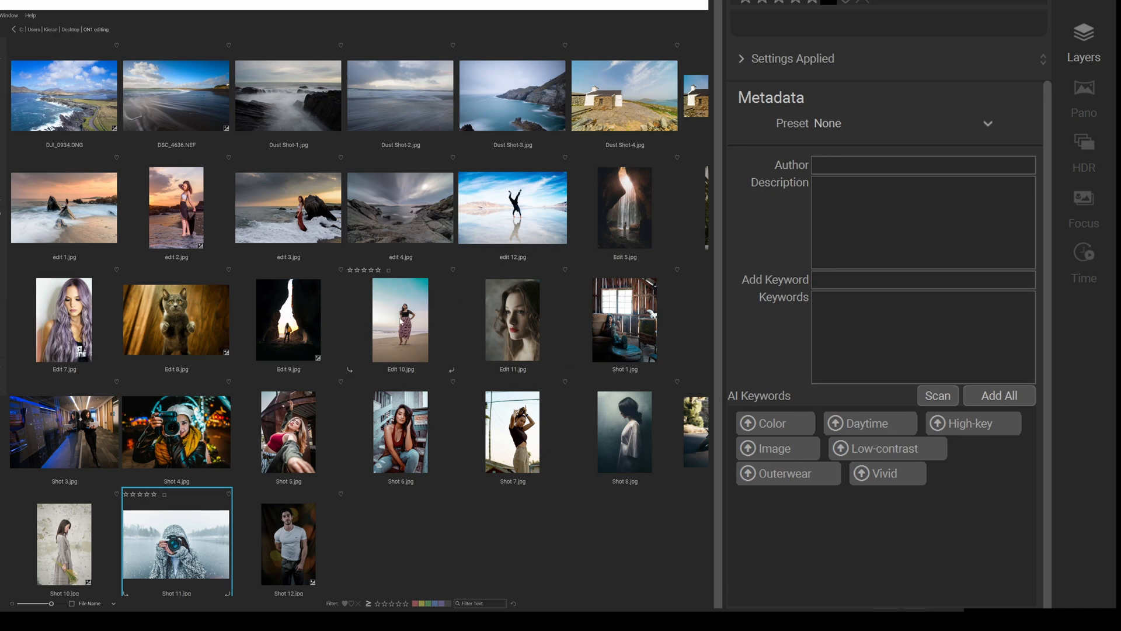
left_click(399, 319)
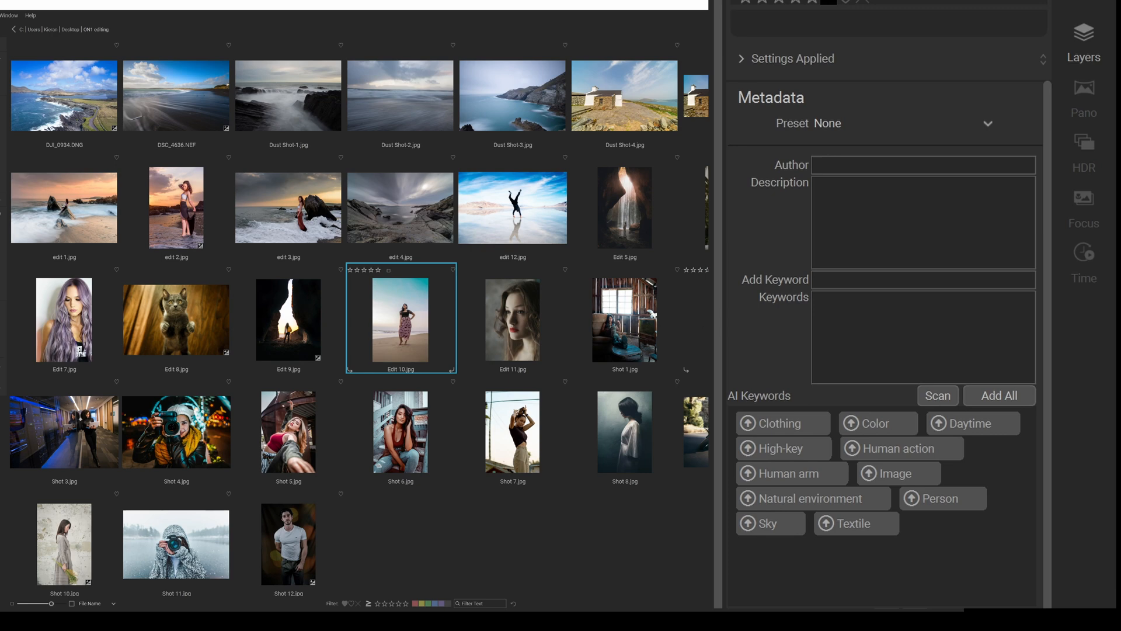
mouse_move(863, 540)
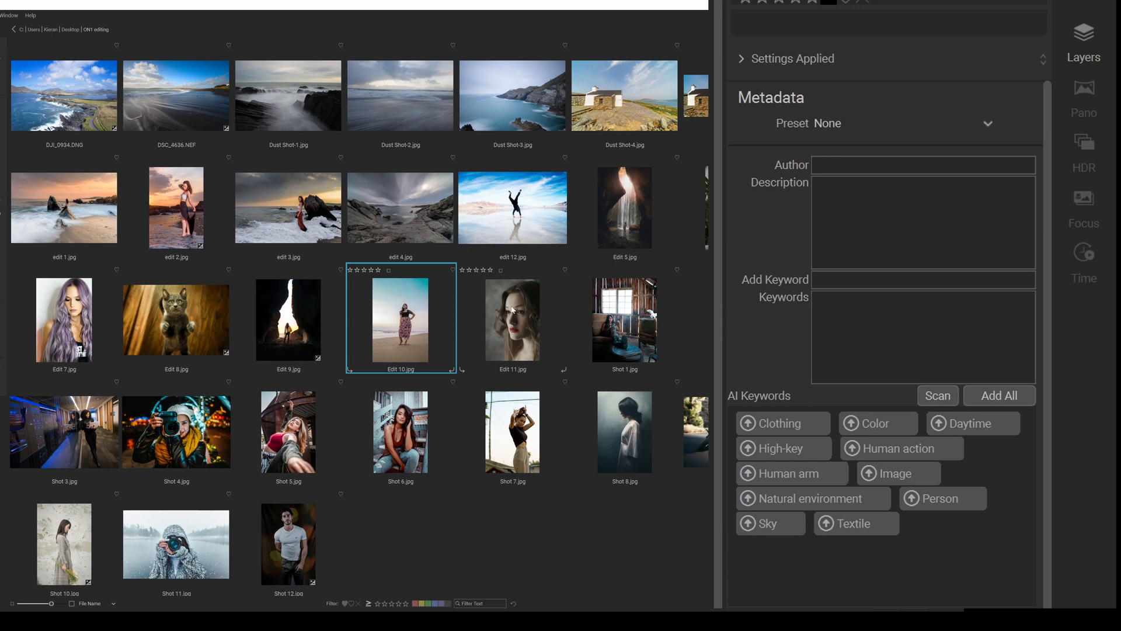
- Scan Edit 11.jpg, getting 1 Face, Adult, Lady, Lip and Muted, then select Shot 3.jpg
left_click(513, 319)
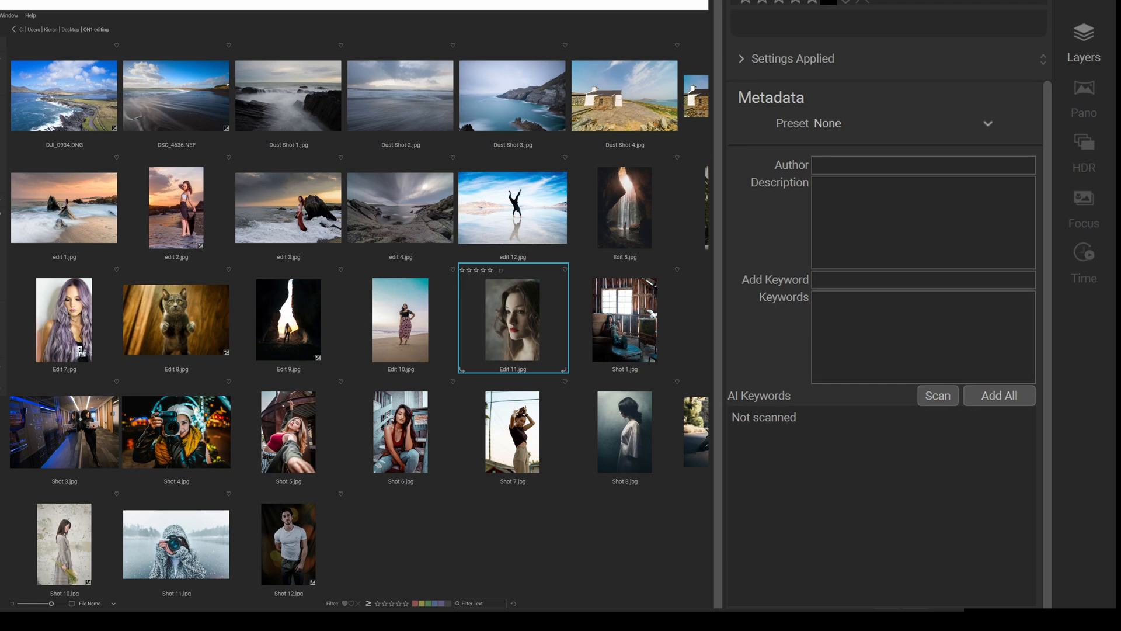
left_click(937, 394)
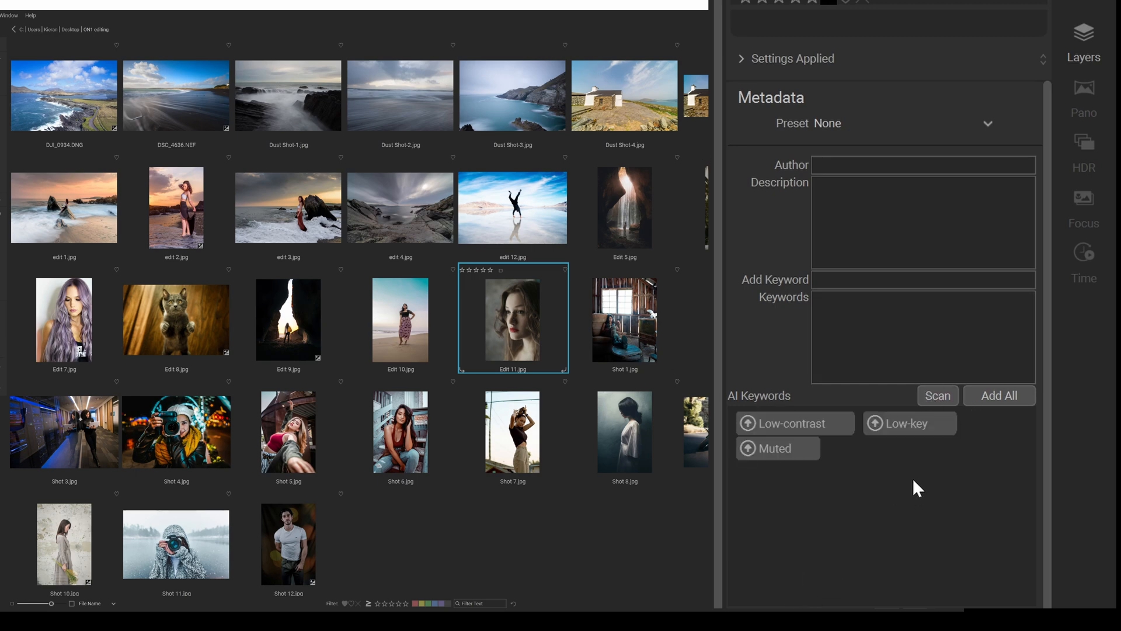
left_click(937, 394)
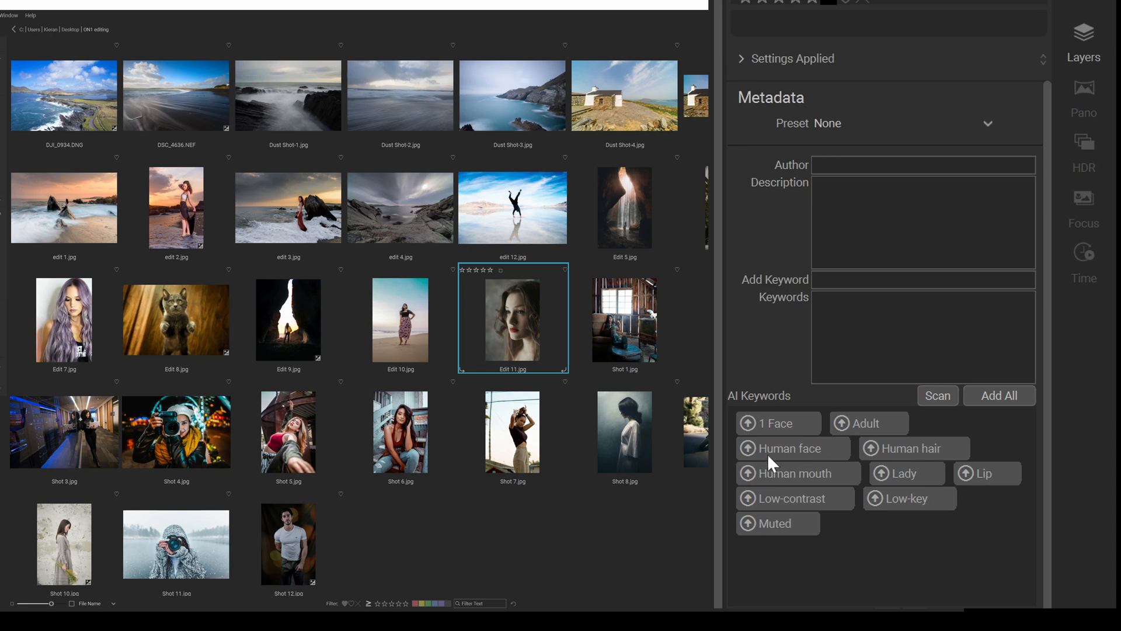
mouse_move(759, 503)
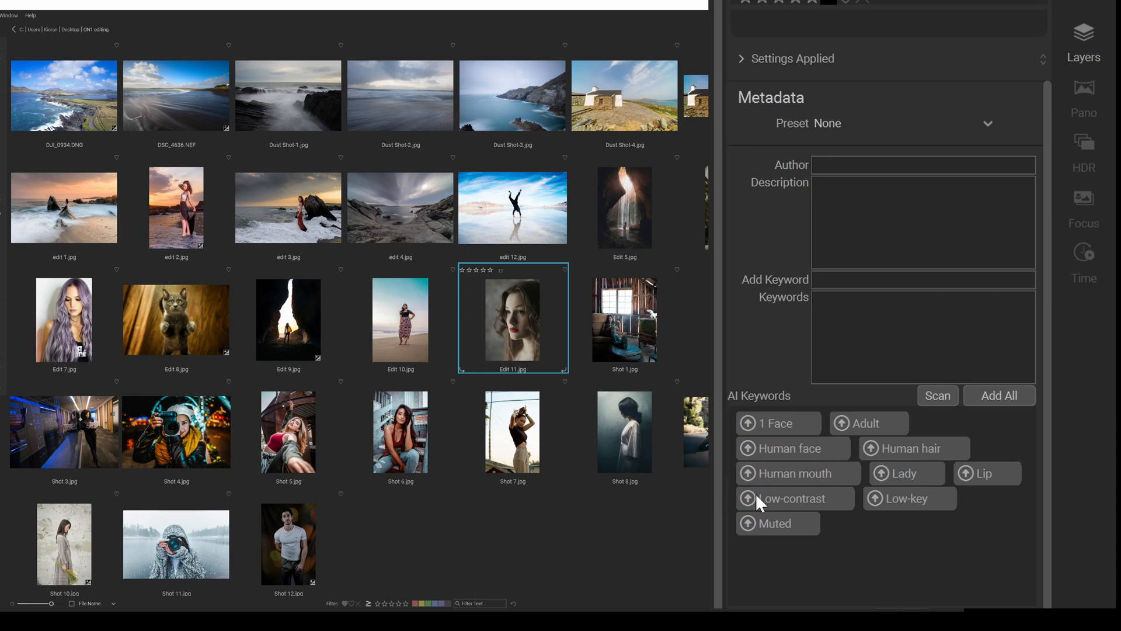
mouse_move(811, 523)
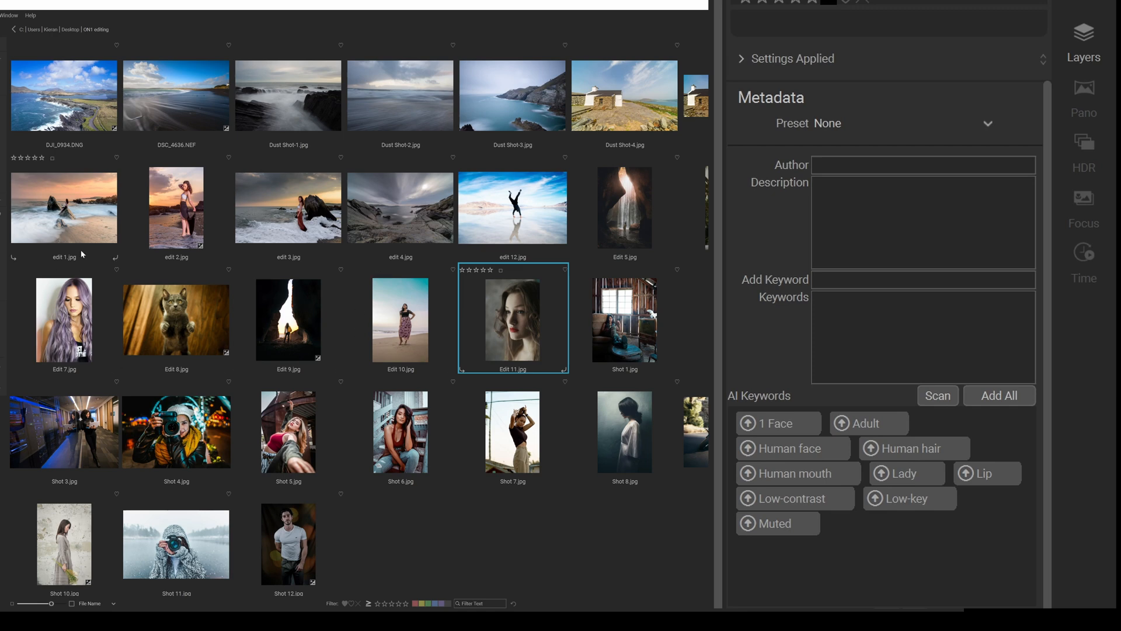
mouse_move(421, 227)
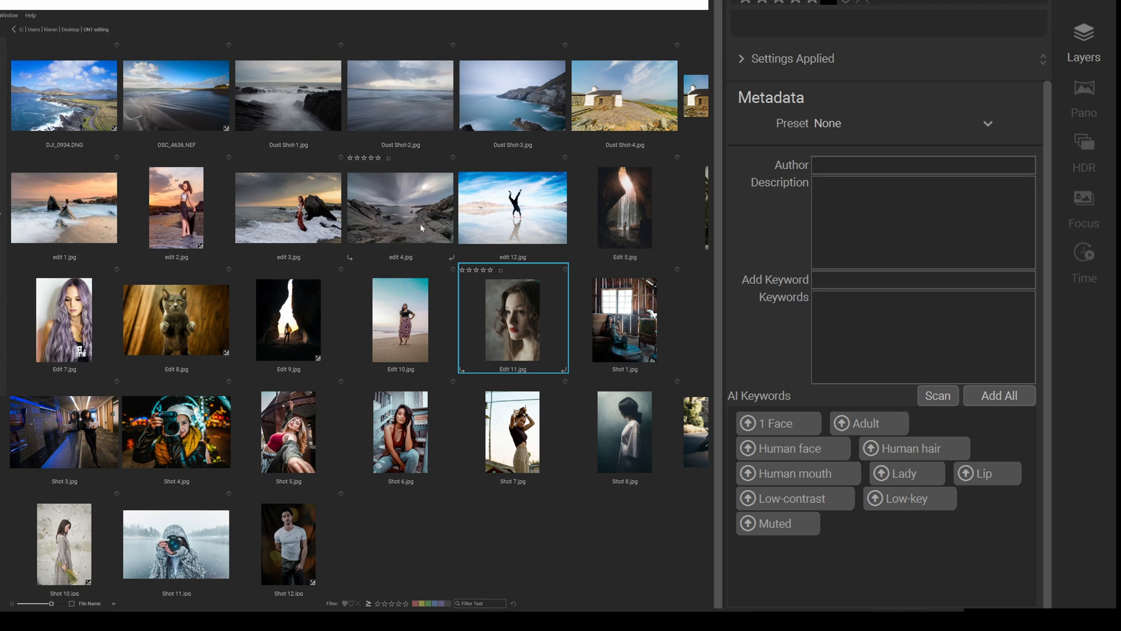
mouse_move(450, 333)
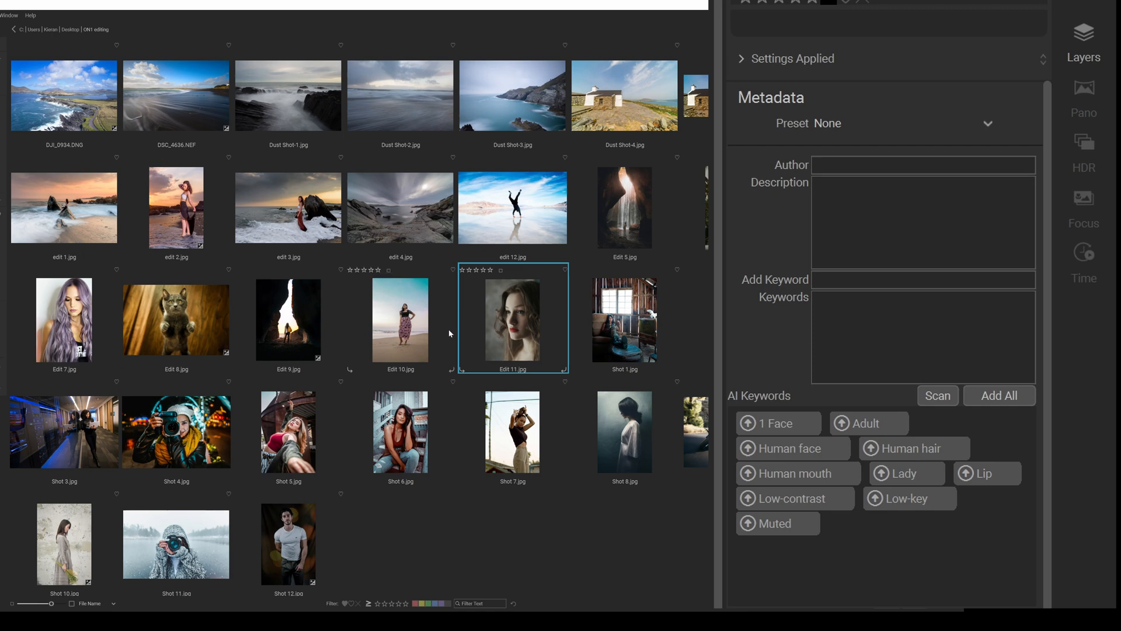
left_click(64, 431)
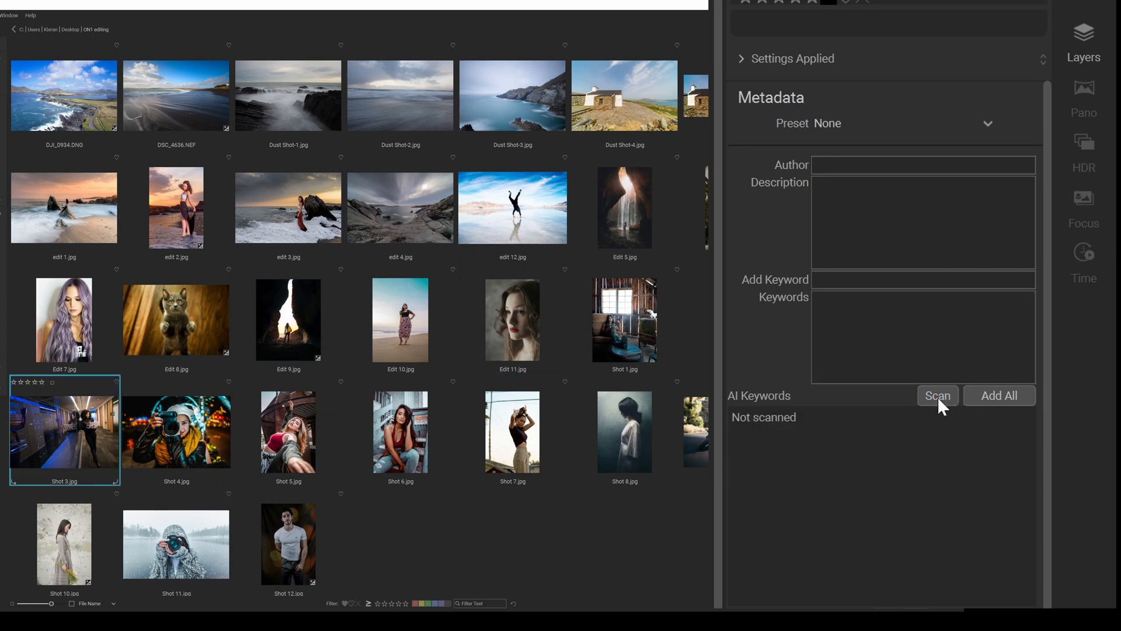
- Scan Shot 3.jpg (Low-key, Muted) and edit 3.jpg (Color, Daytime, Human action, Sky)
left_click(938, 396)
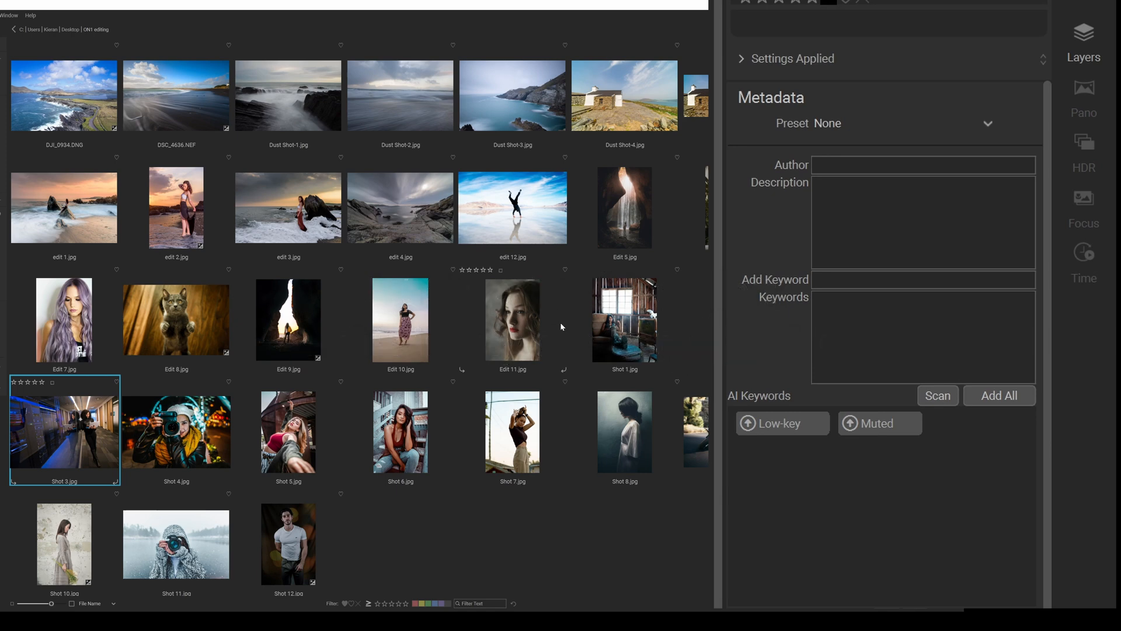
mouse_move(89, 439)
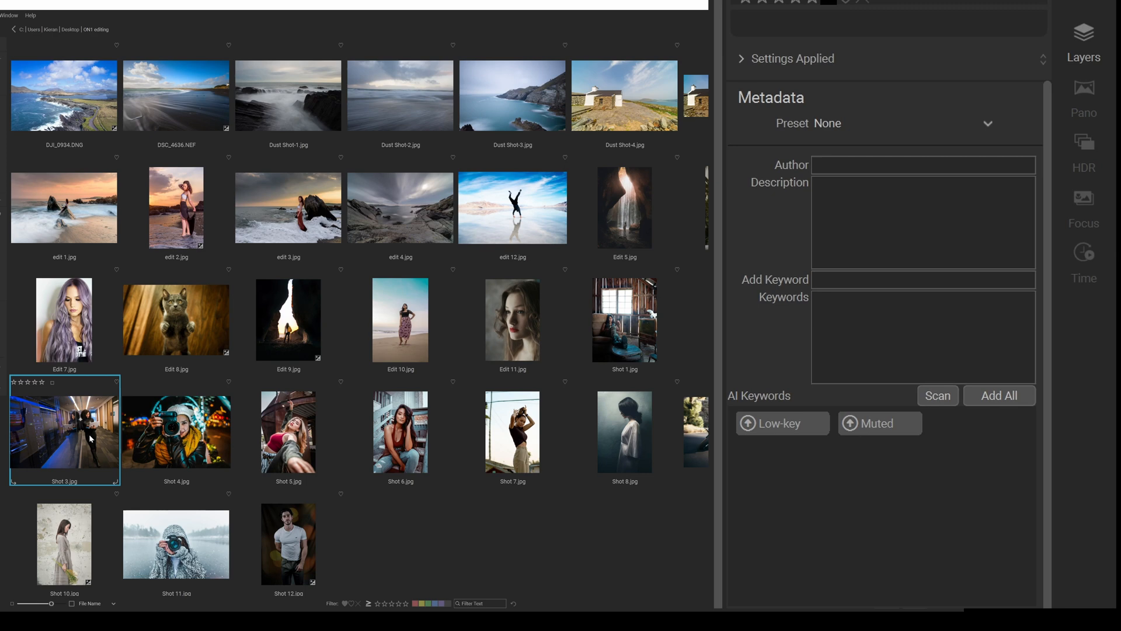
mouse_move(143, 456)
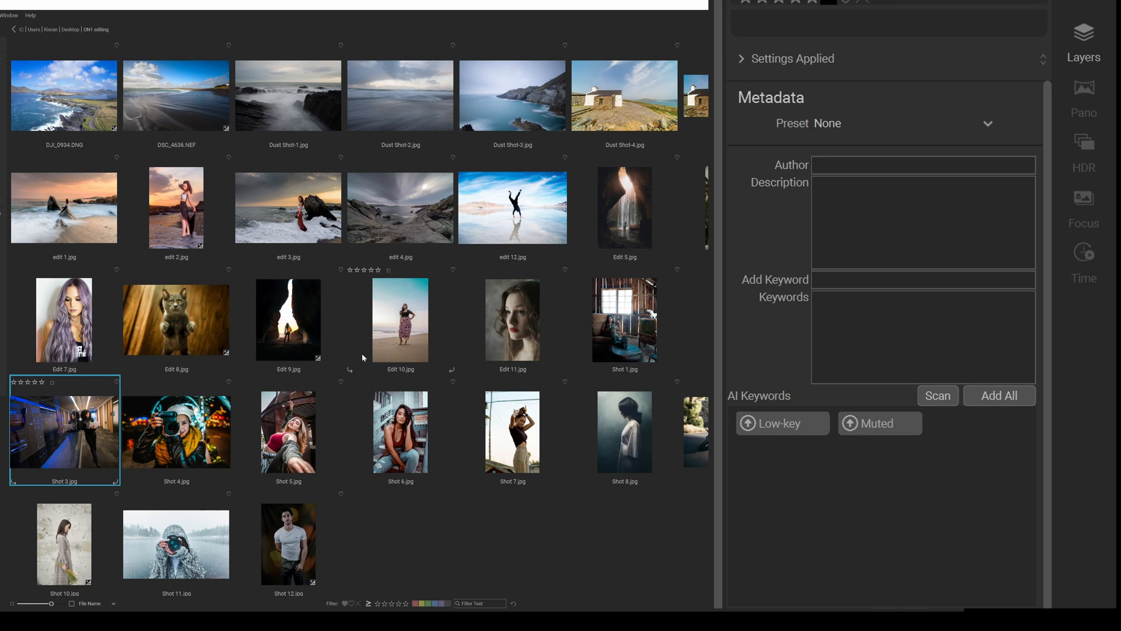
left_click(288, 207)
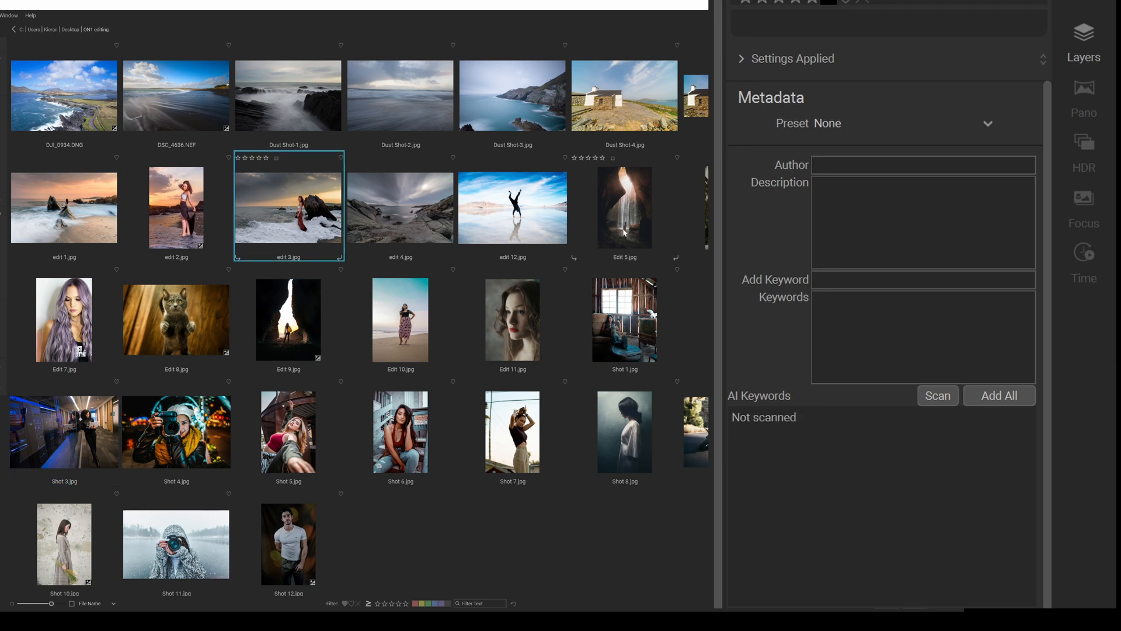
left_click(937, 395)
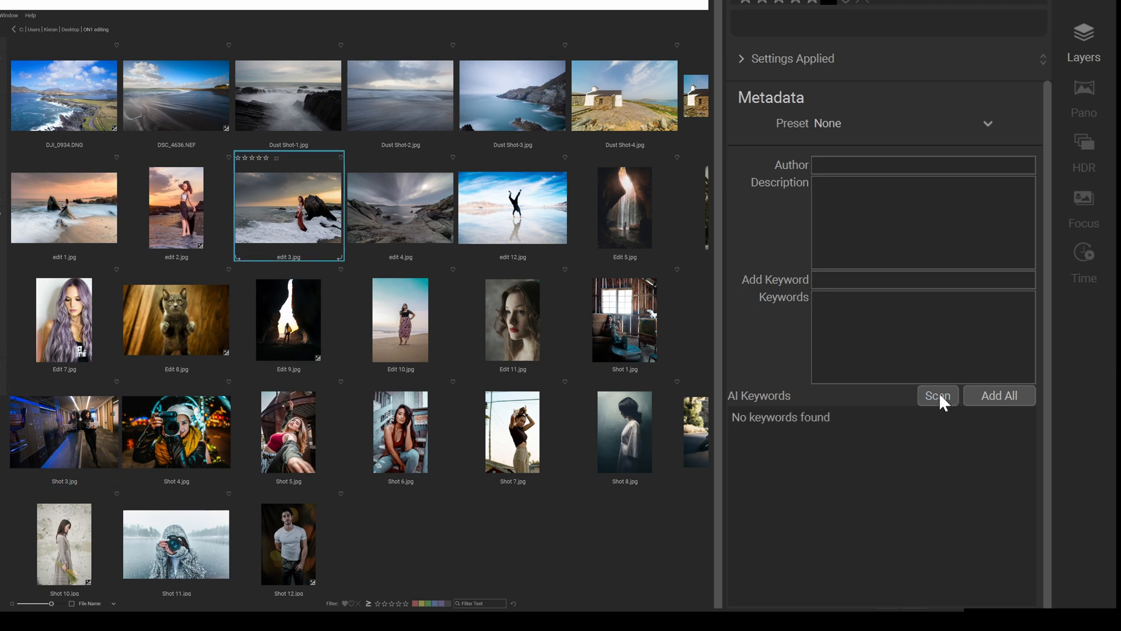
left_click(937, 395)
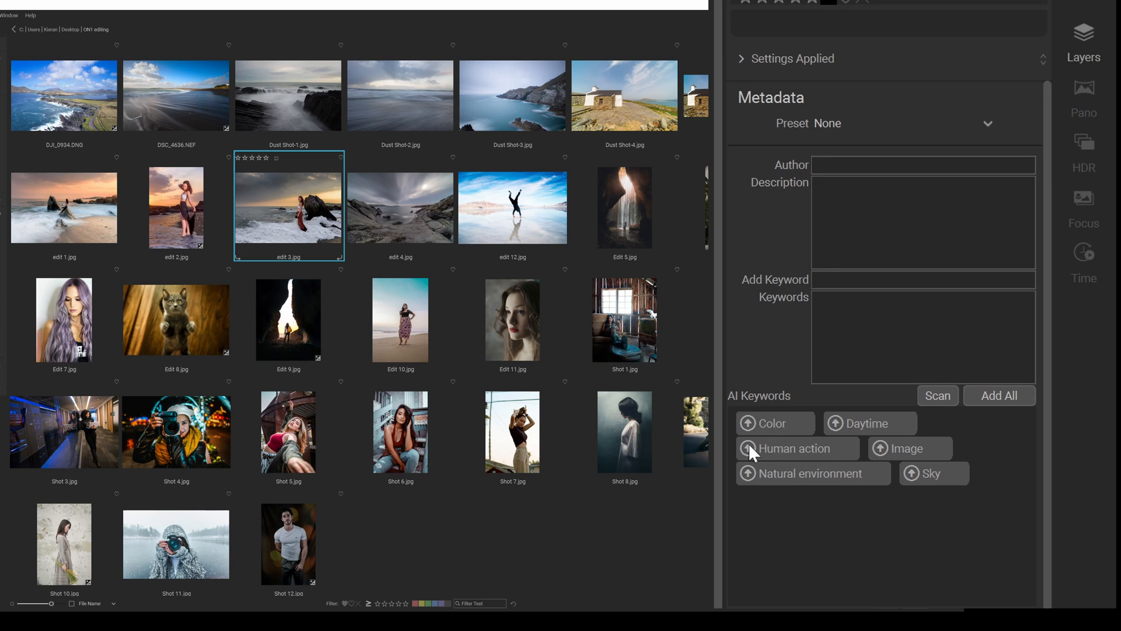
mouse_move(943, 483)
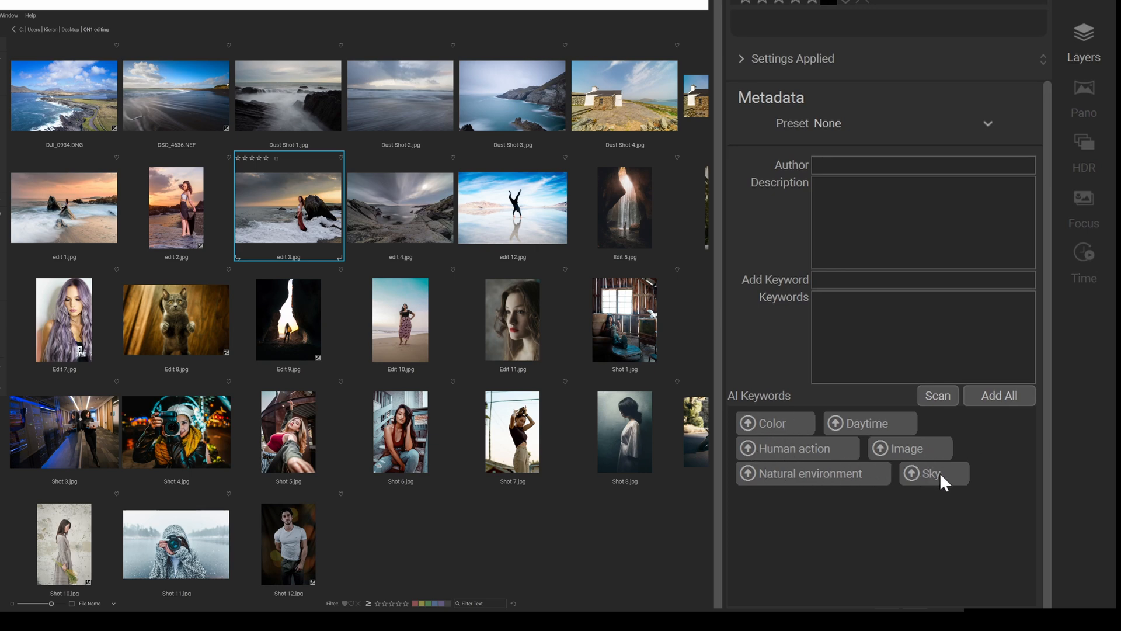
mouse_move(757, 518)
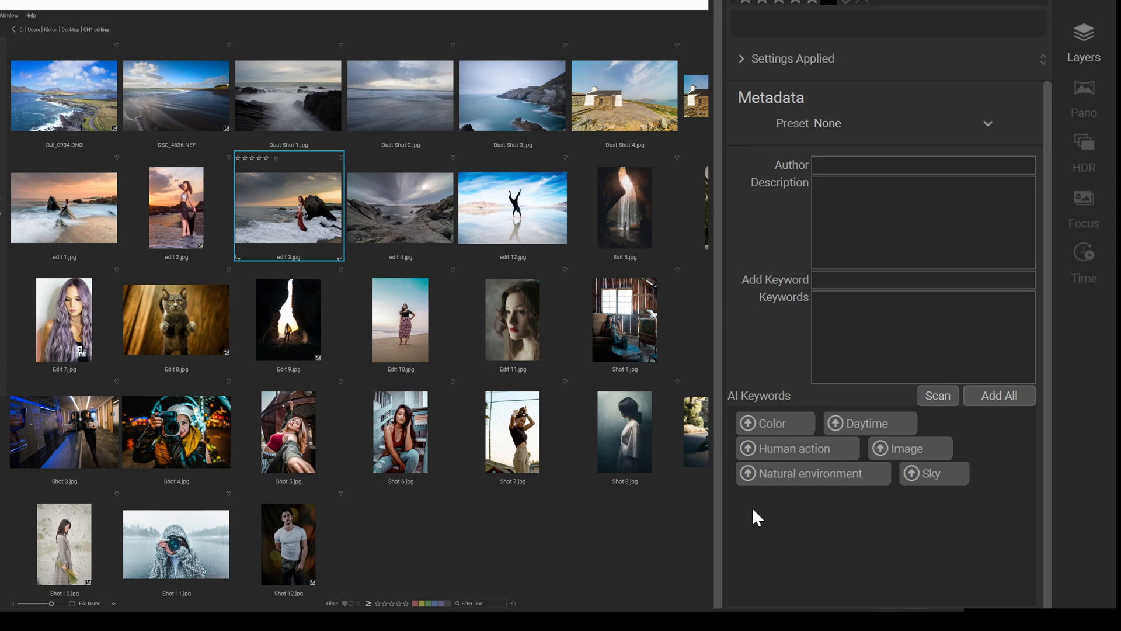
mouse_move(672, 264)
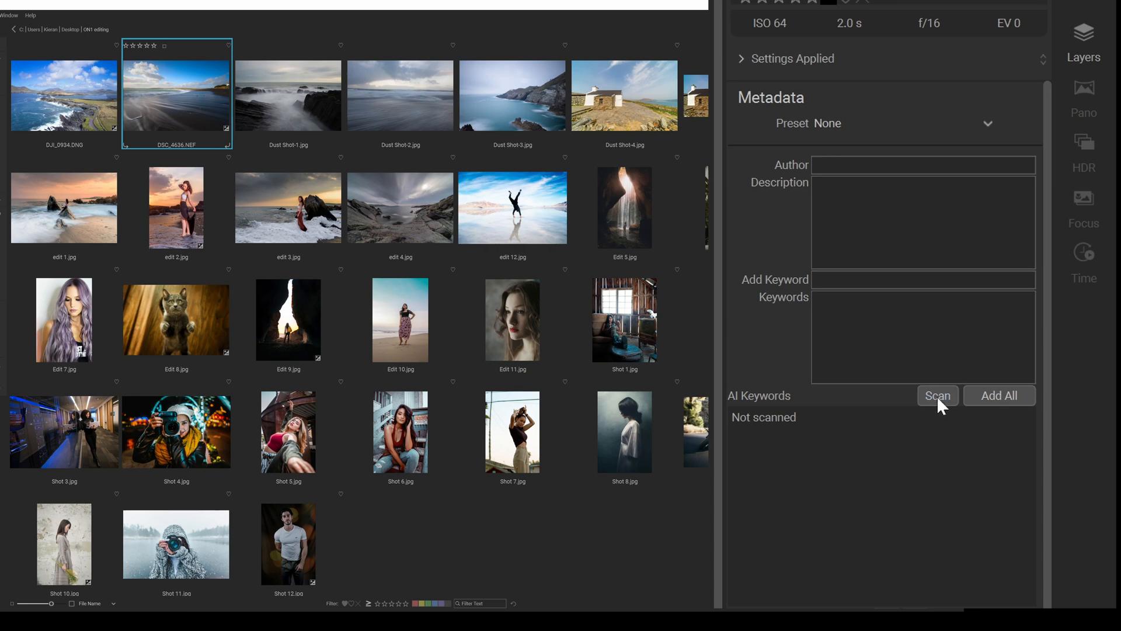
- Scan DSC_4636.NEF for Image, Natural environment, Sky and Vivid, then select Shot 9.jpg
left_click(936, 395)
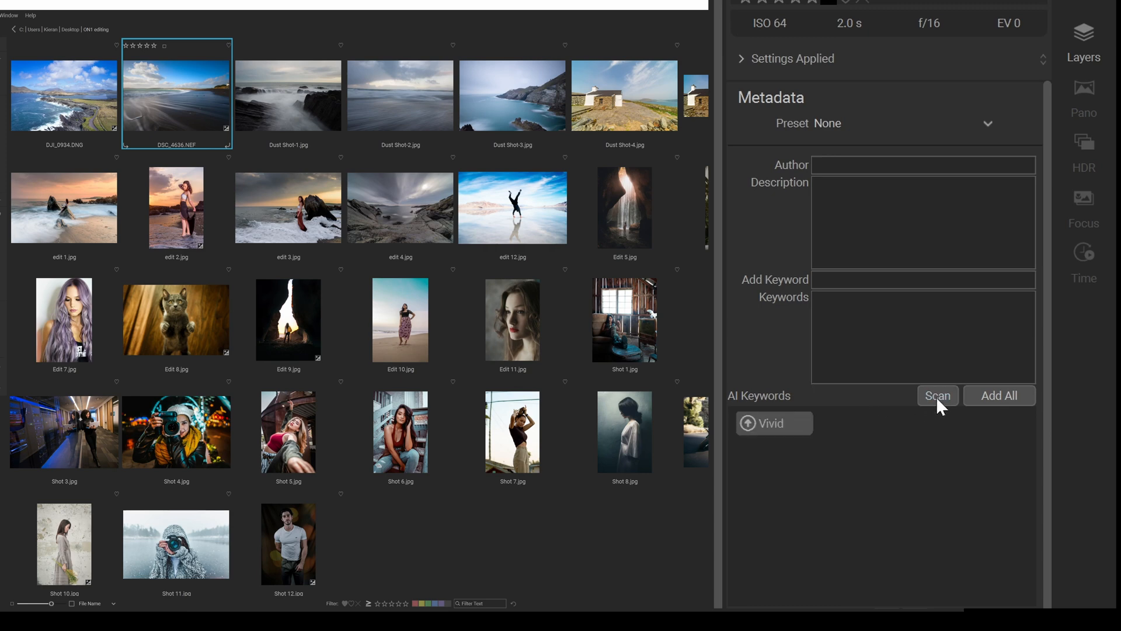
left_click(937, 395)
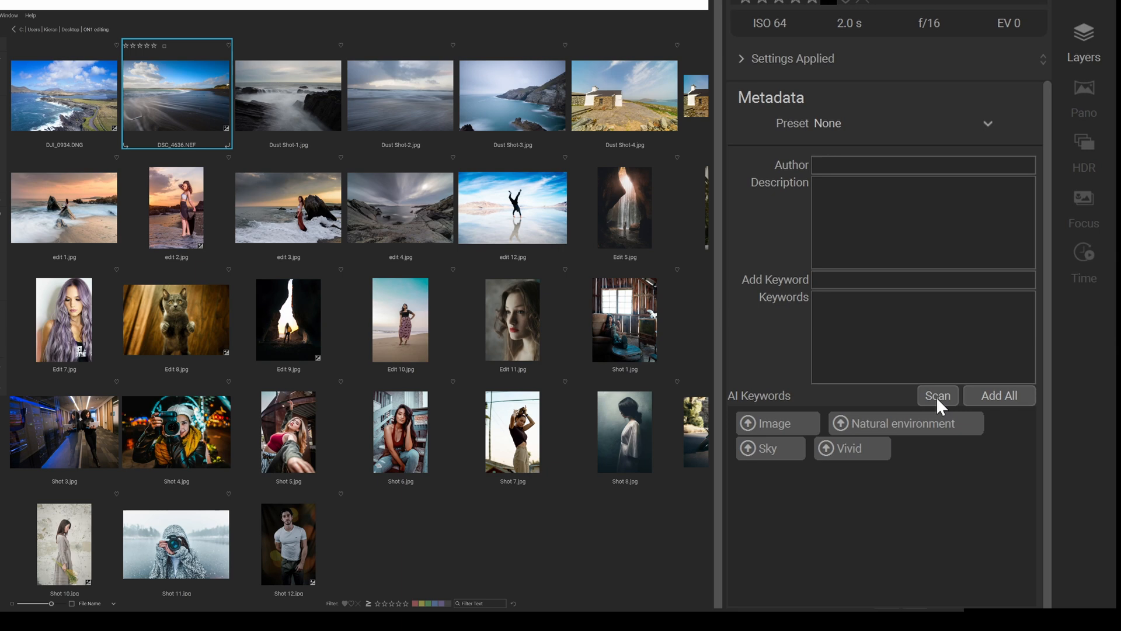
mouse_move(808, 424)
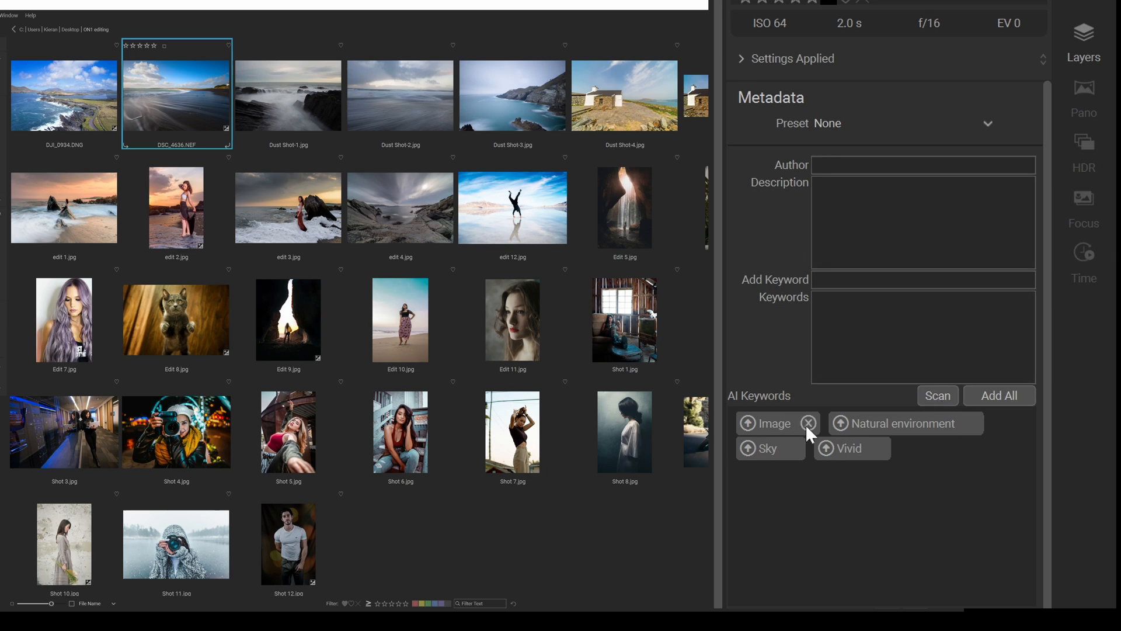
left_click(176, 320)
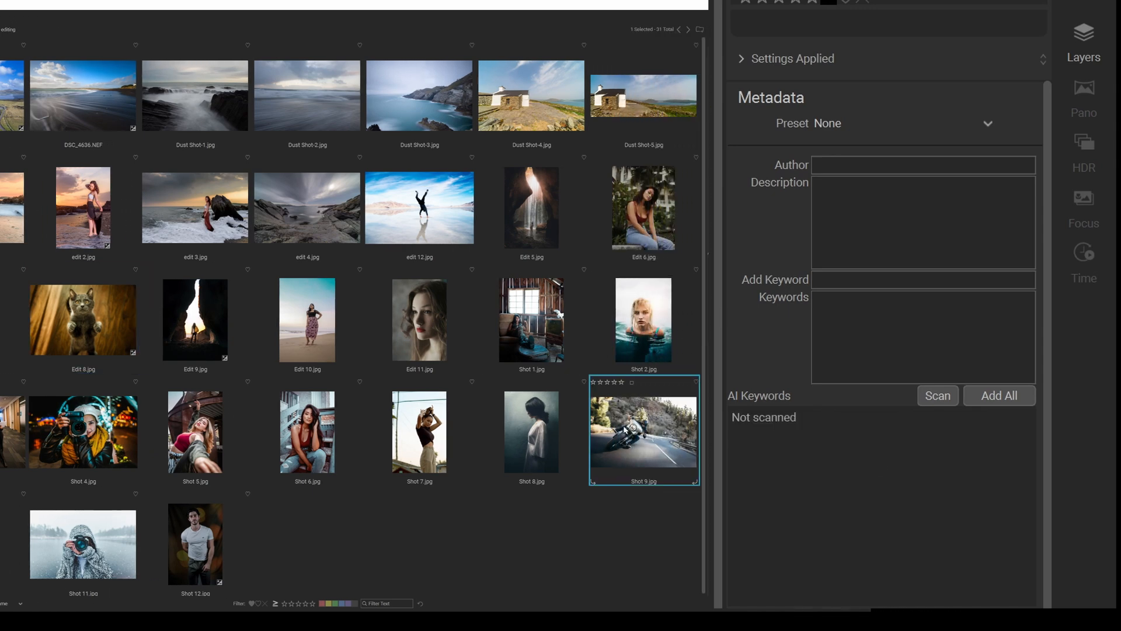
- Scan Shot 9.jpg, yielding Color, Image, Muted and Road surface suggestions
left_click(938, 395)
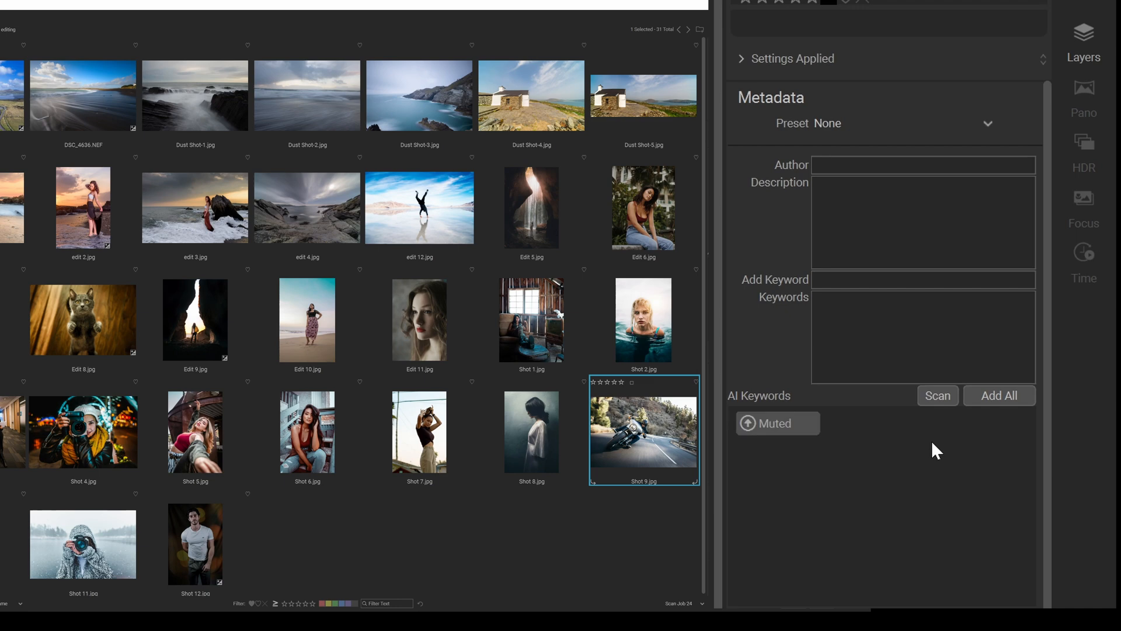
mouse_move(926, 540)
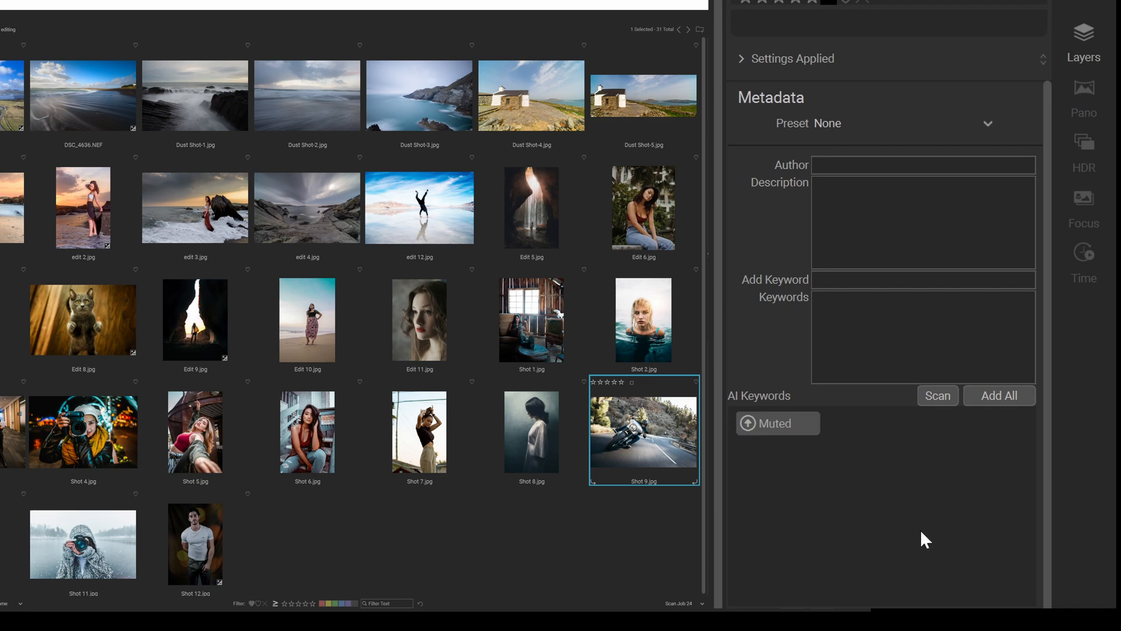
left_click(937, 395)
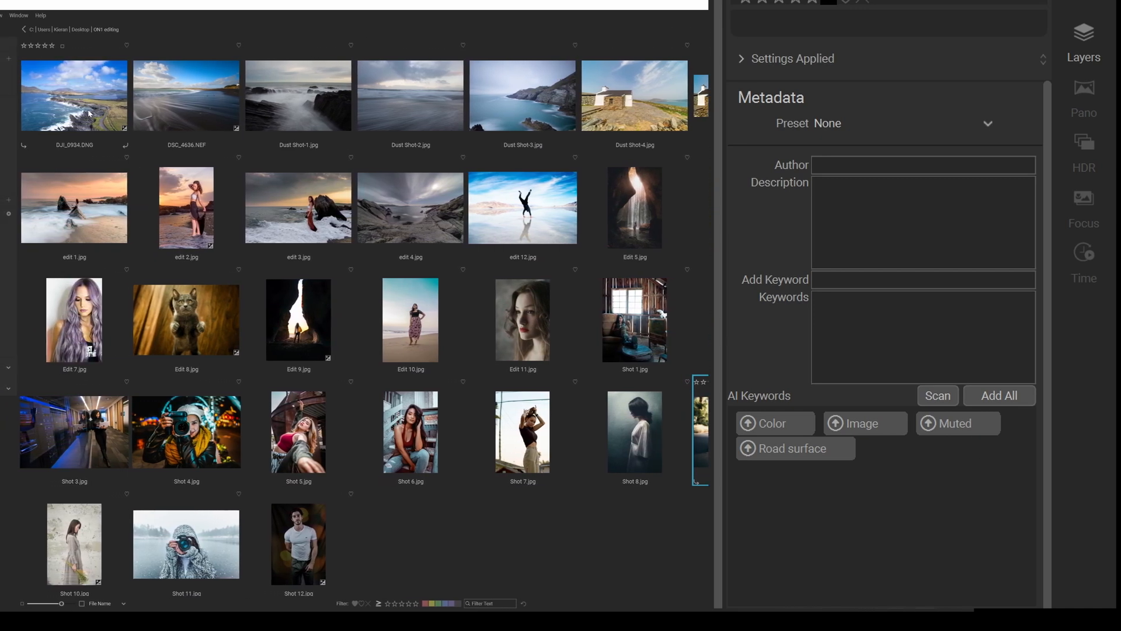
- Review DSC_0934.DNG's Ireland, Kerry and Valencia place tags, then edit another photo's keywords
left_click(74, 96)
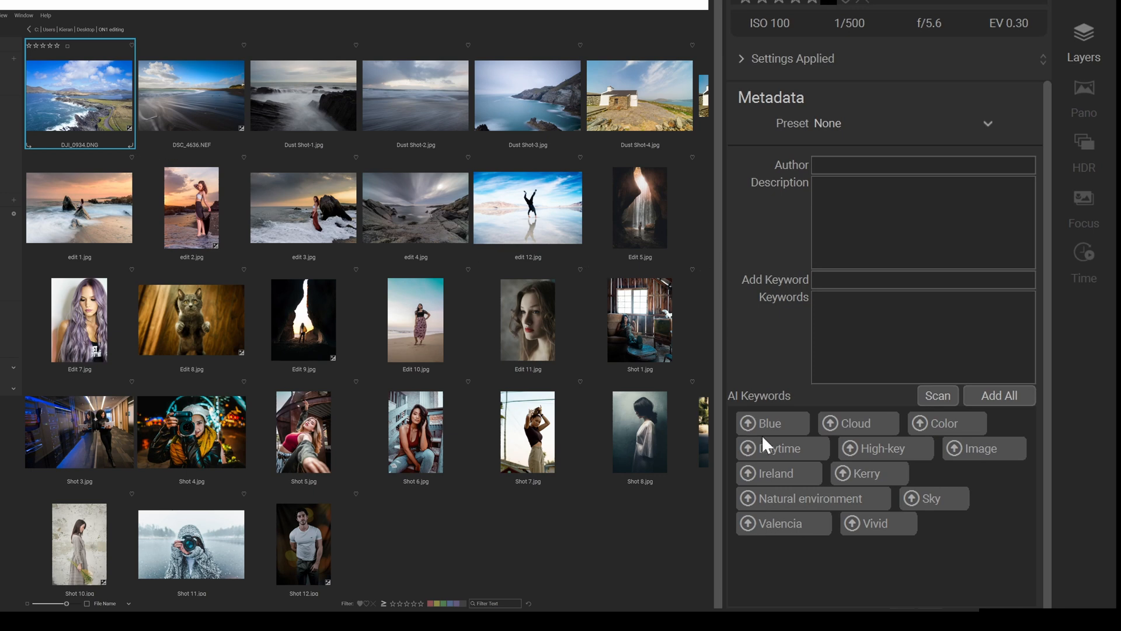
mouse_move(782, 510)
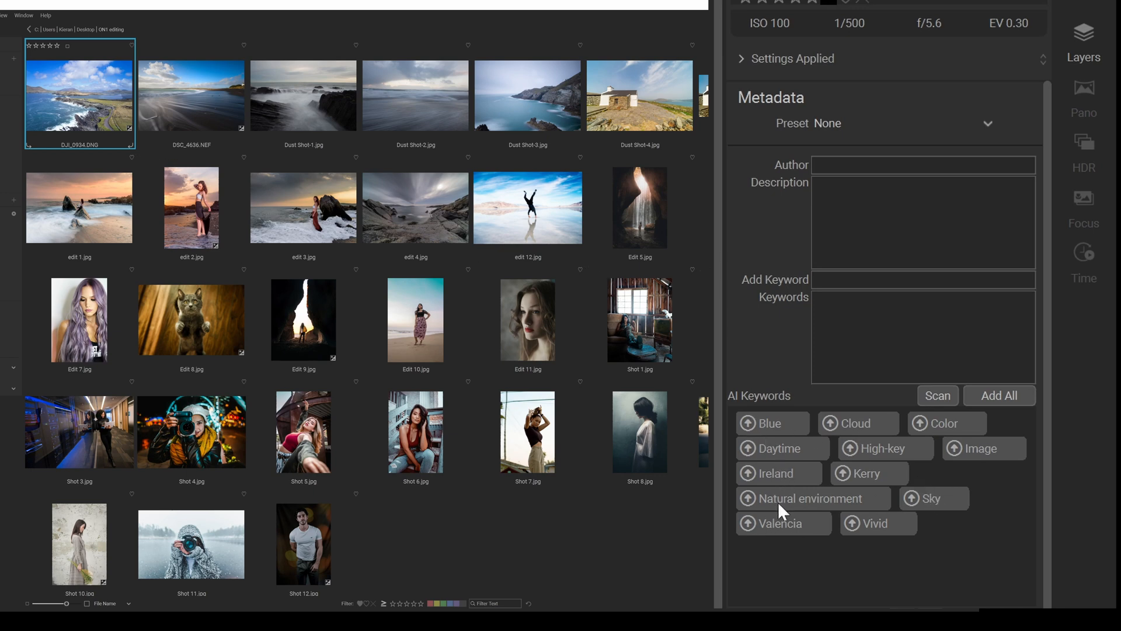
mouse_move(890, 535)
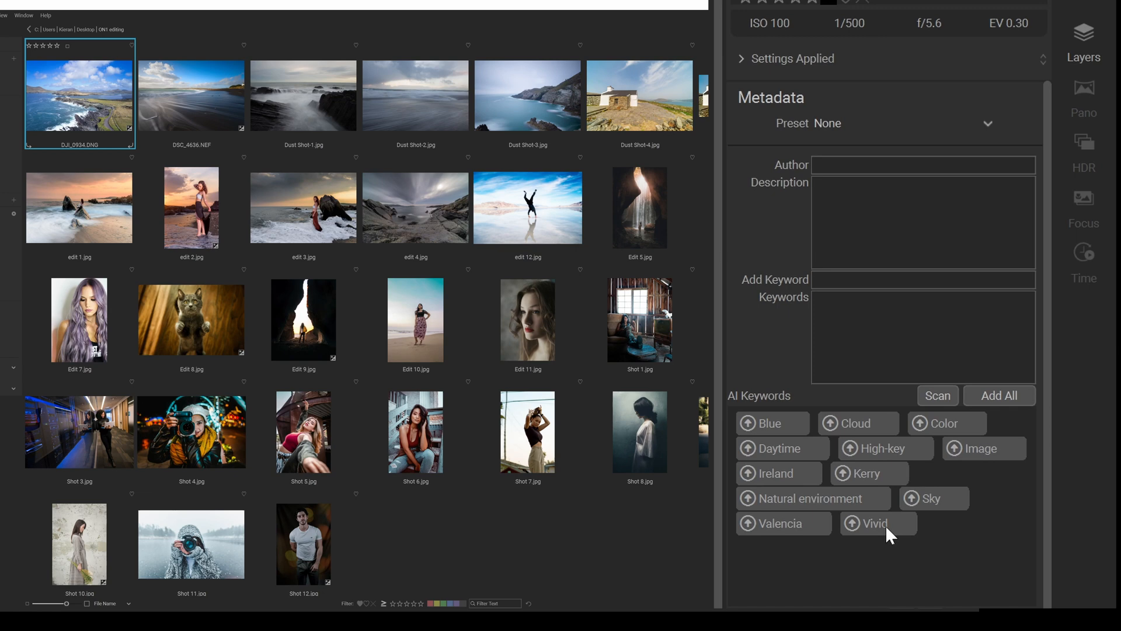
mouse_move(793, 538)
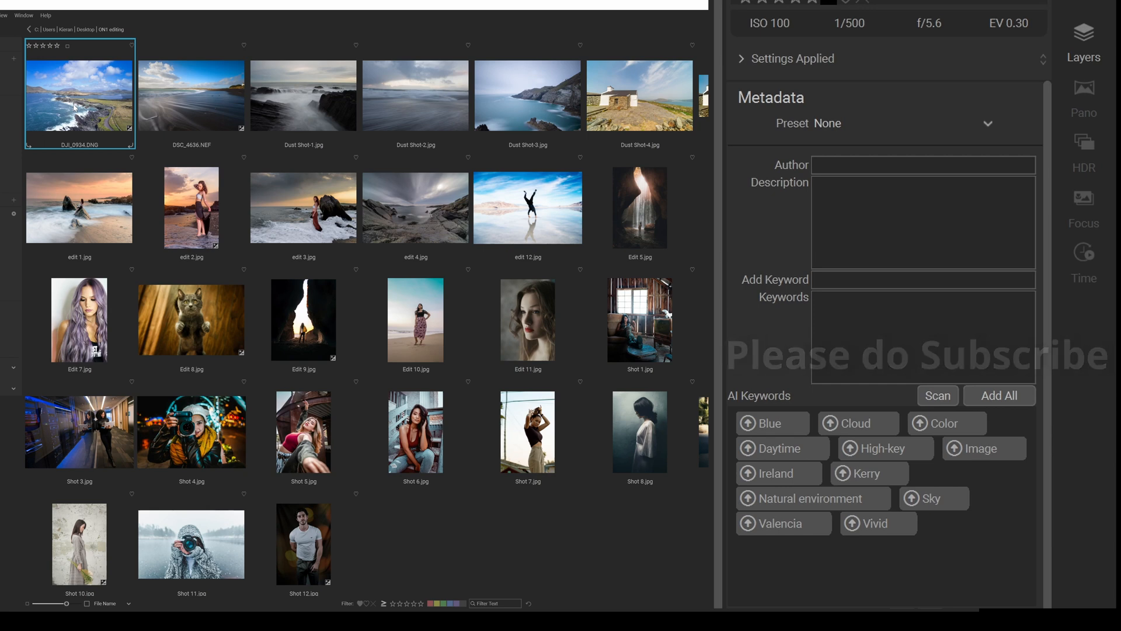
mouse_move(396, 233)
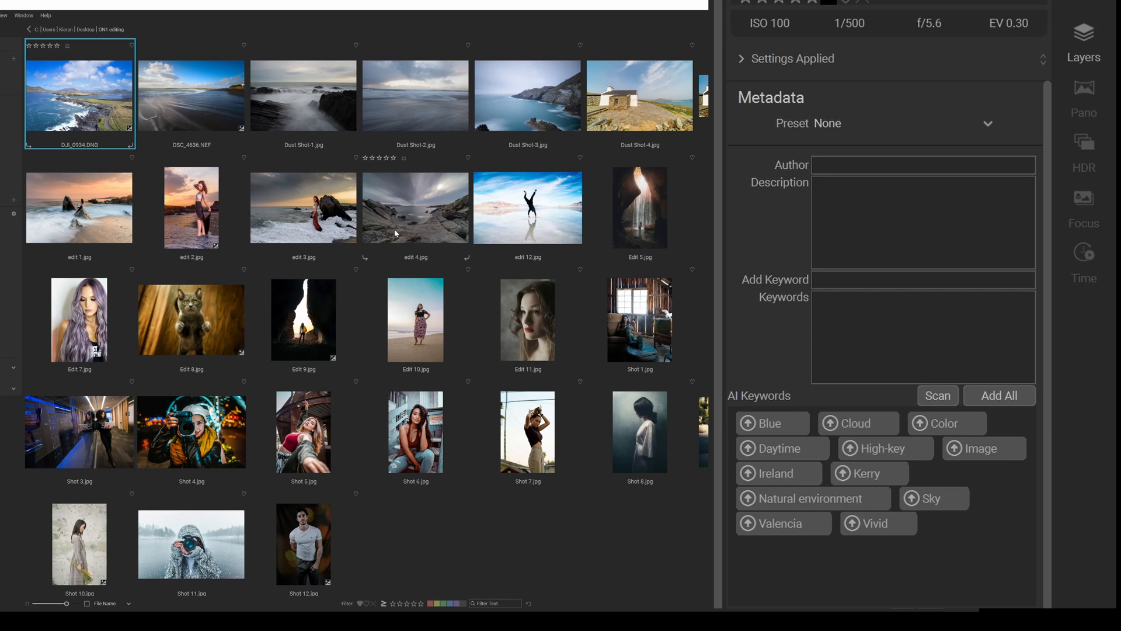
mouse_move(621, 242)
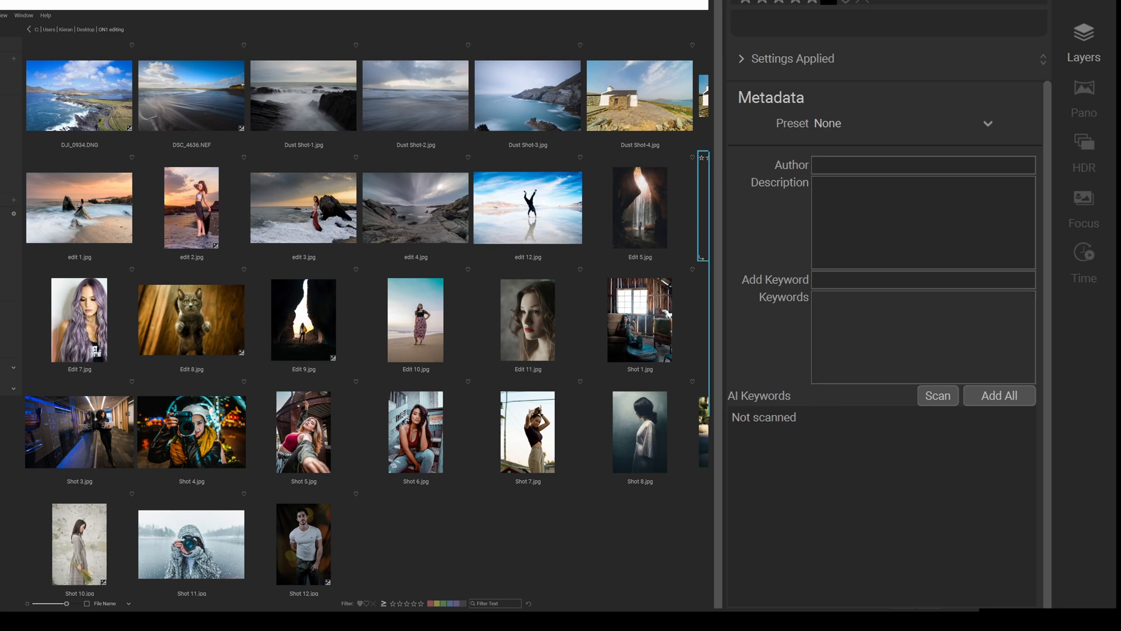
left_click(923, 337)
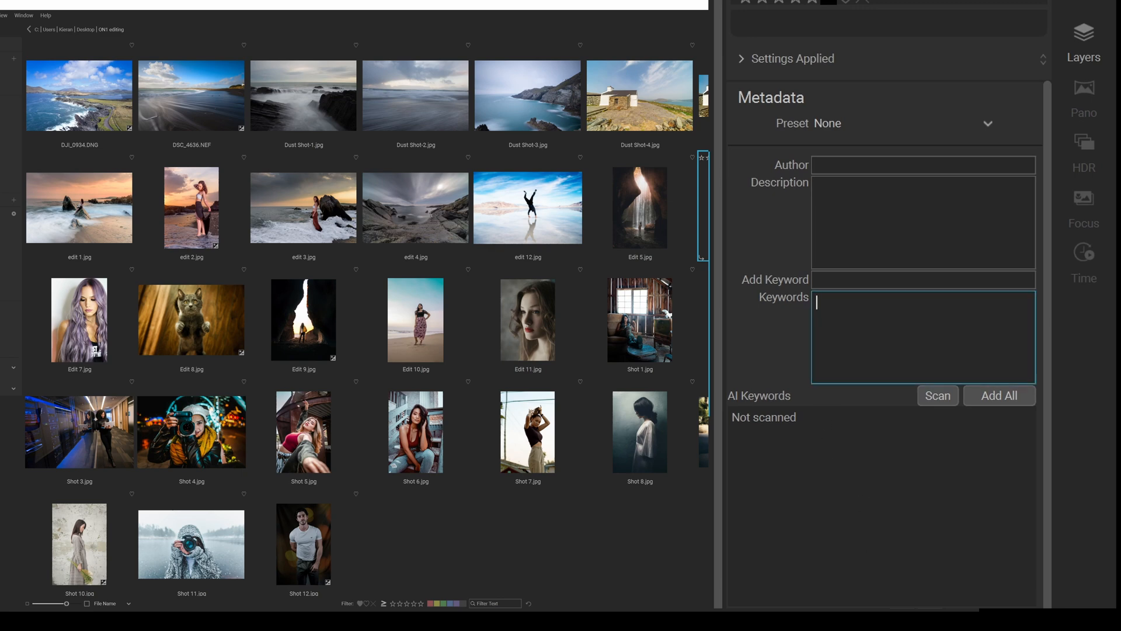